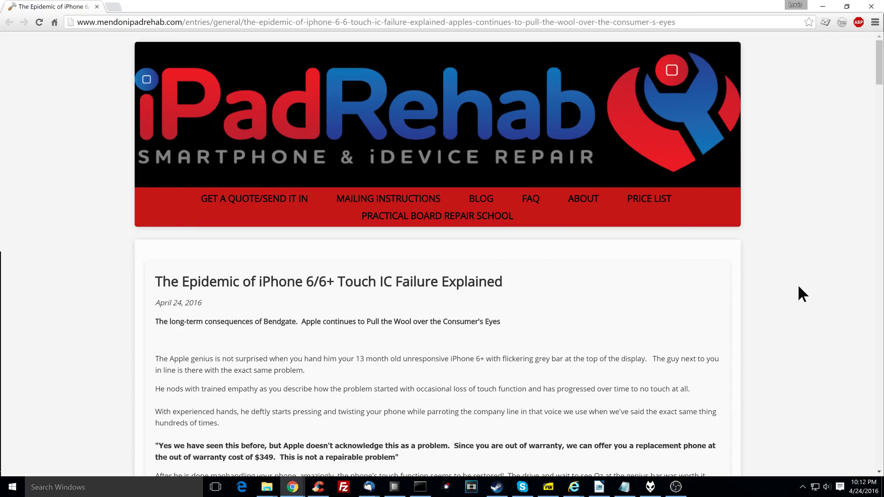
mouse_move(188, 186)
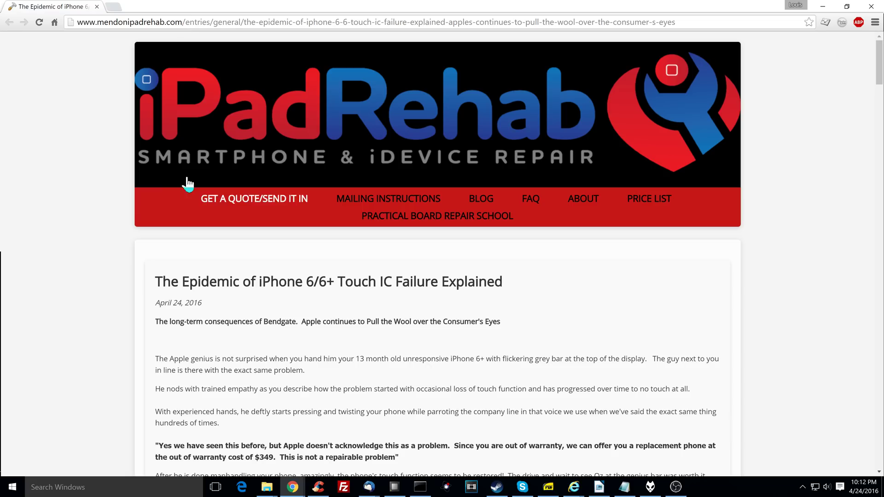
Read down the CBS News article to Apple's full Bendgate statement and its strongest-glass claim
scroll("down", 3)
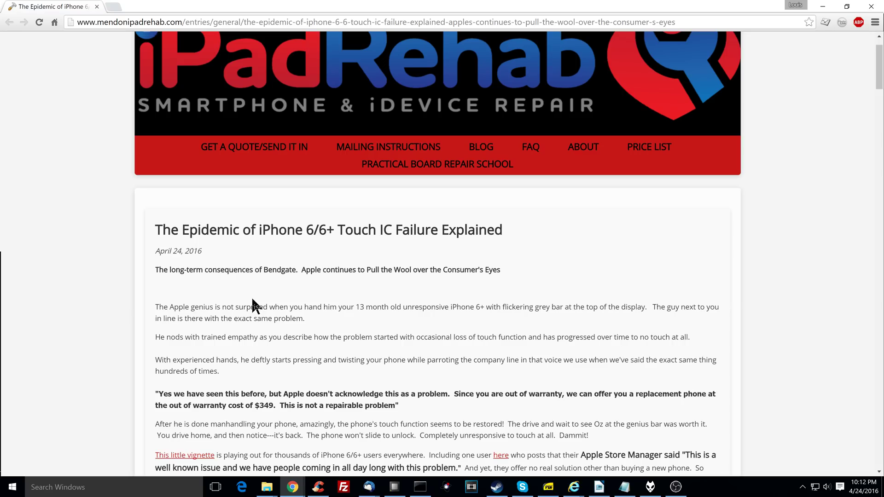
scroll("down", 3)
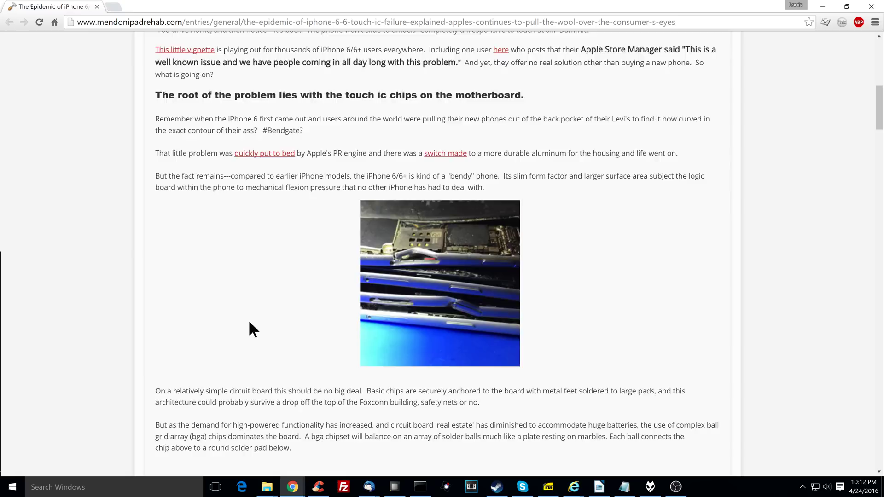
scroll("up", 3)
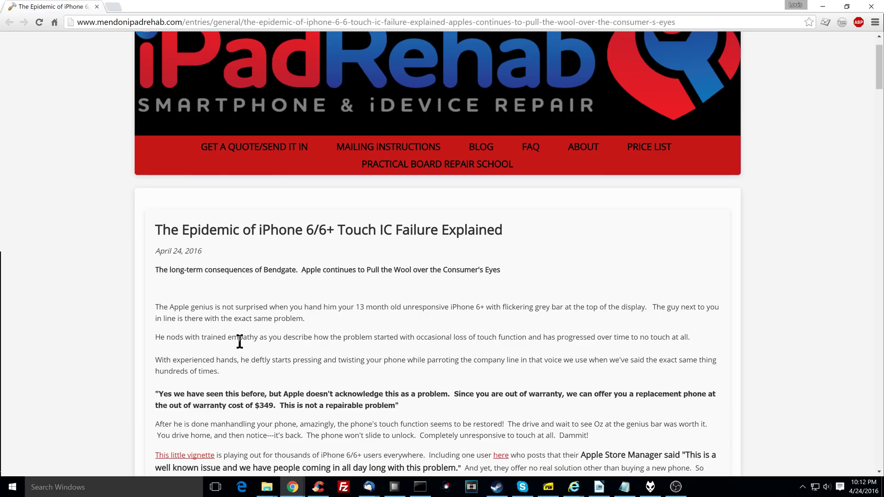
scroll("down", 3)
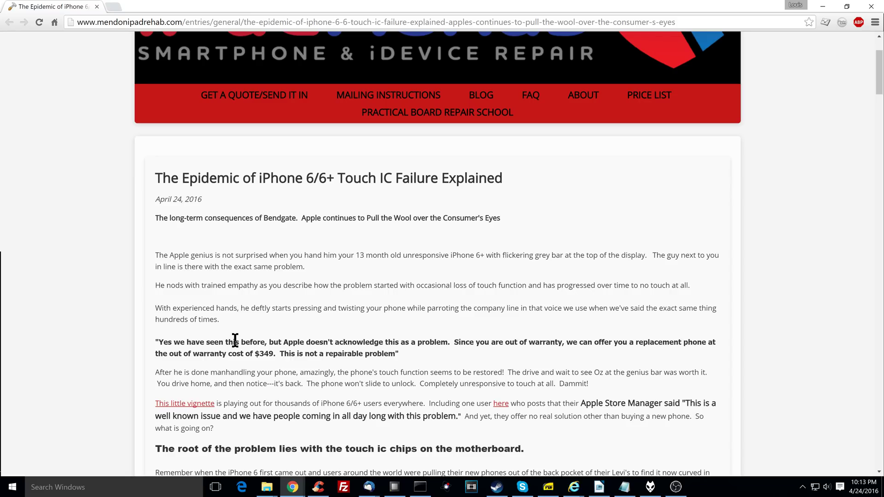
scroll("down", 3)
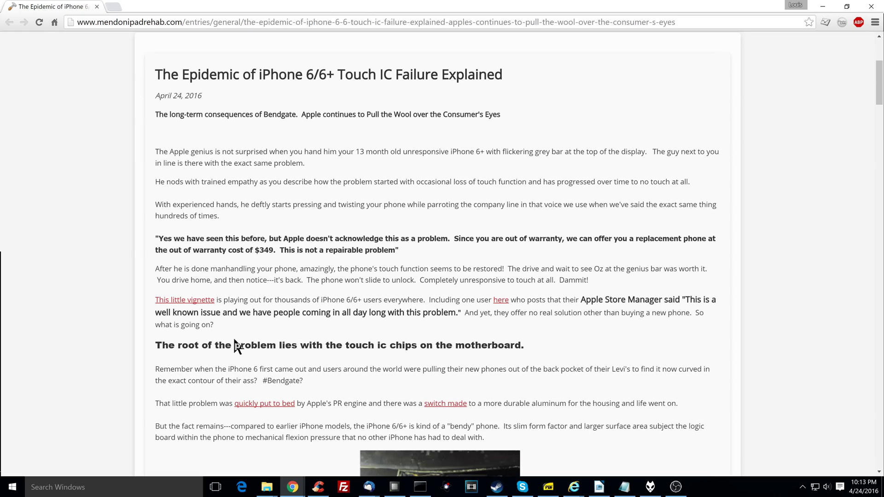
mouse_move(262, 165)
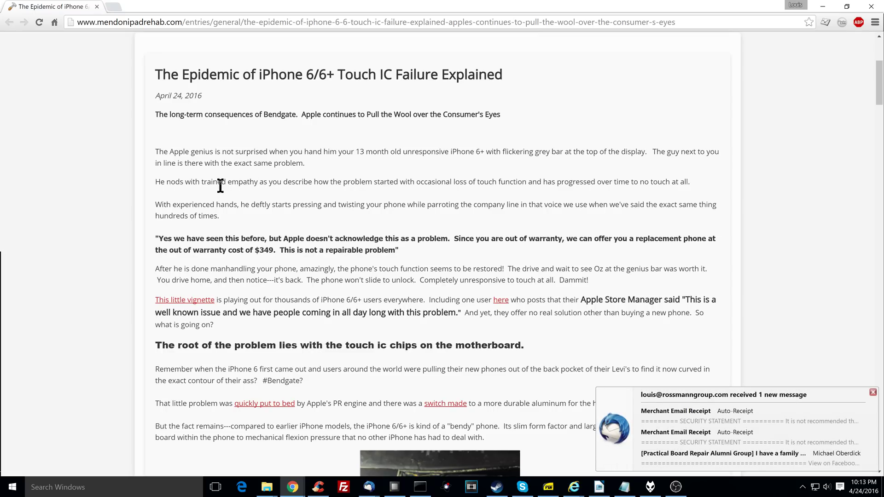
mouse_move(224, 196)
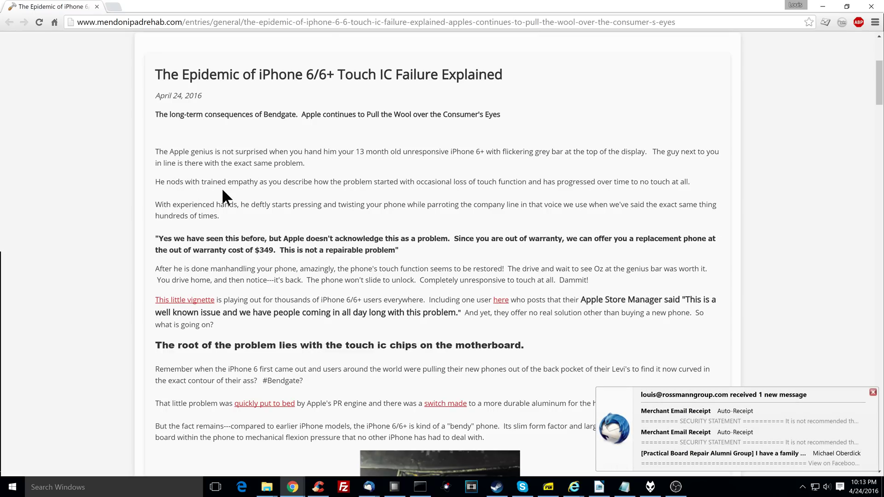
mouse_move(431, 183)
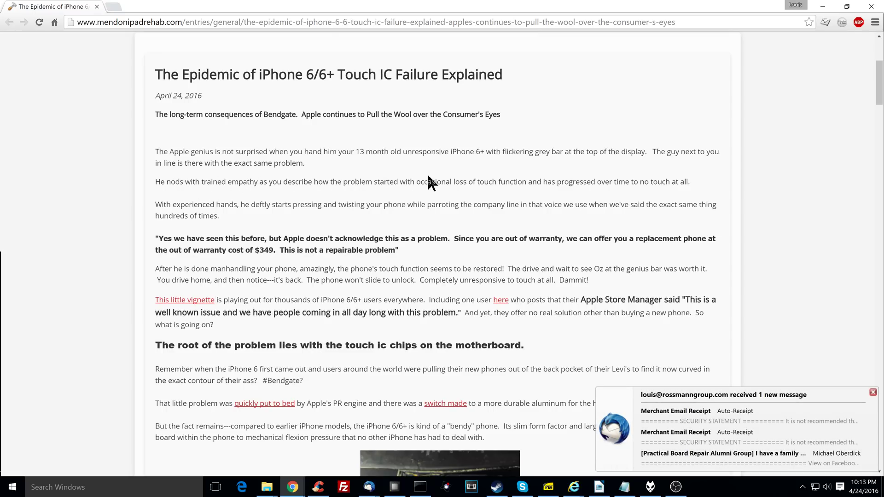
mouse_move(546, 185)
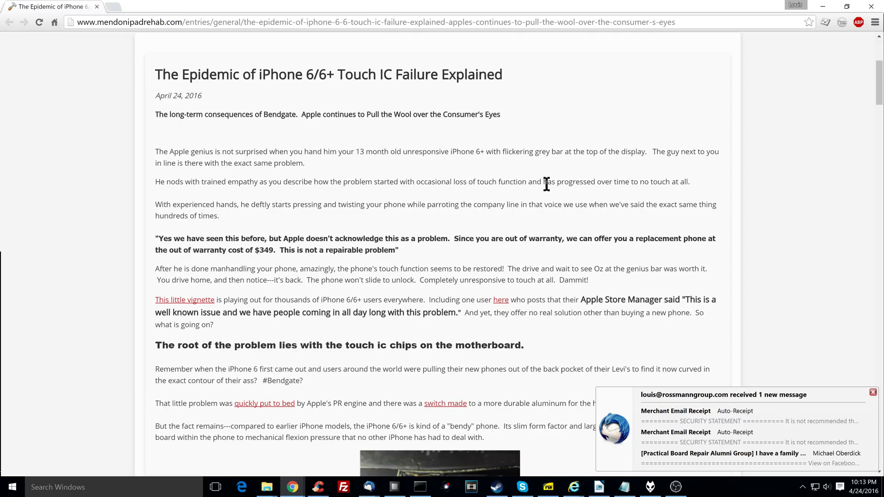
mouse_move(455, 204)
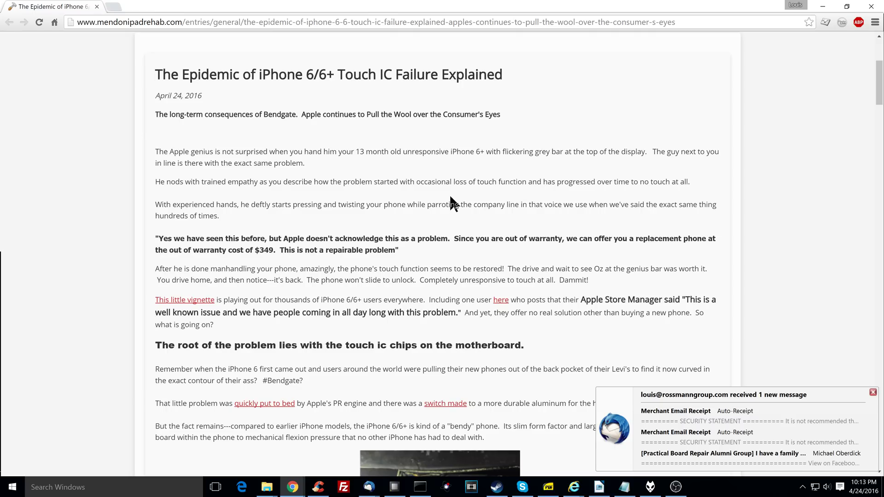
mouse_move(279, 204)
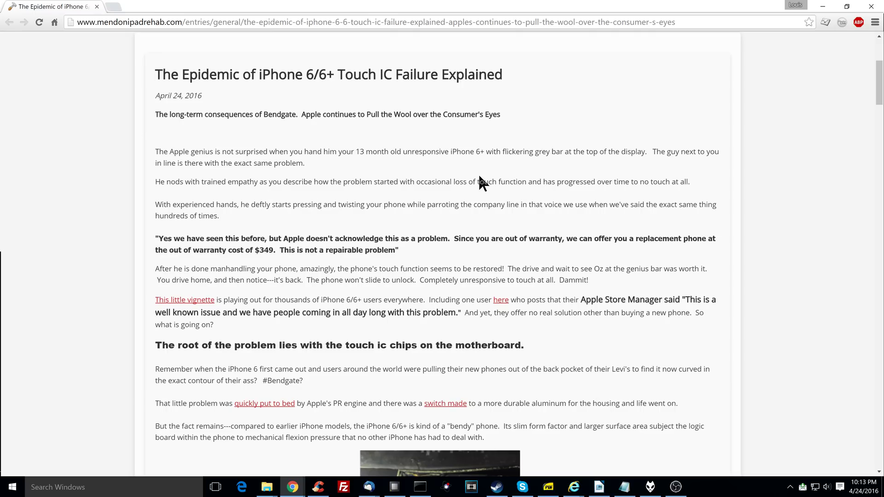
mouse_move(497, 181)
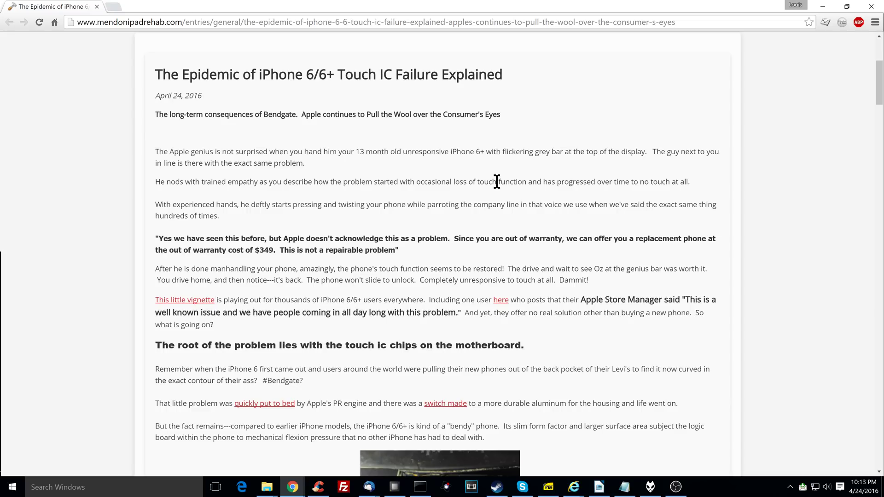
mouse_move(220, 237)
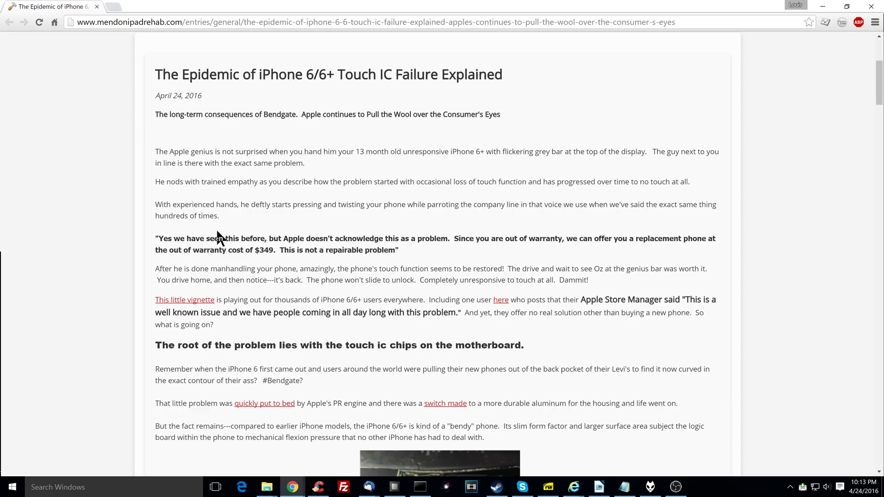
mouse_move(204, 240)
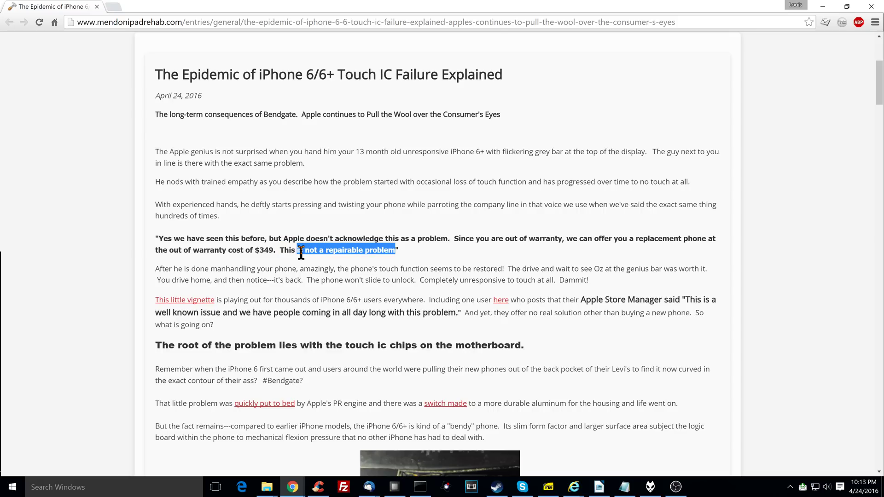
left_click(297, 250)
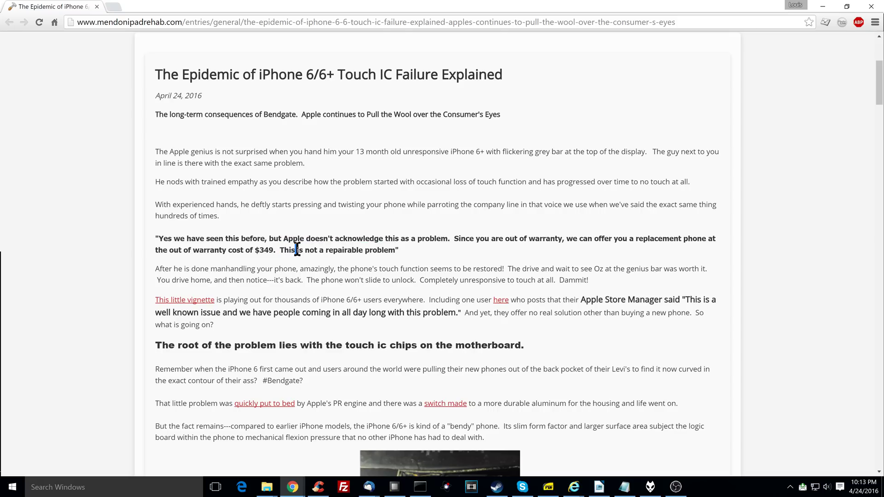
mouse_move(287, 255)
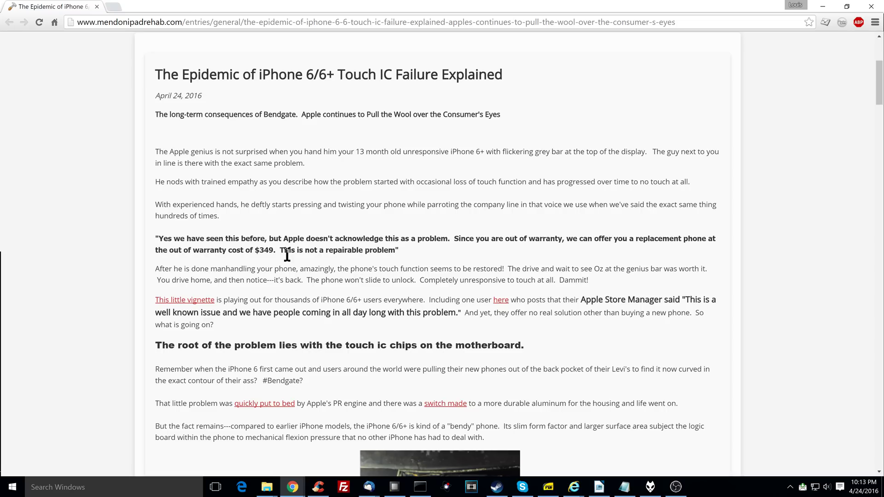
mouse_move(289, 263)
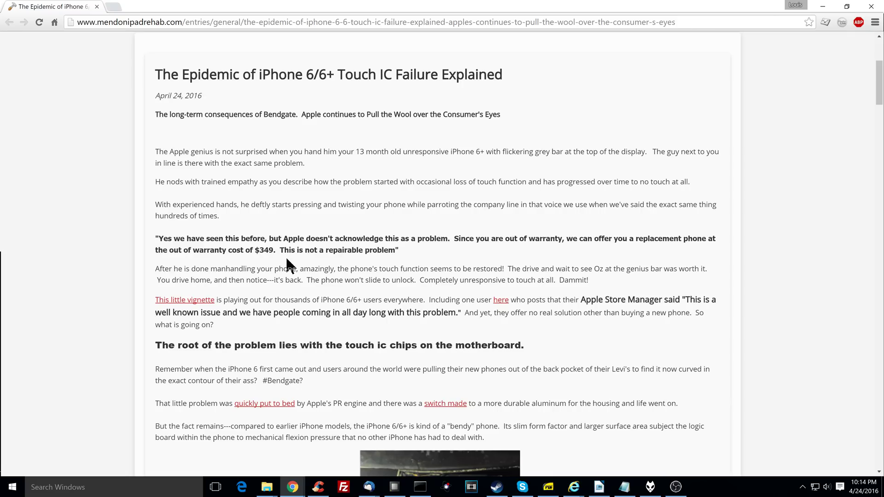
scroll("down", 3)
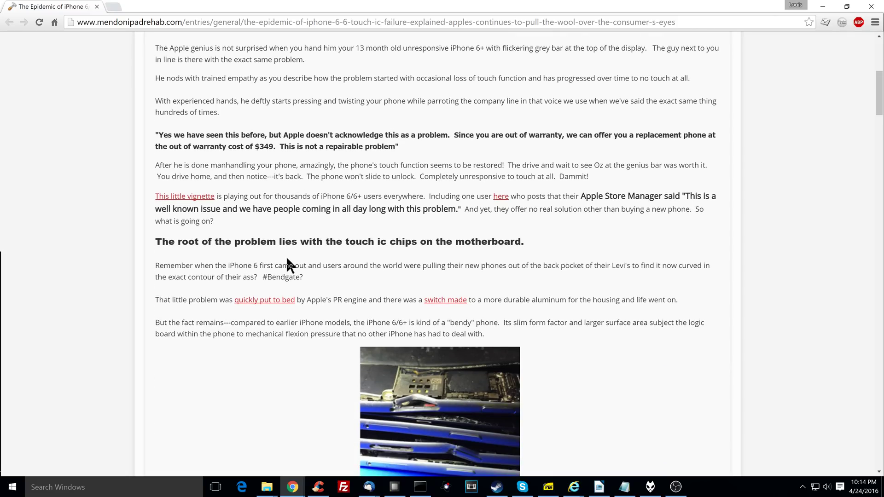
scroll("down", 3)
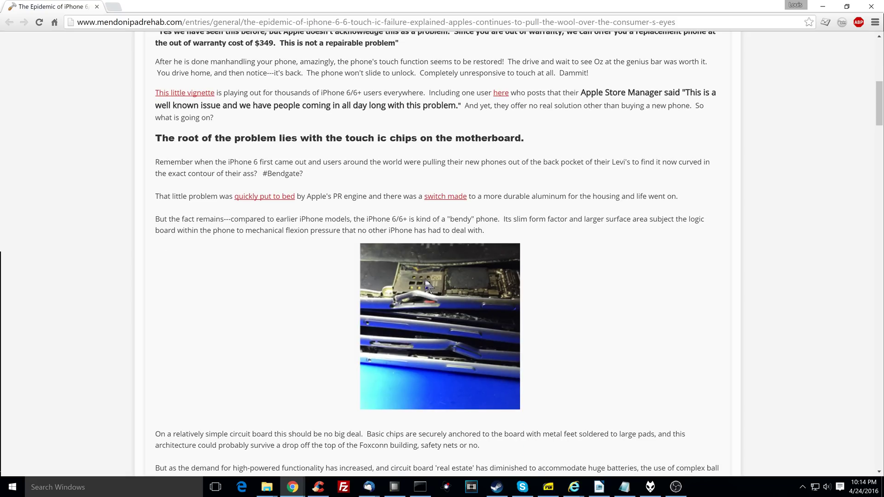
mouse_move(390, 216)
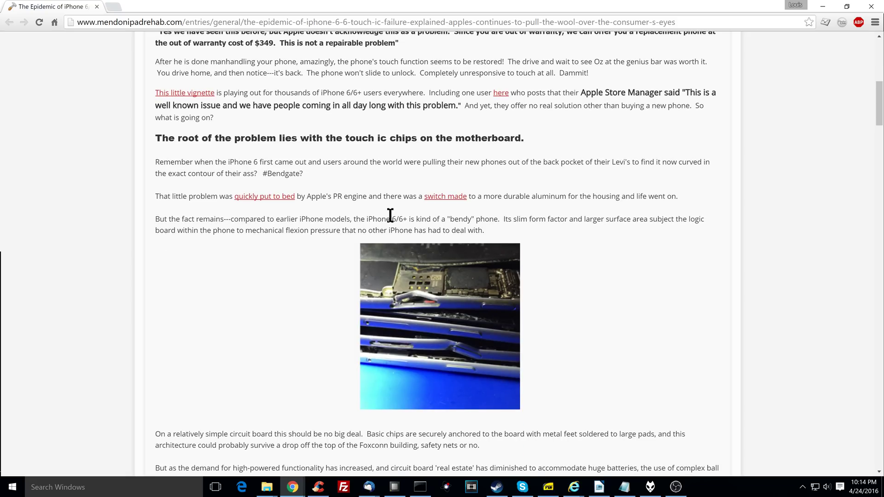
mouse_move(282, 208)
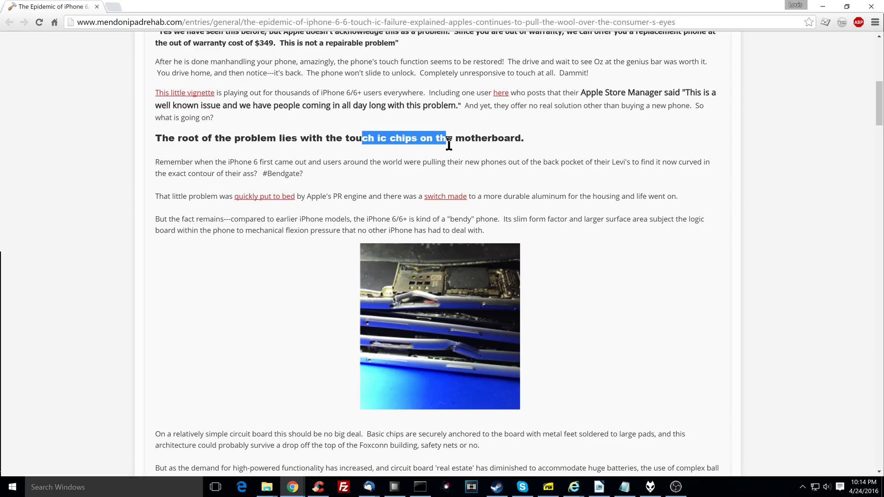
left_click(448, 144)
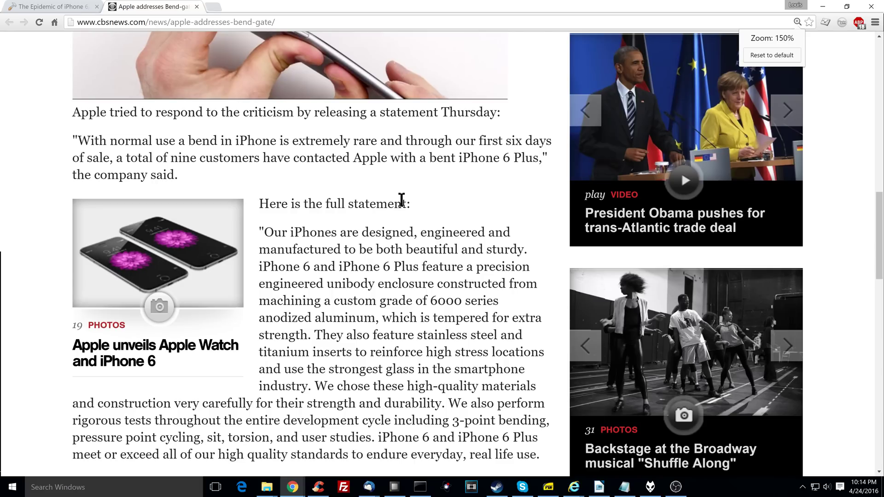
scroll("down", 3)
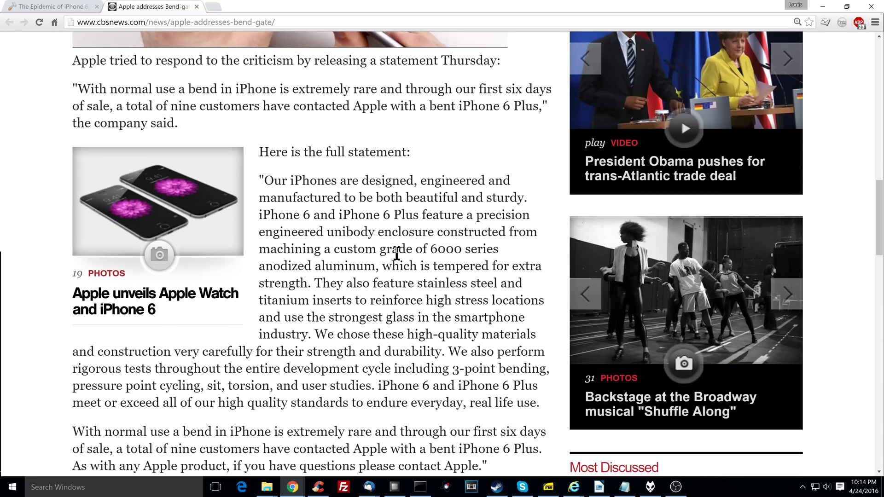
mouse_move(407, 274)
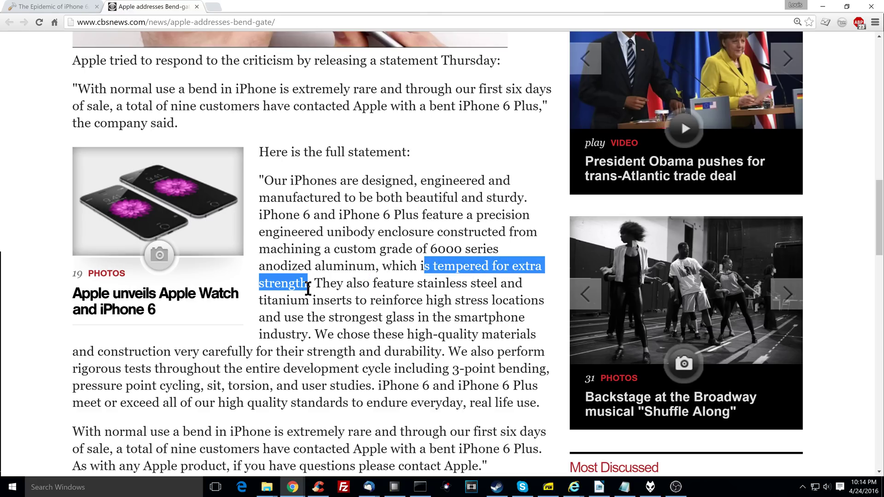
left_click(307, 283)
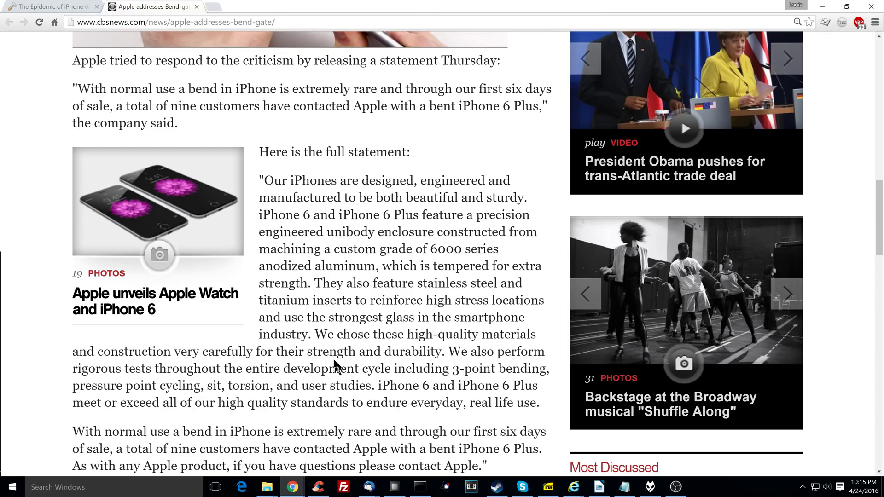
mouse_move(381, 389)
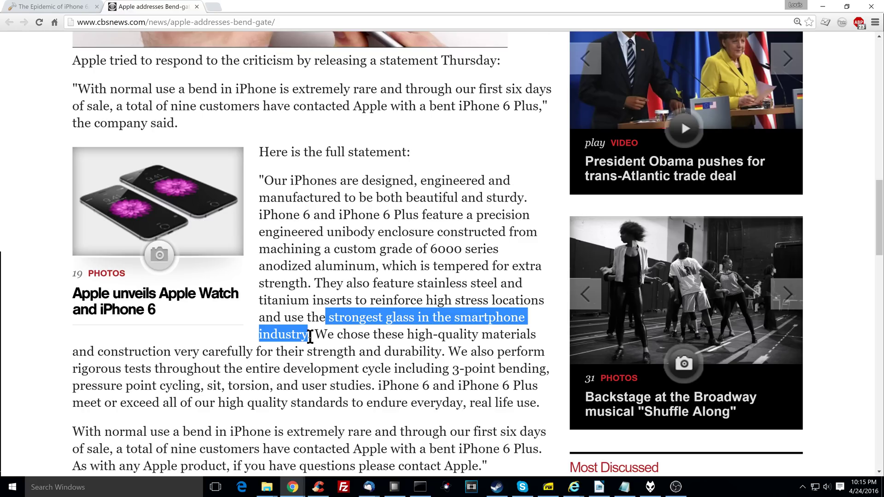
mouse_move(314, 333)
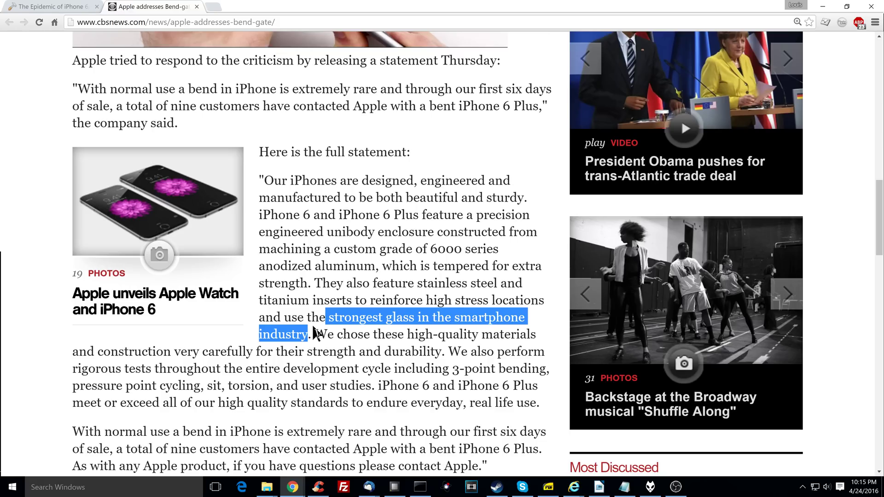
mouse_move(217, 165)
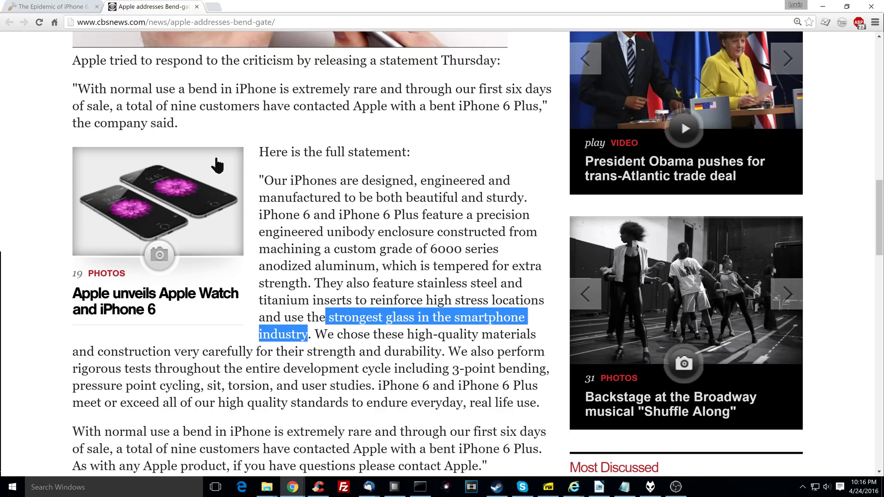
Return to the iPadRehab article and read down to the colleague's edited ASC forum post screenshots
left_click(51, 6)
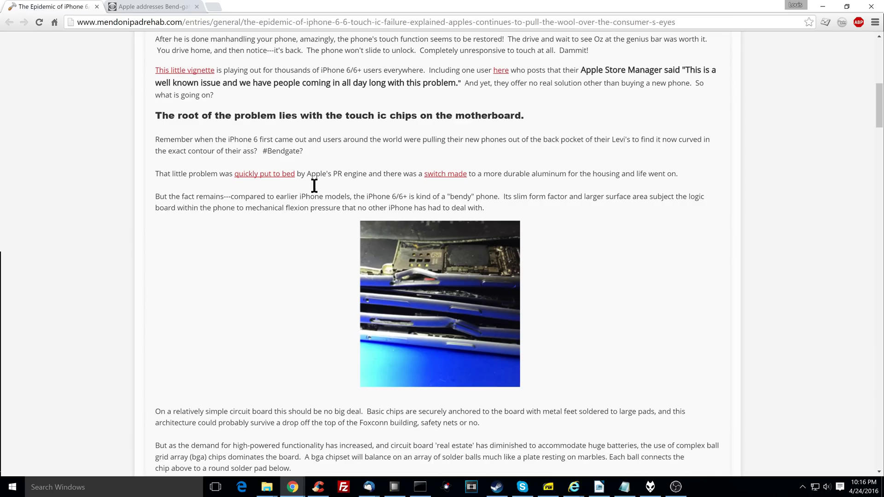
scroll("down", 3)
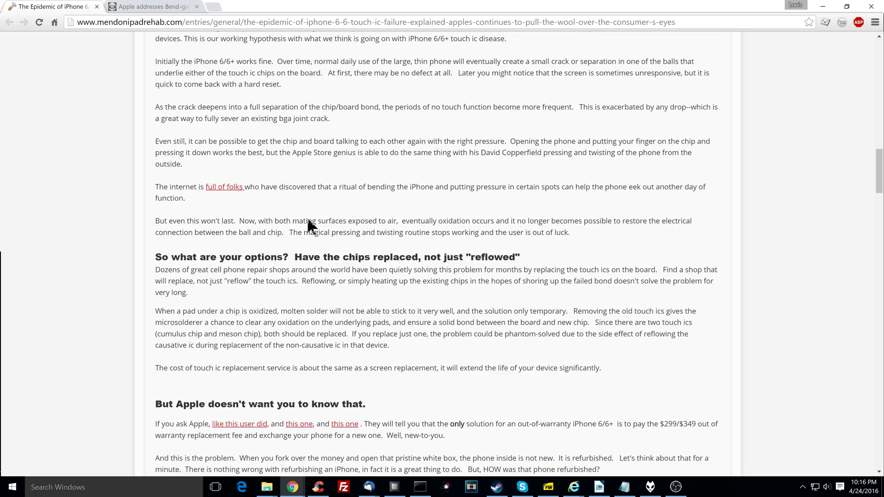
scroll("down", 3)
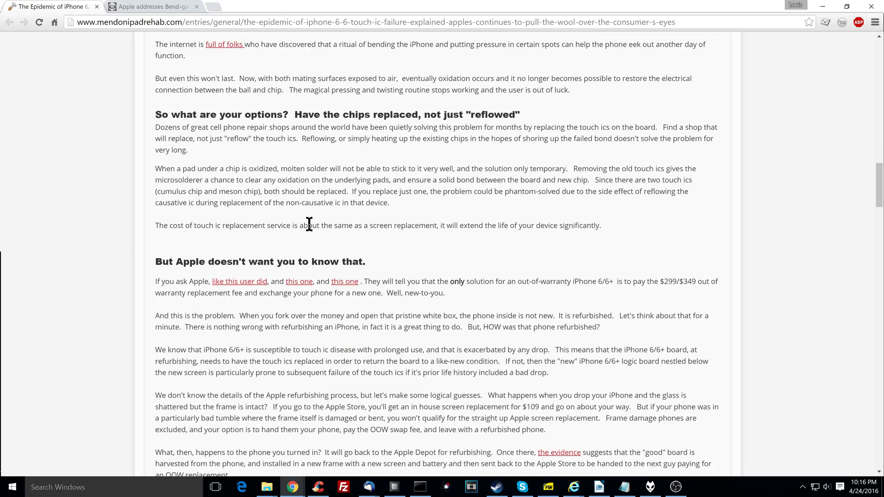
scroll("down", 3)
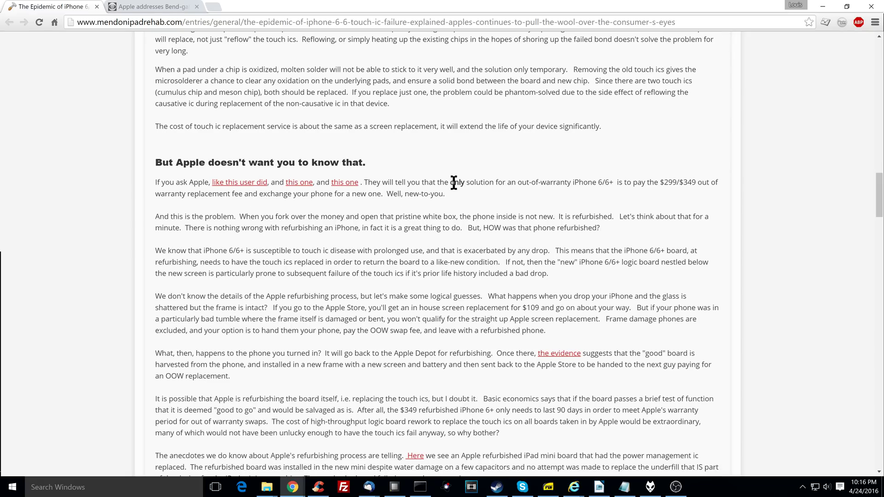
scroll("down", 3)
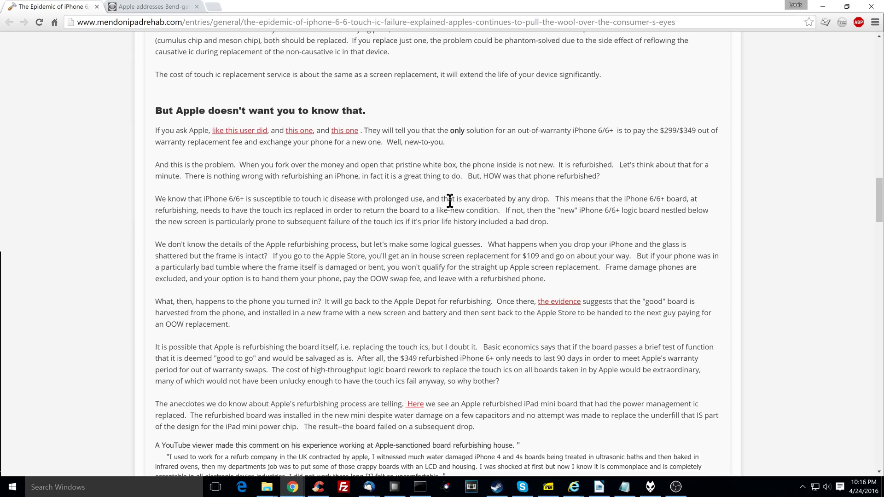
scroll("down", 3)
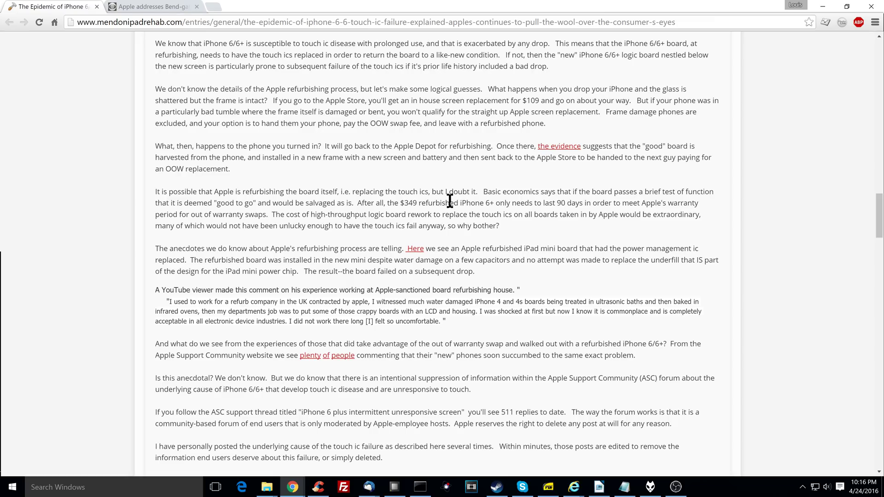
scroll("down", 3)
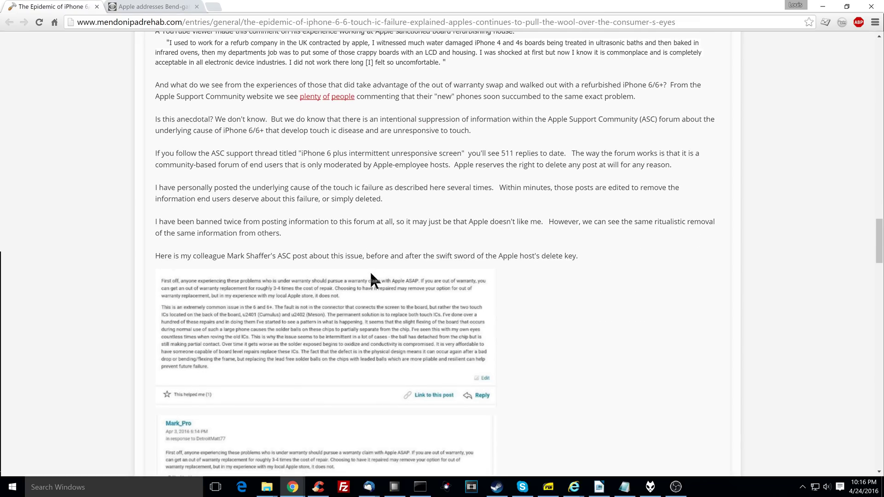
scroll("down", 3)
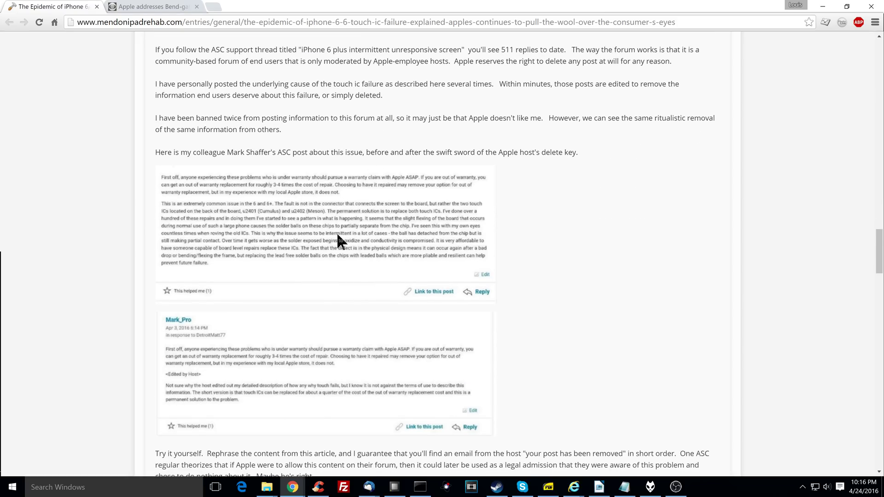
mouse_move(309, 220)
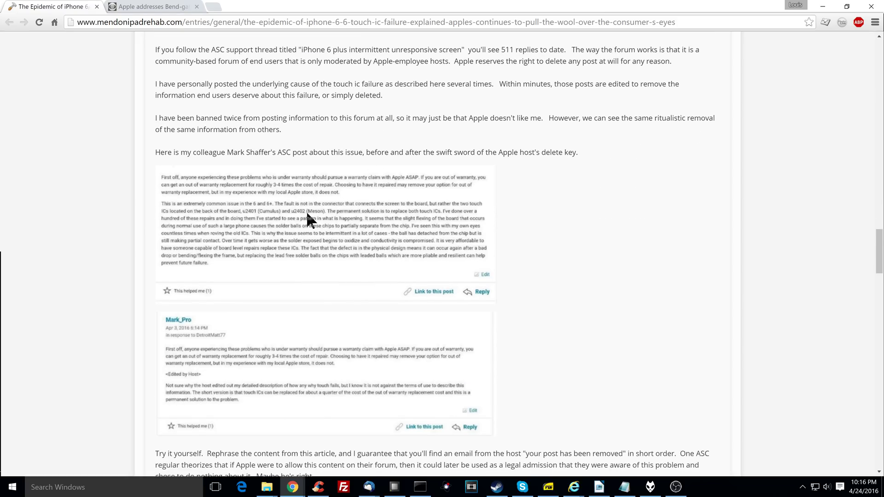
scroll("down", 3)
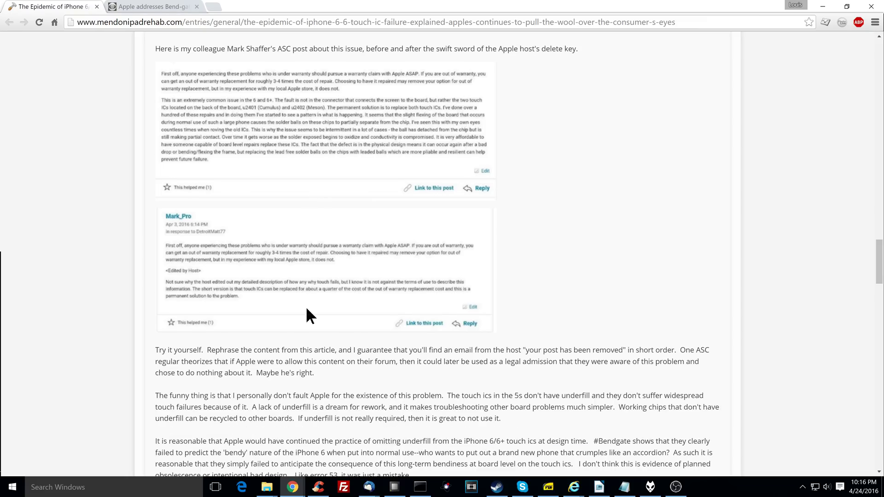
mouse_move(208, 256)
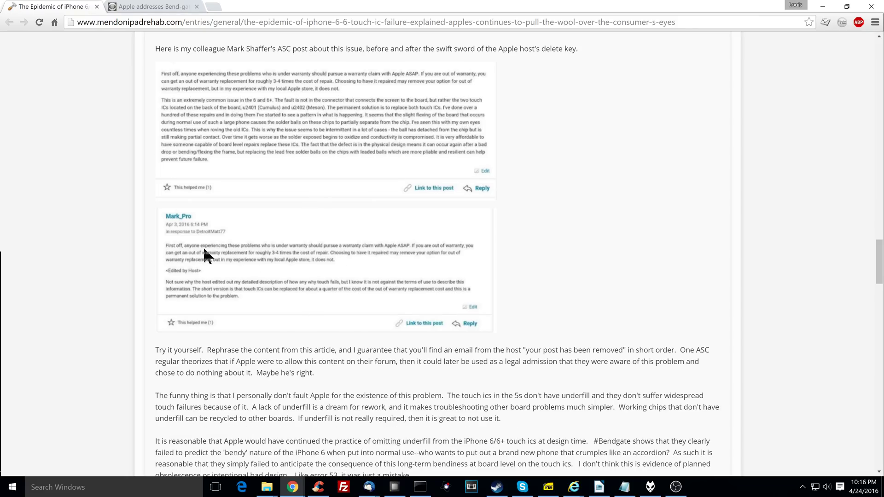
mouse_move(219, 289)
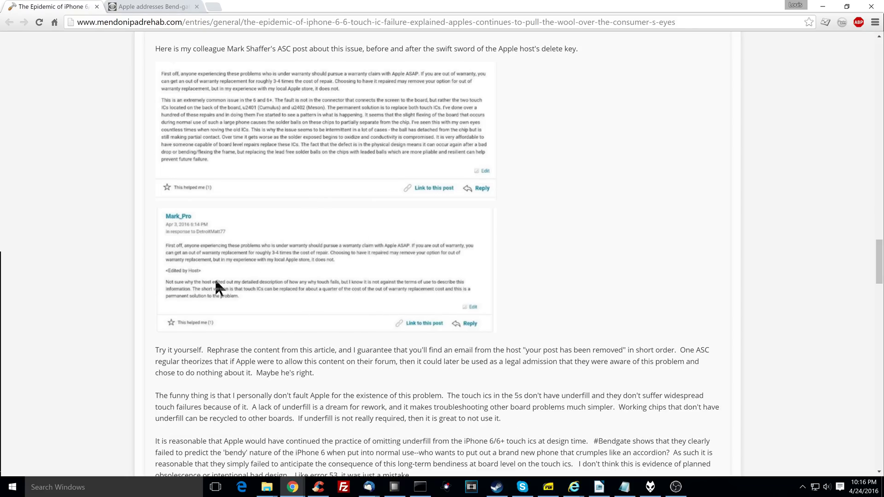
mouse_move(329, 266)
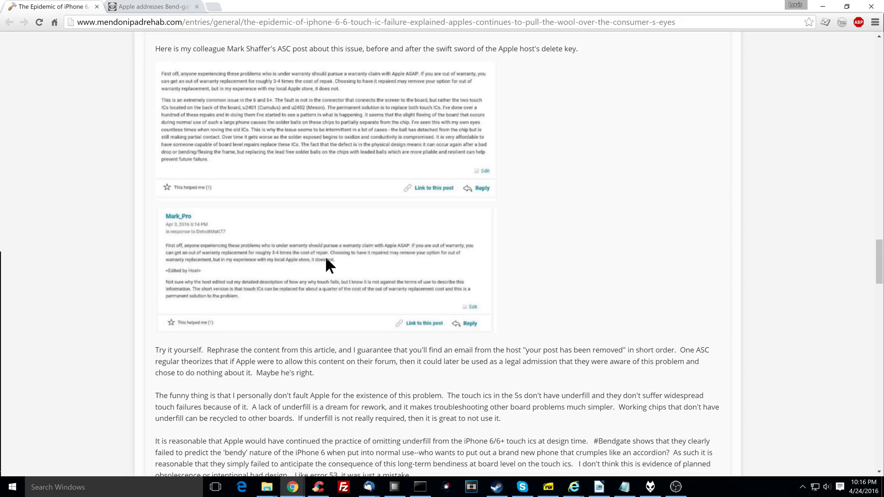
mouse_move(247, 265)
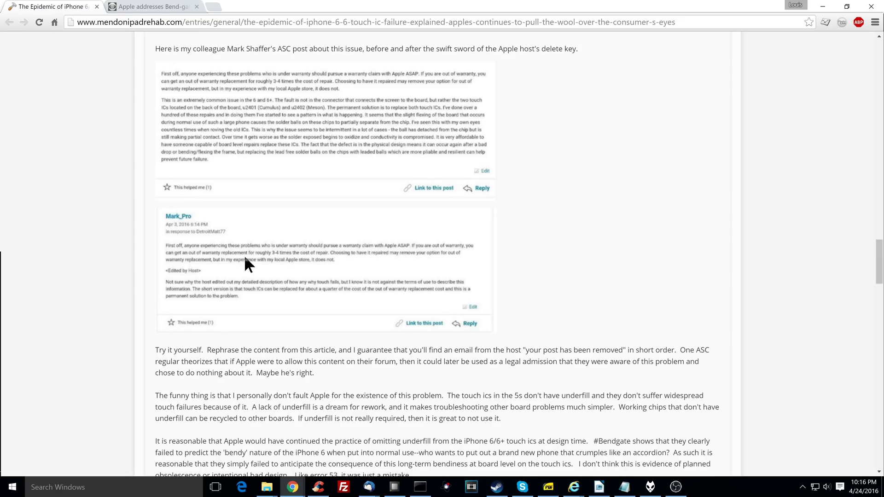
mouse_move(455, 312)
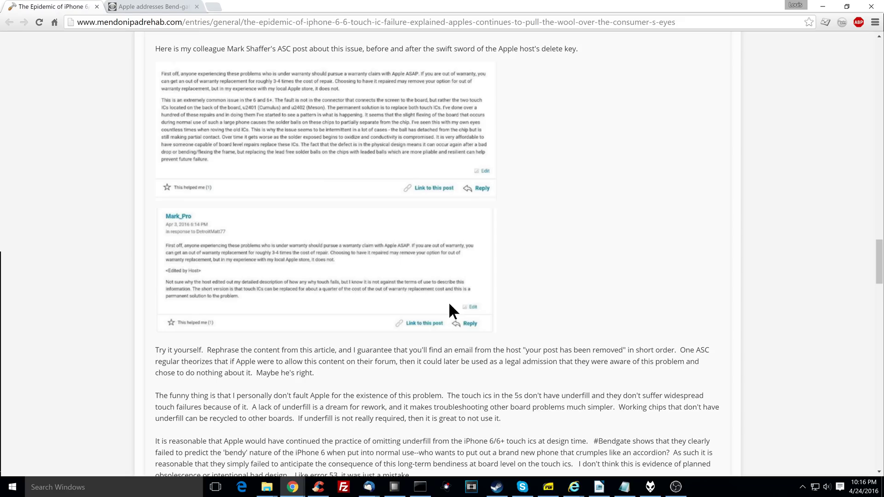
scroll("down", 3)
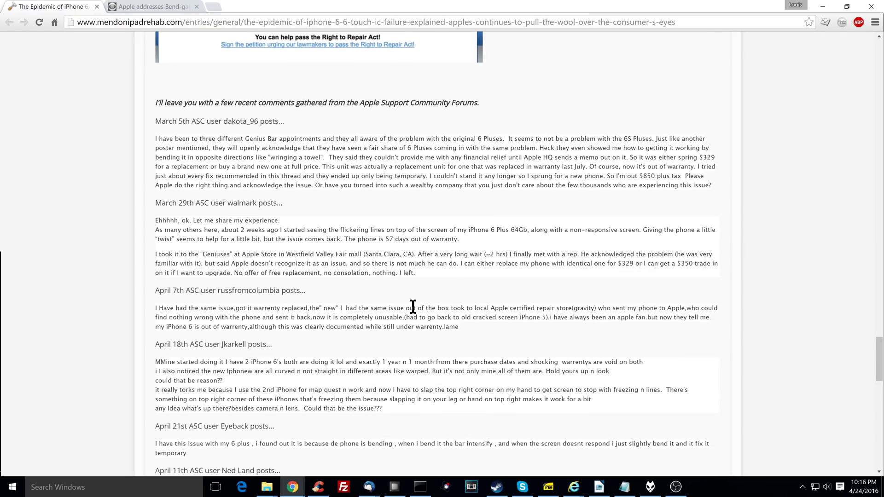
mouse_move(194, 107)
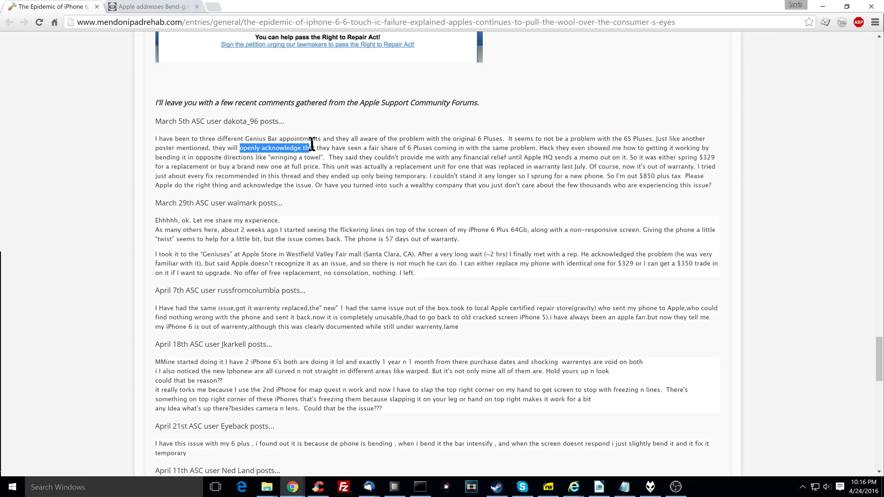
Read the last Apple Support Community comments down to Go Back, then return toward the top
scroll("down", 3)
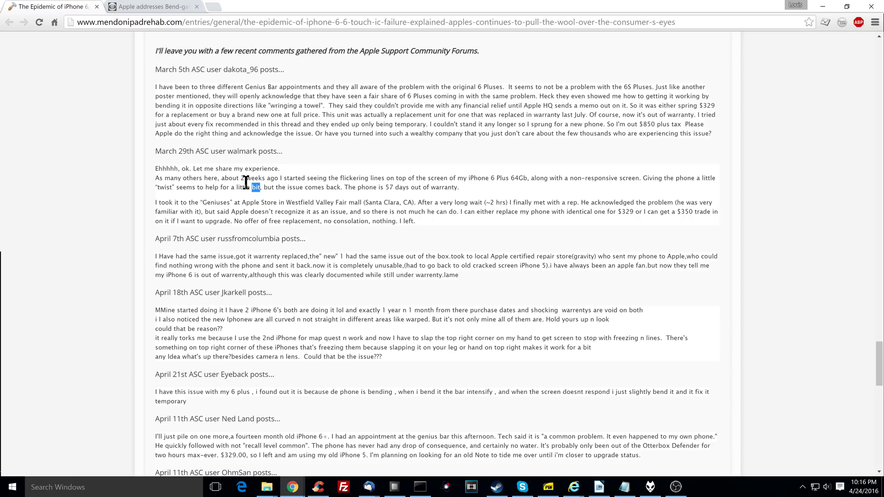
scroll("down", 3)
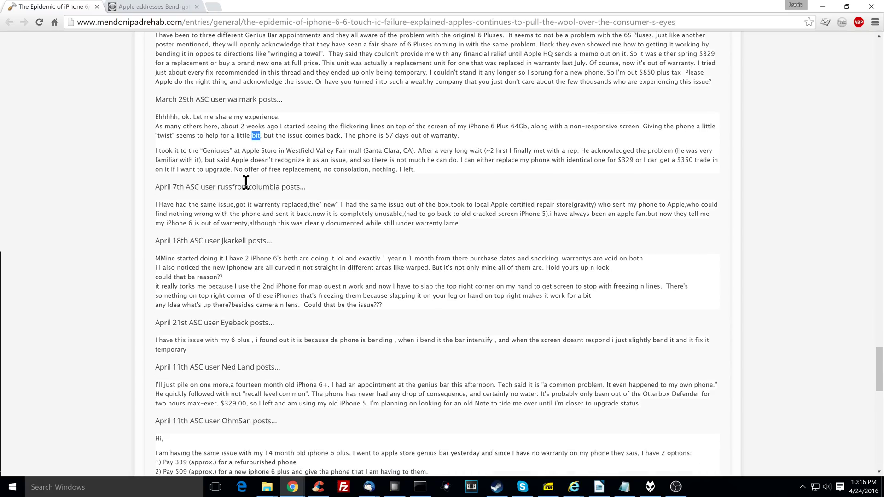
scroll("up", 3)
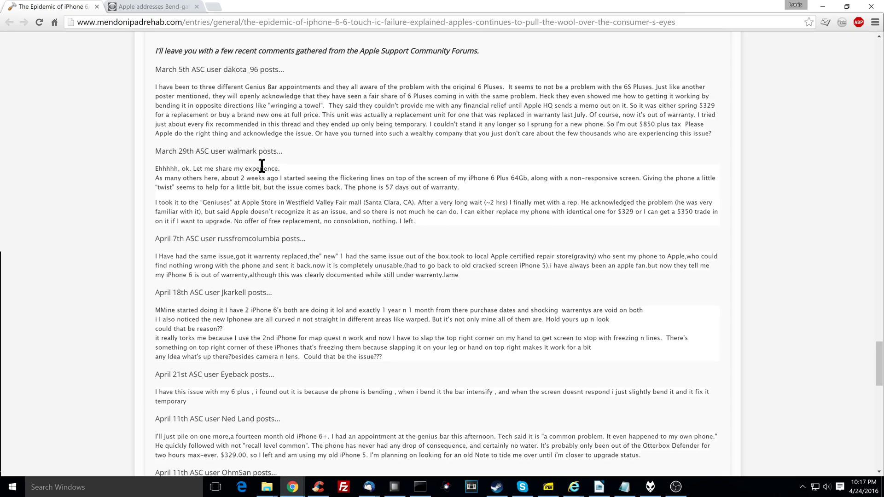
scroll("down", 3)
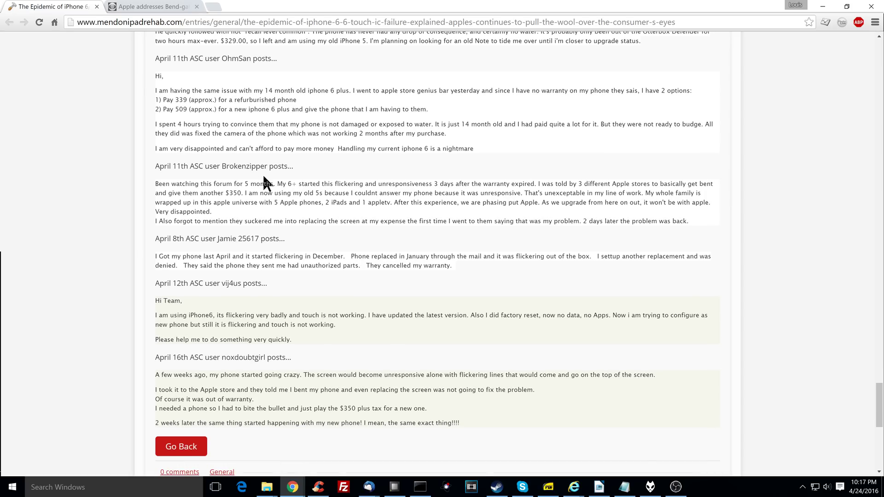
scroll("down", 3)
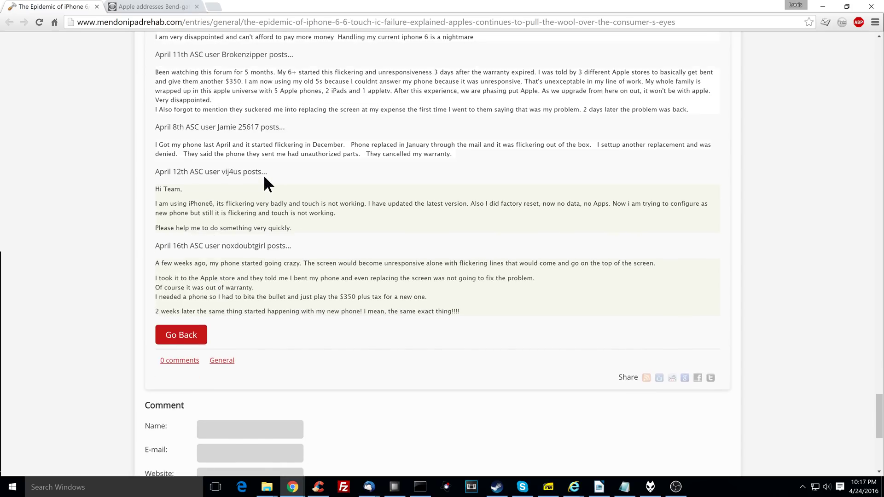
scroll("up", 3)
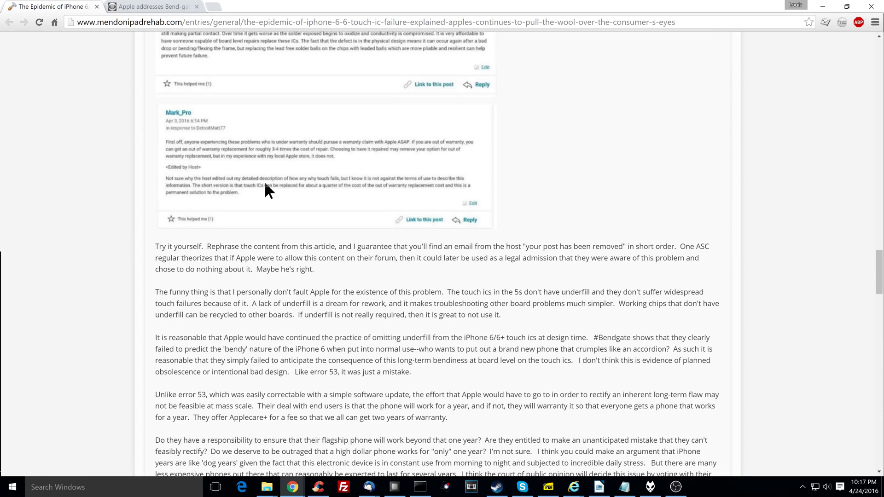
scroll("up", 3)
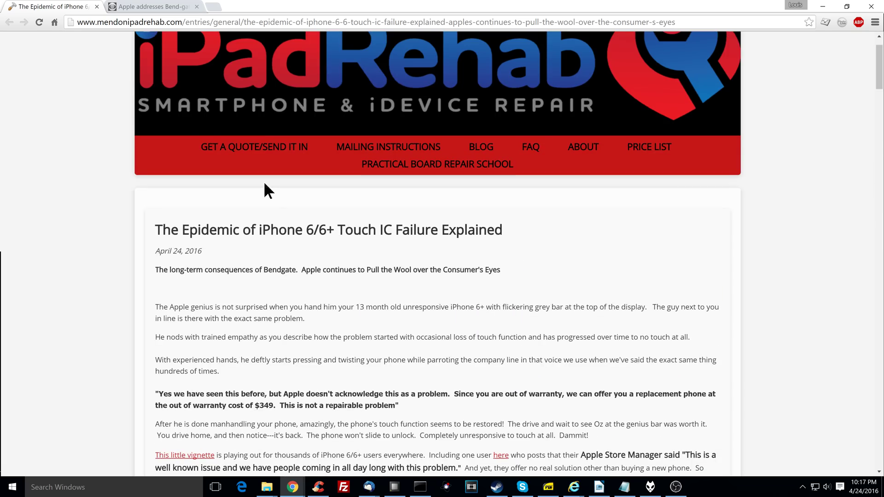
Highlight the 'not a repairable problem' quote, then move on to the 'Whoops.' crack-explanation section
scroll("down", 3)
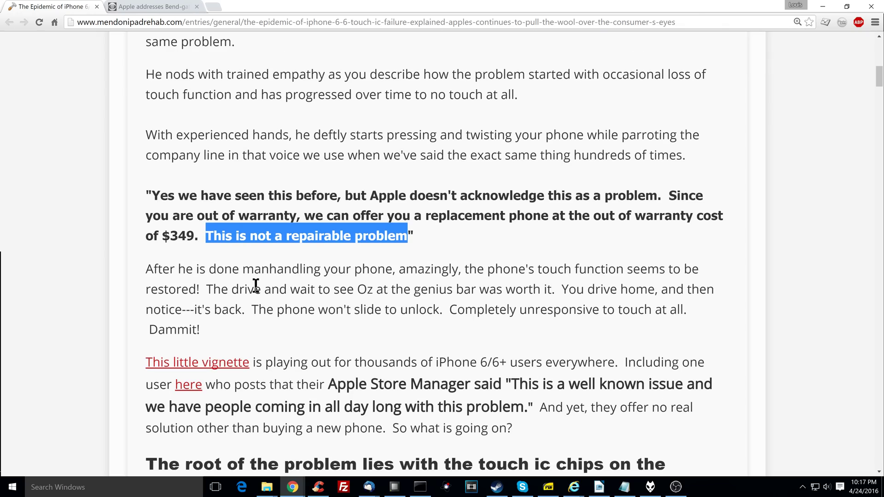
double_click(219, 236)
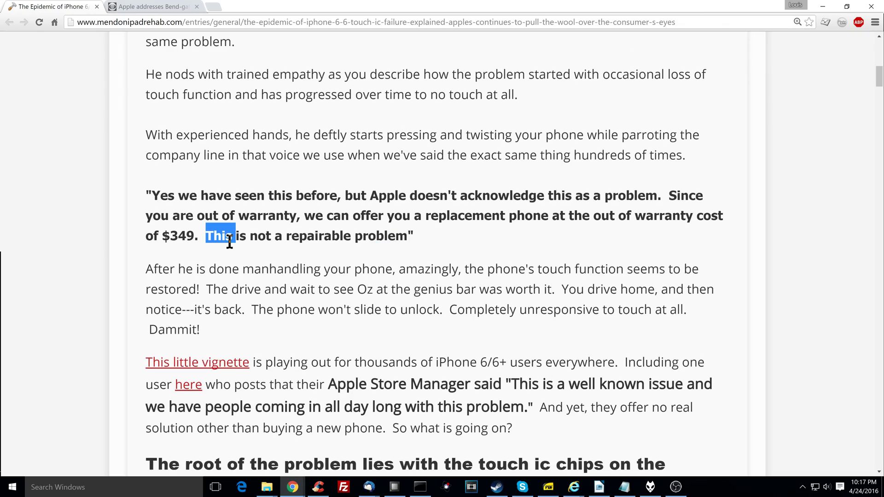
left_click(232, 235)
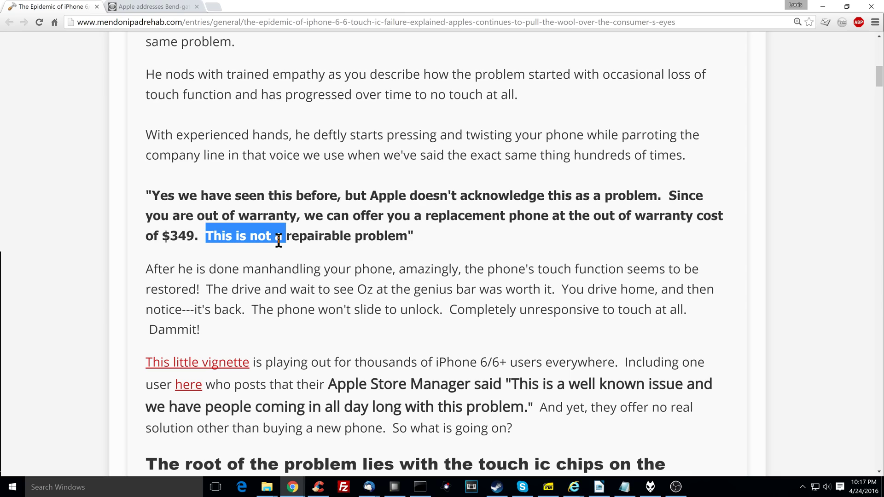
scroll("down", 3)
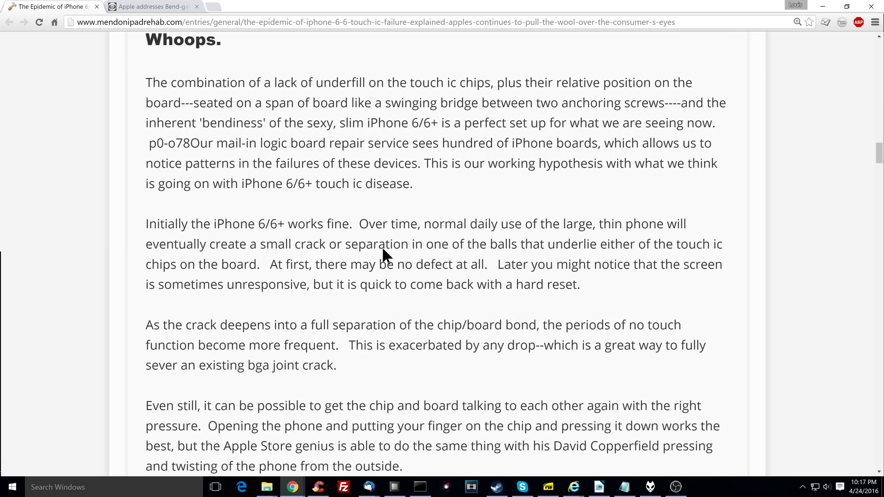
Read past the before-and-after forum post screenshots to the 'Try it yourself' paragraph
scroll("down", 3)
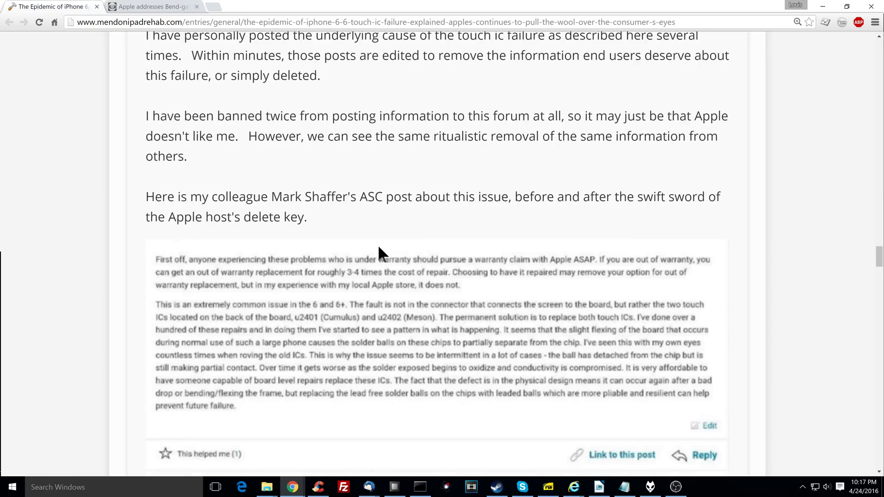
scroll("down", 3)
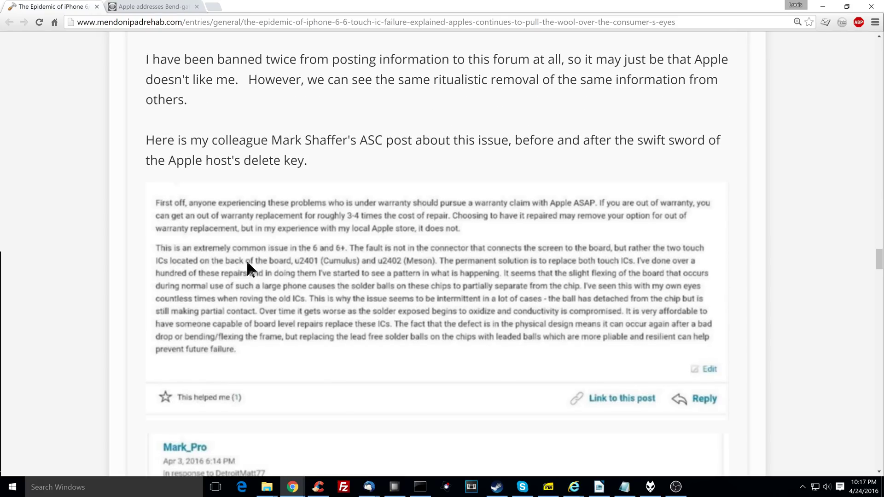
mouse_move(679, 361)
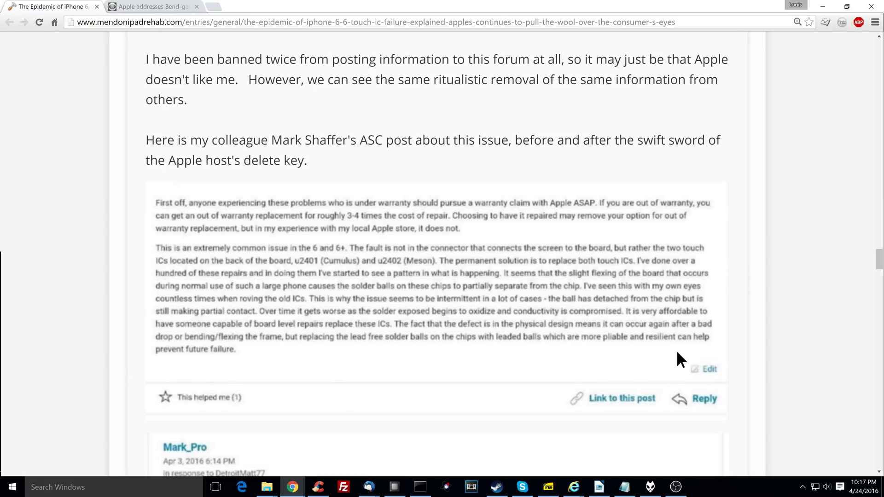
scroll("down", 3)
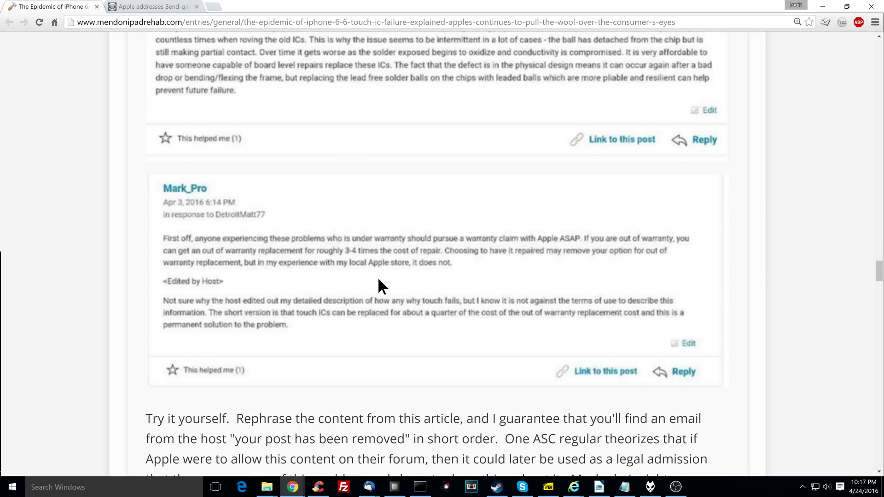
mouse_move(471, 318)
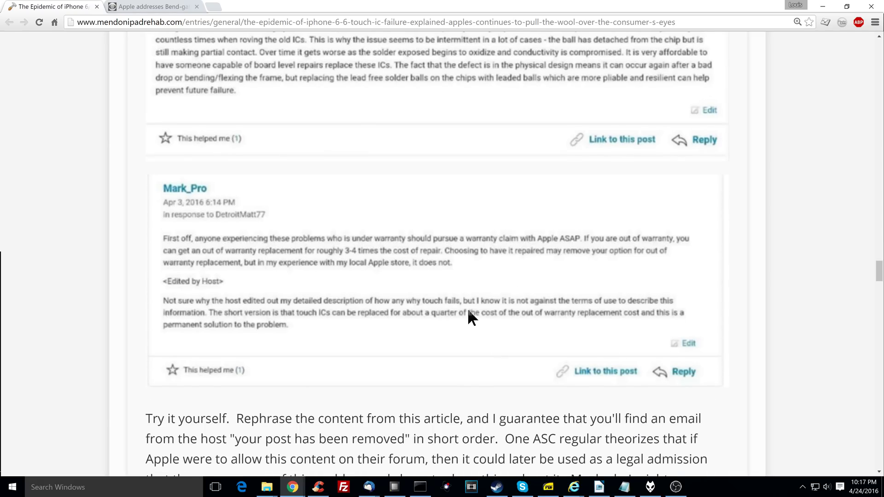
scroll("up", 3)
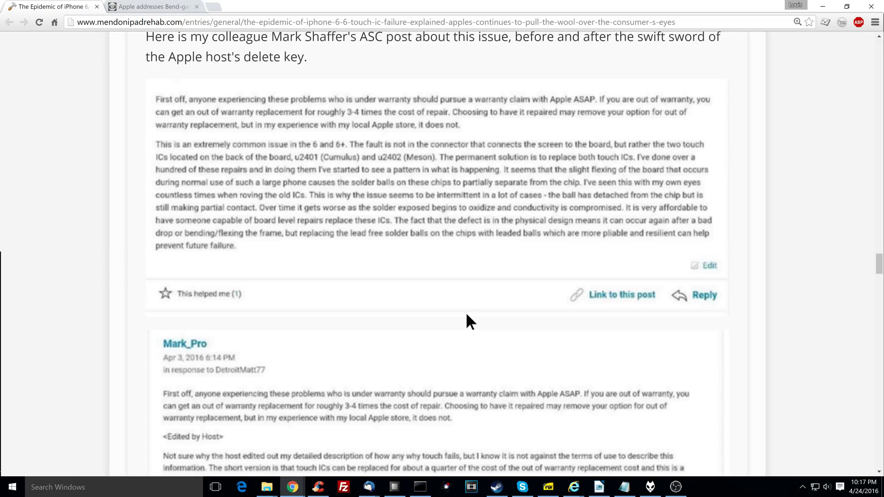
scroll("down", 3)
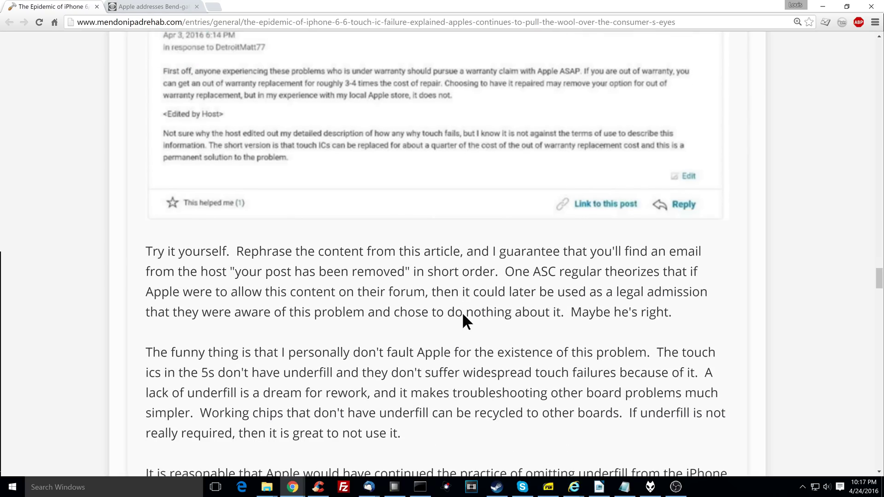
scroll("down", 3)
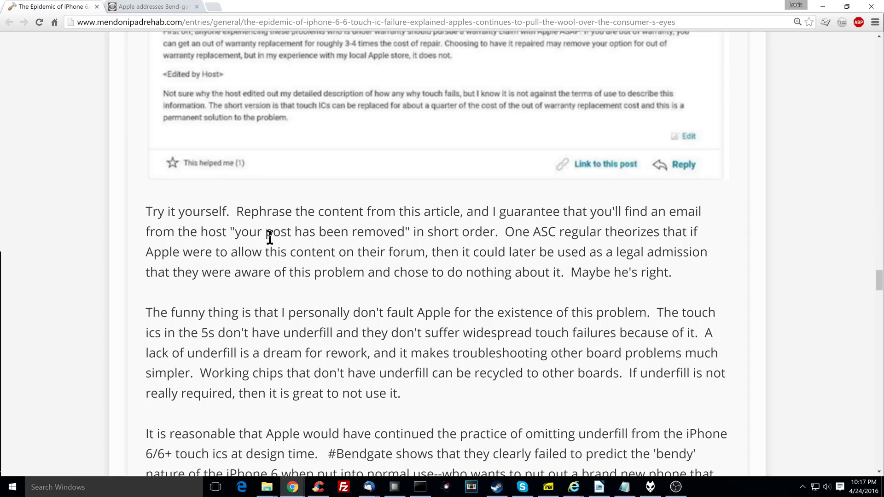
mouse_move(517, 237)
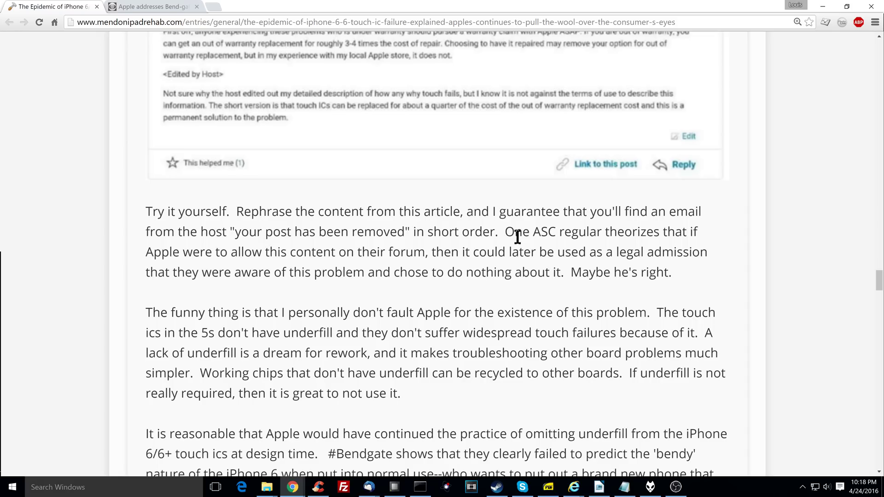
double_click(515, 232)
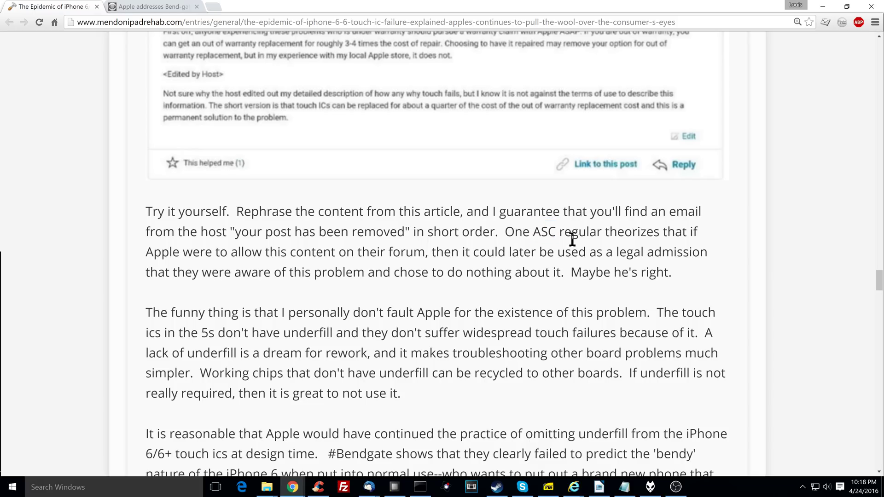
mouse_move(246, 252)
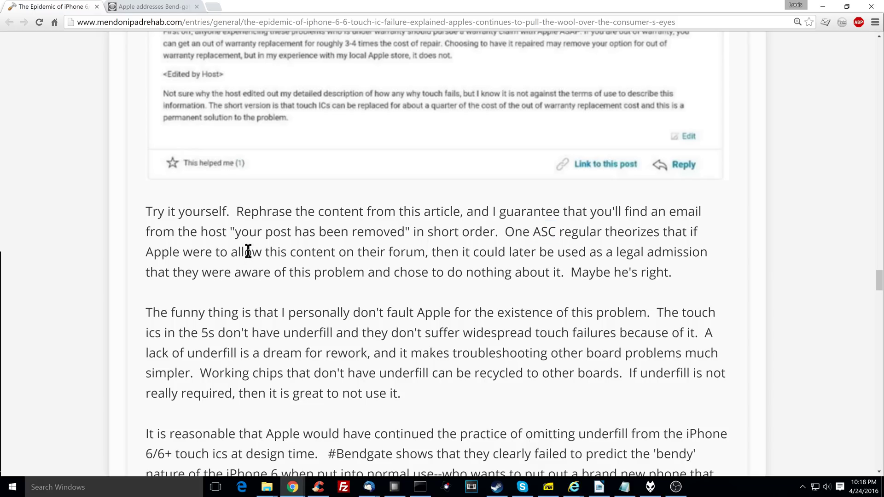
mouse_move(521, 252)
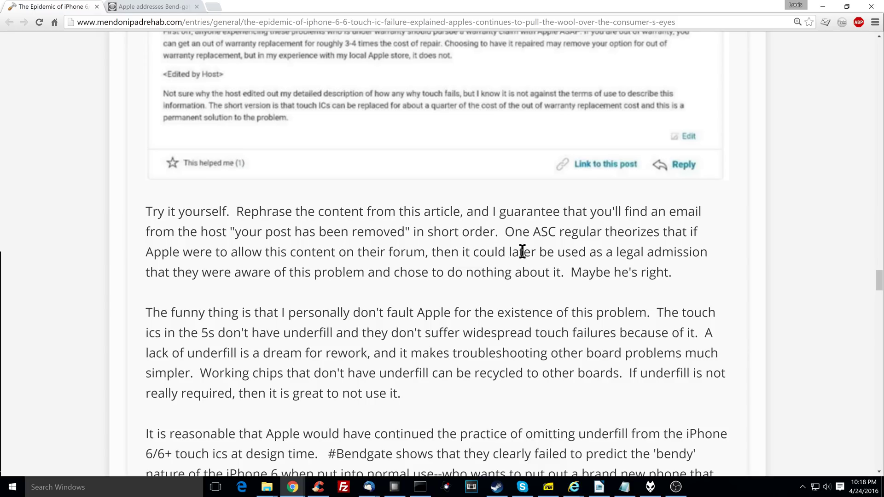
mouse_move(179, 289)
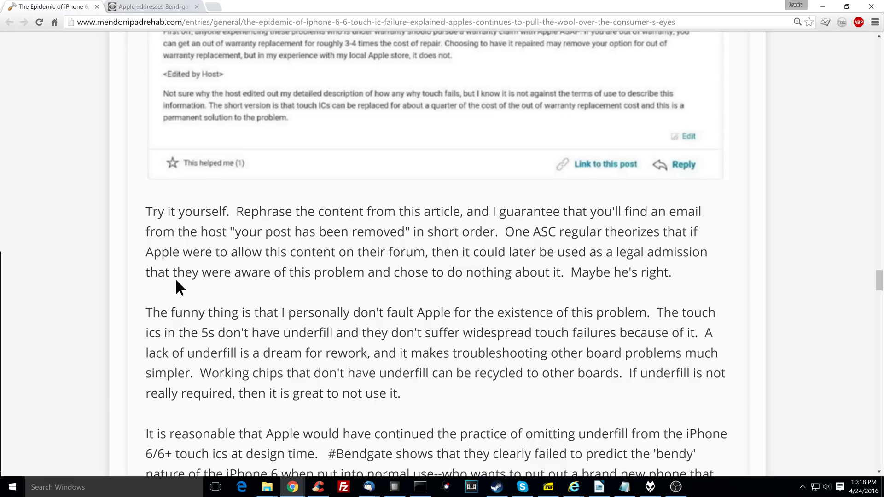
mouse_move(563, 270)
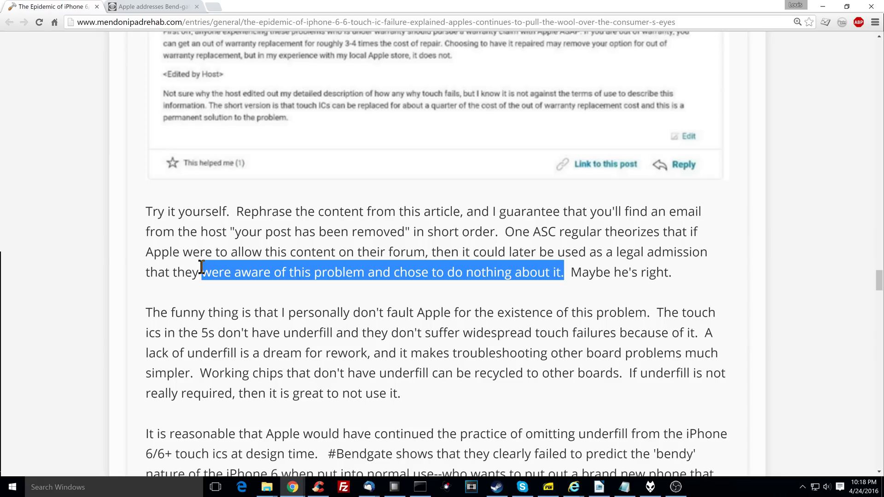
left_click(200, 268)
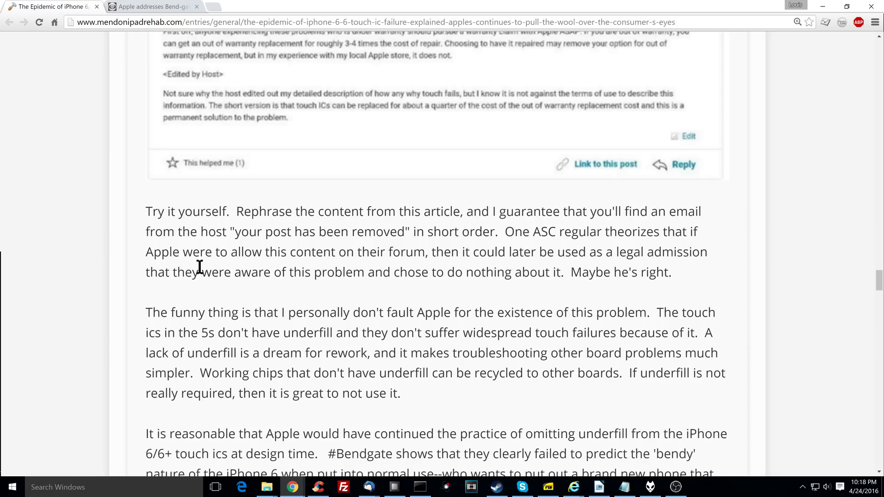
mouse_move(395, 278)
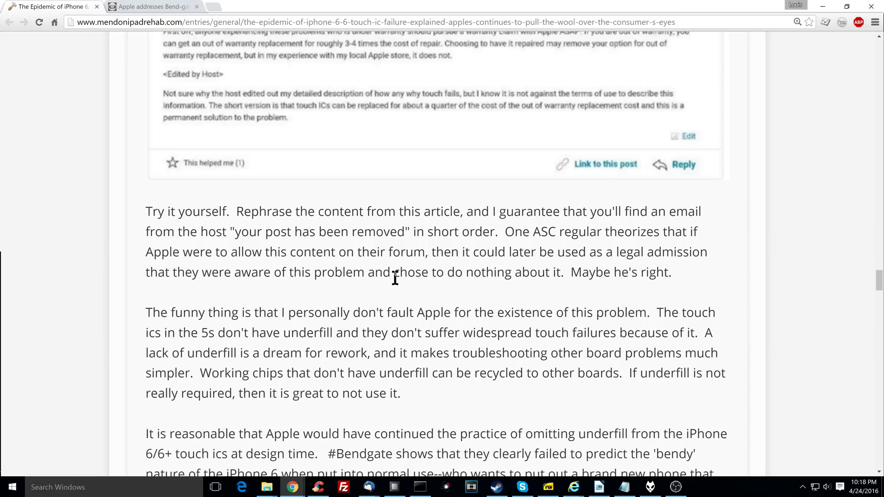
scroll("up", 3)
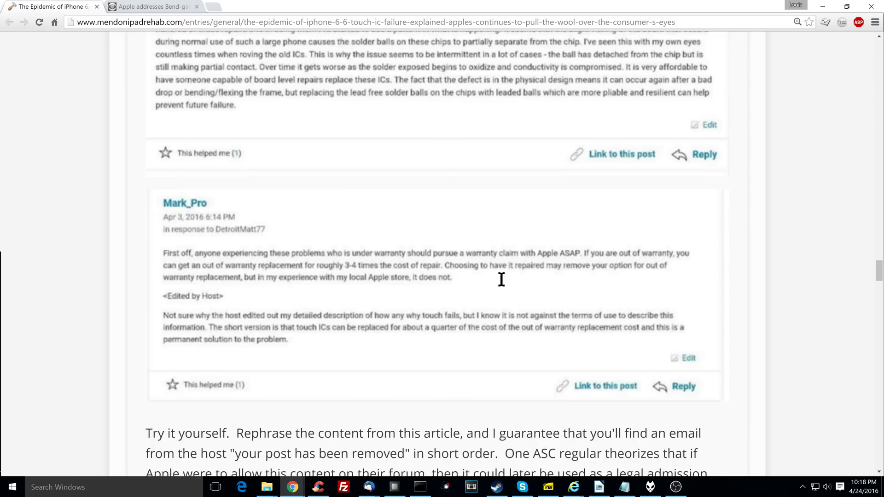
scroll("up", 3)
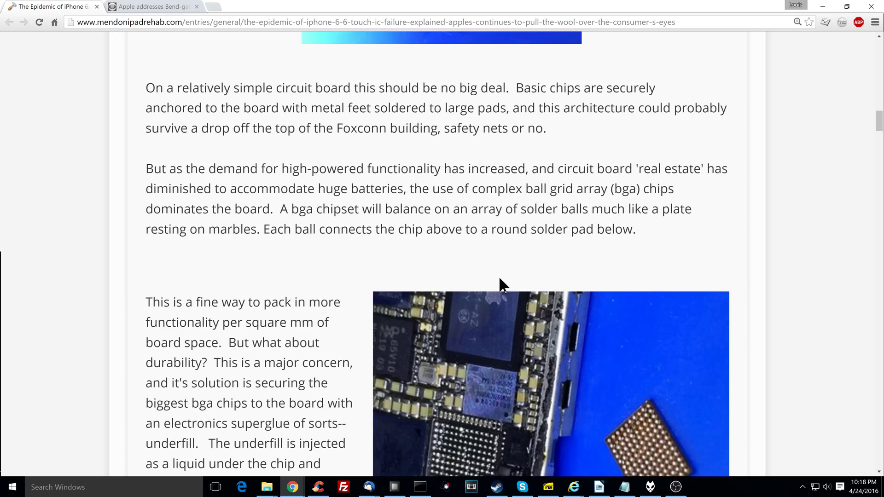
scroll("up", 3)
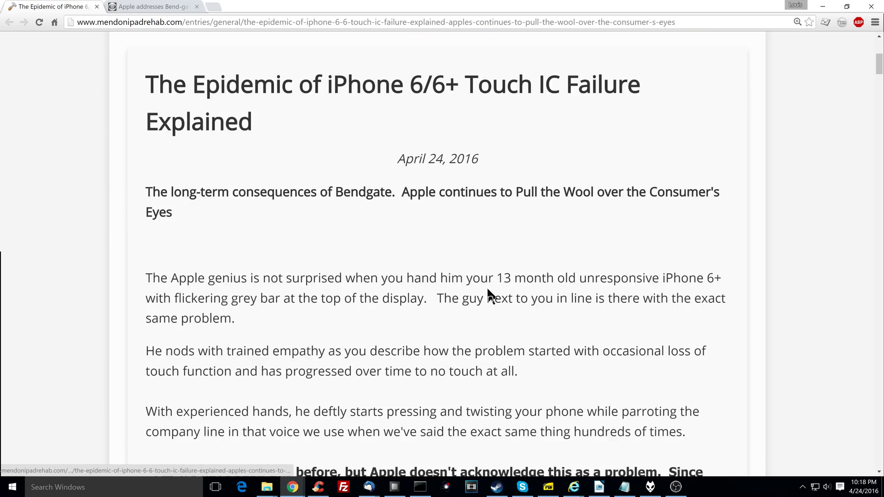
scroll("down", 3)
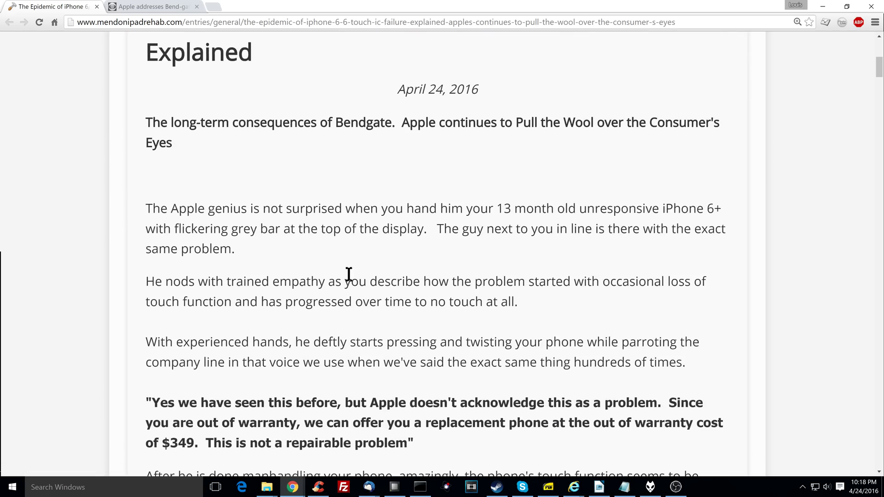
scroll("down", 3)
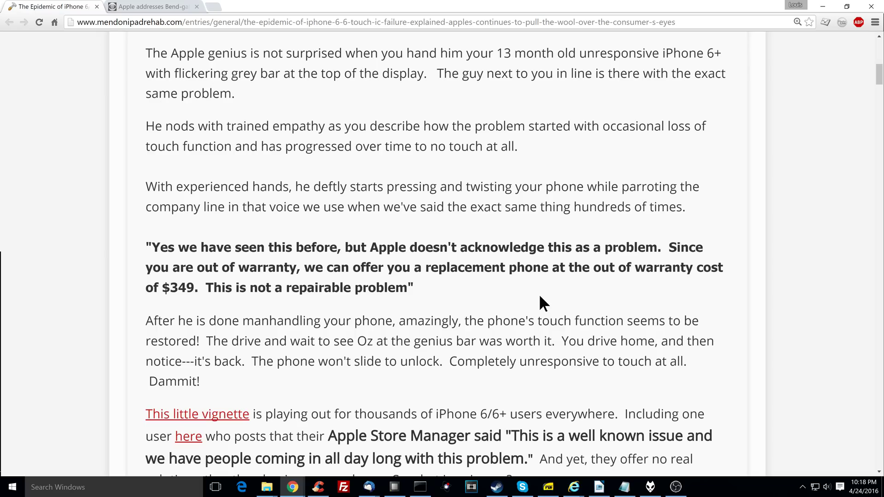
mouse_move(586, 142)
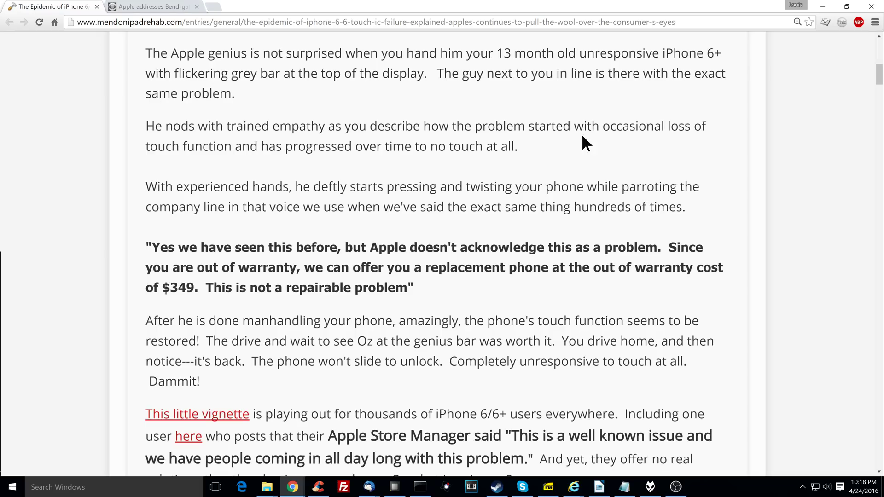
mouse_move(566, 166)
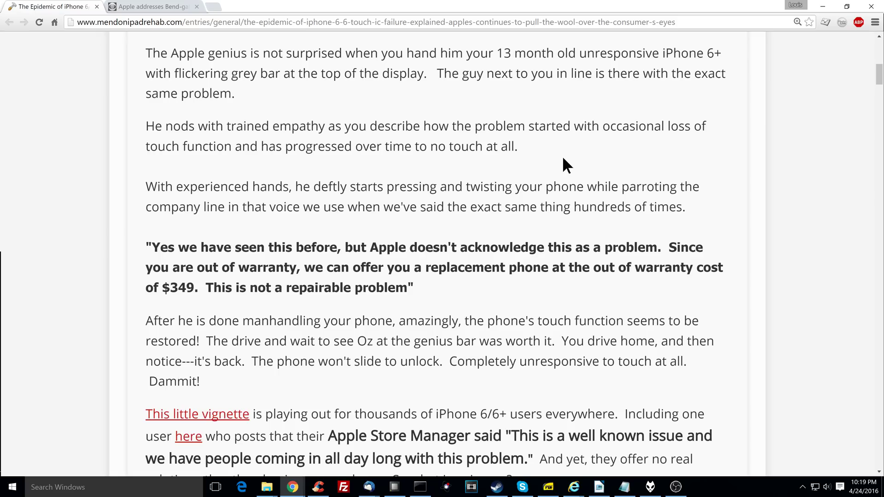
scroll("up", 3)
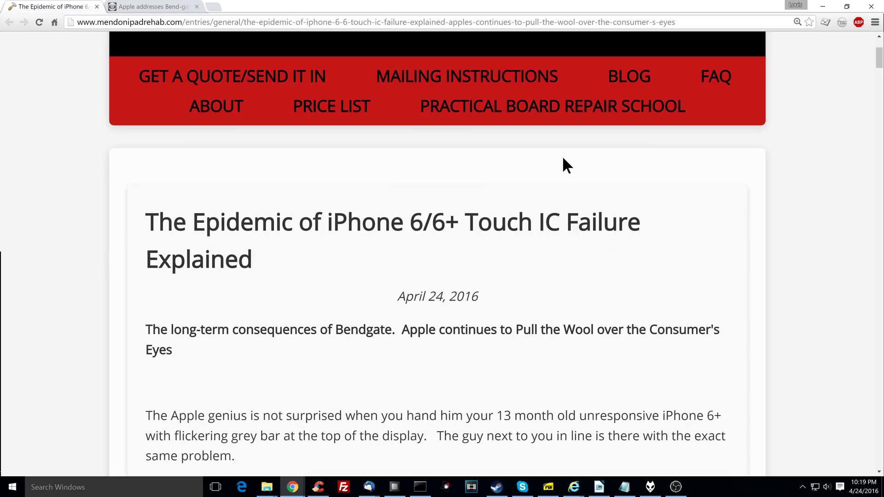
scroll("down", 3)
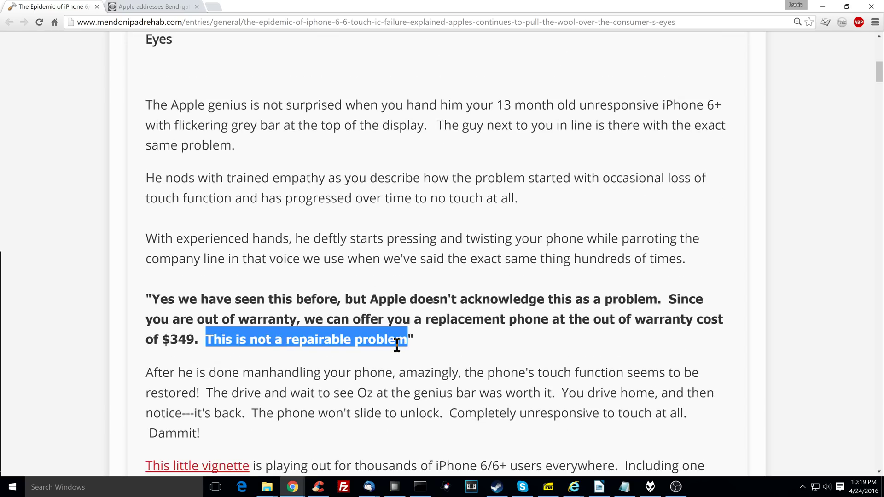
left_click(446, 344)
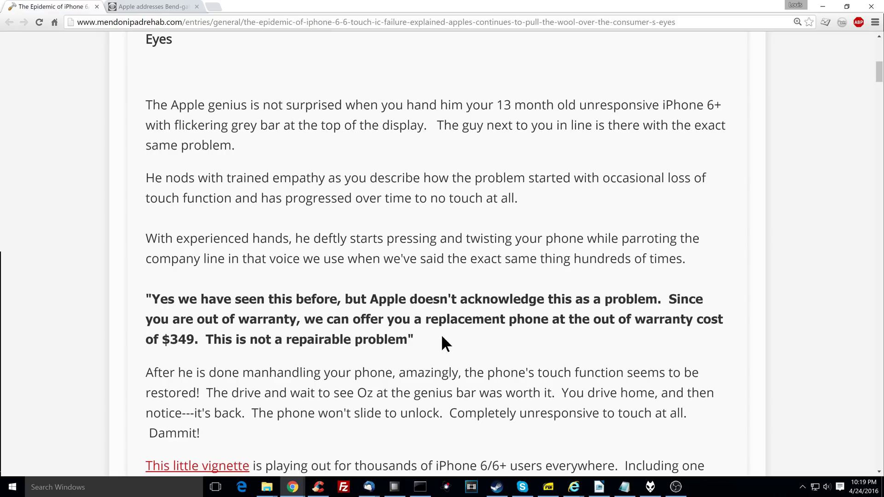
scroll("down", 3)
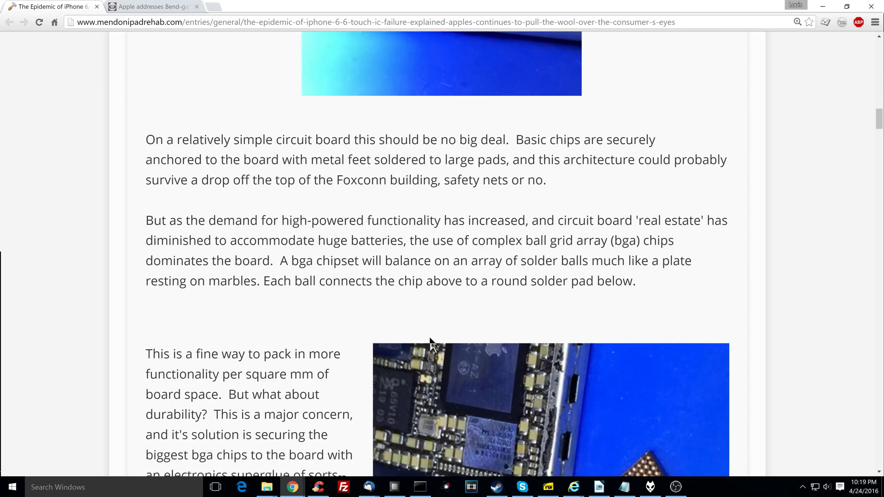
scroll("down", 3)
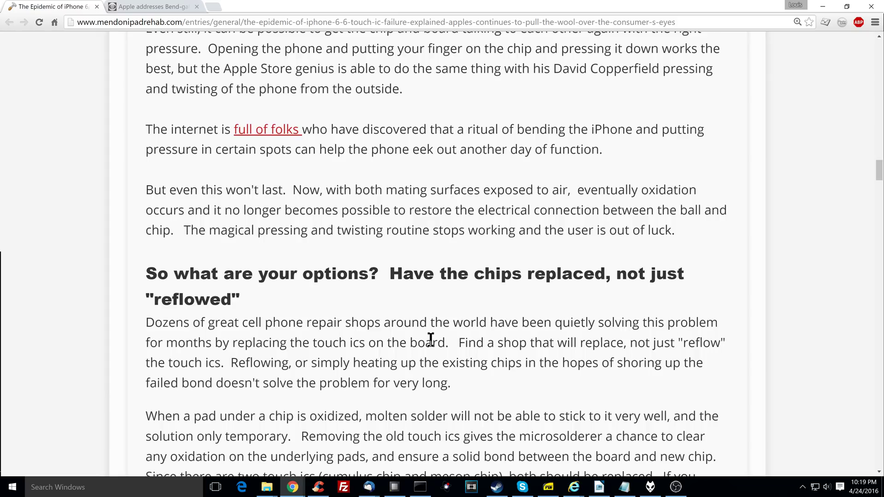
scroll("up", 3)
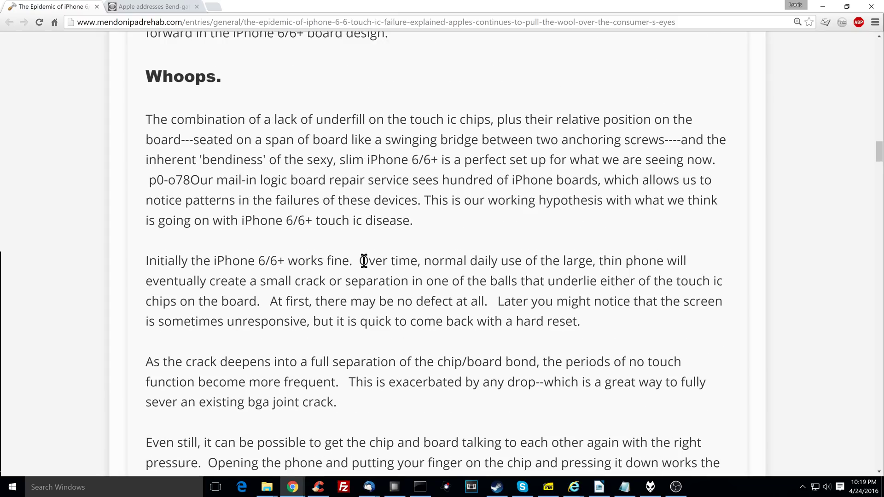
scroll("down", 3)
type("dog")
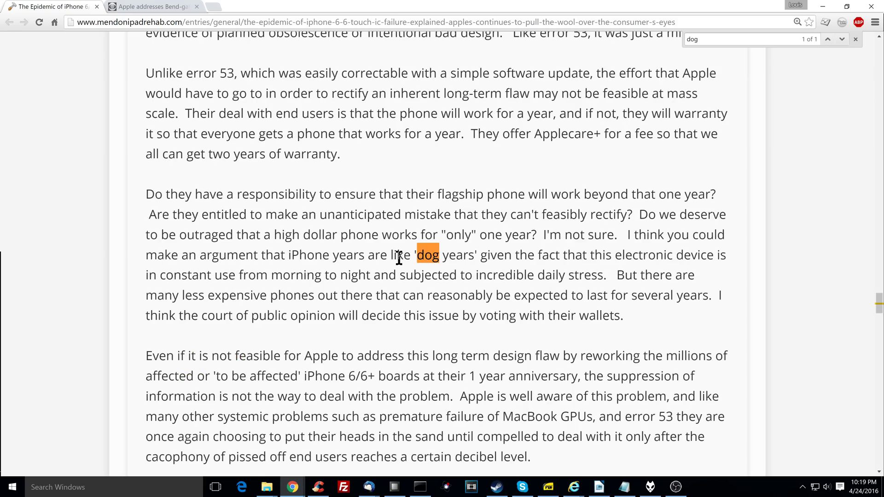
mouse_move(472, 282)
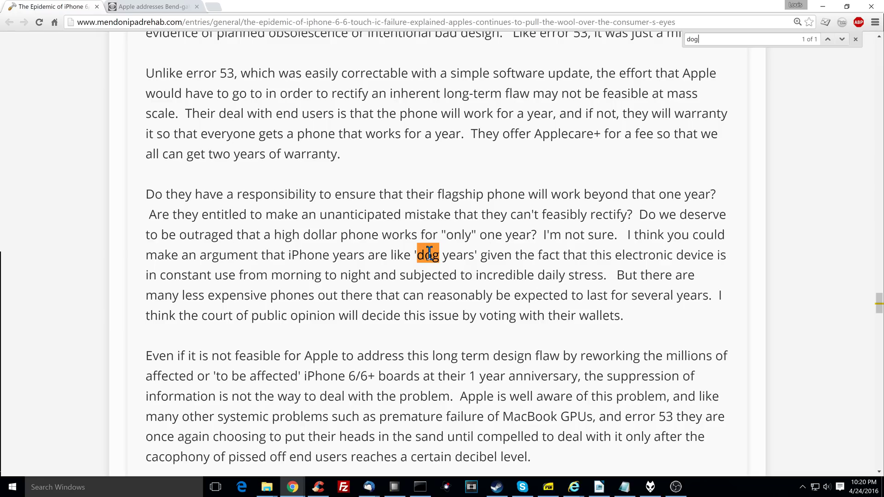
mouse_move(317, 276)
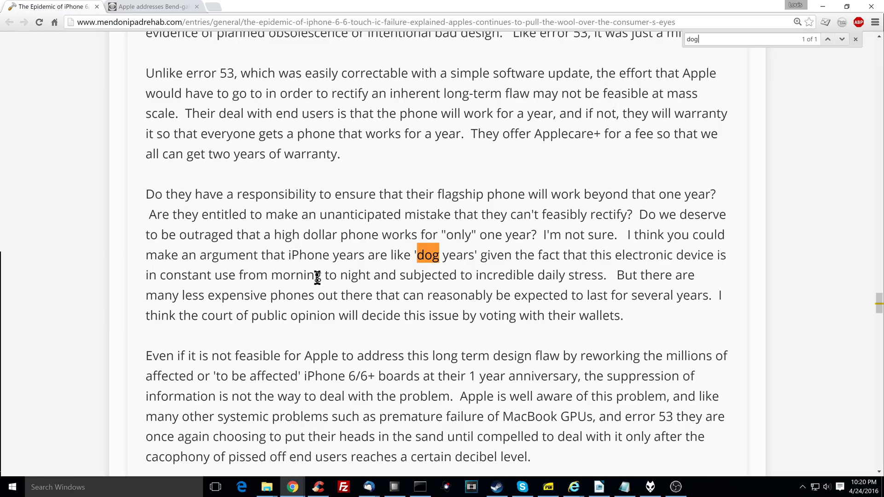
mouse_move(560, 276)
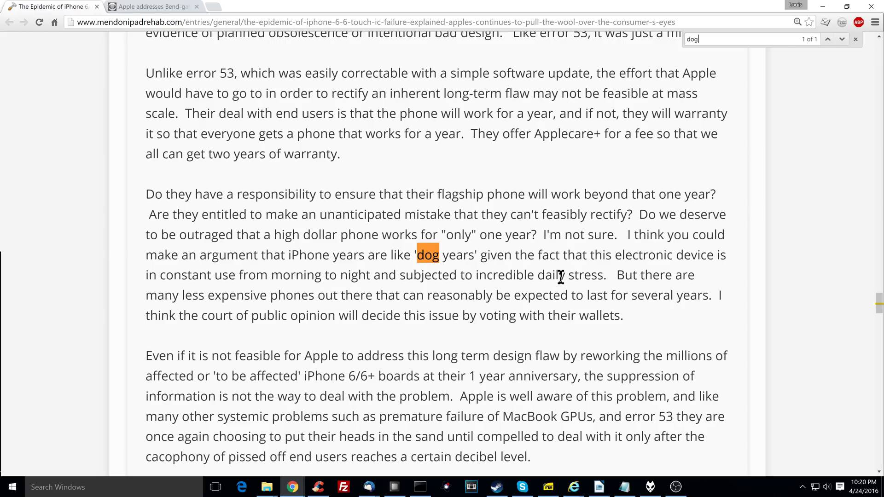
mouse_move(538, 315)
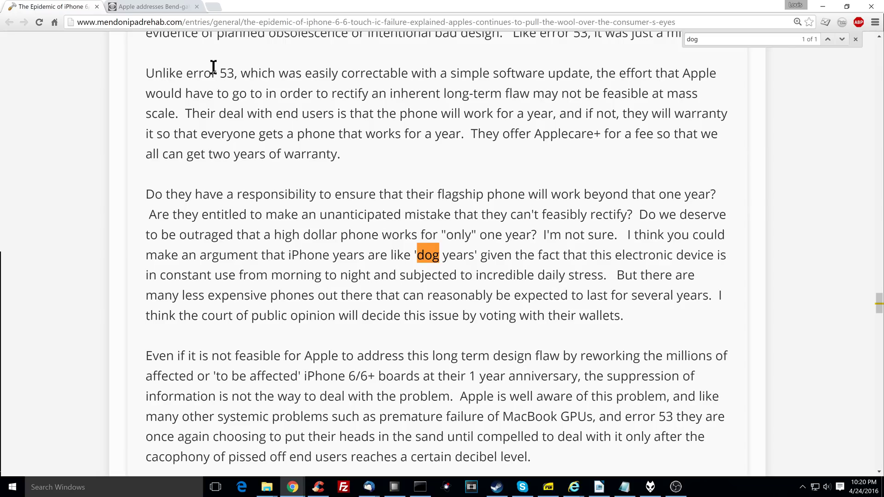
Search Google for 'youtube louis rossmann iphone touch ic' and open Louis Rossmann's YouTube channel result
type("yotub")
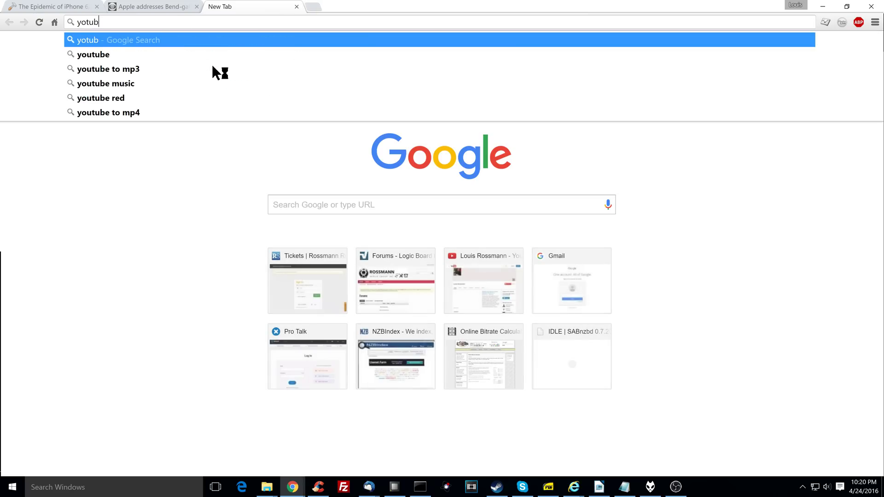
type("e")
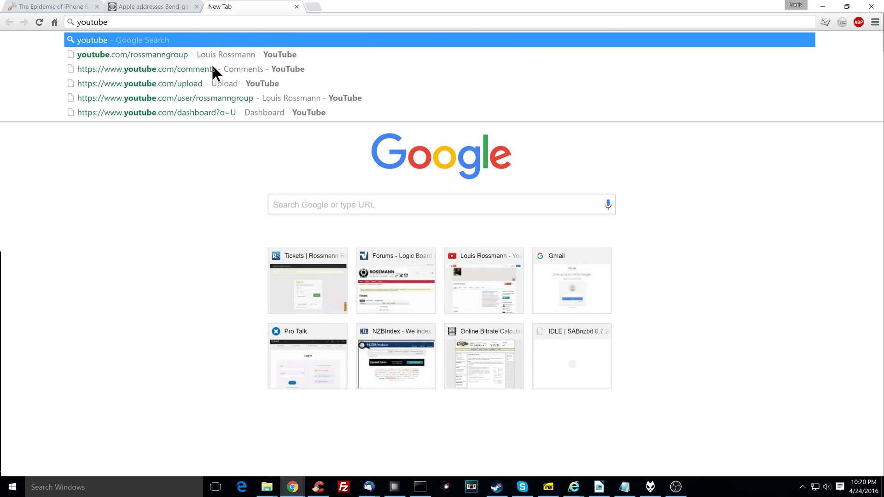
type("louis rossmann")
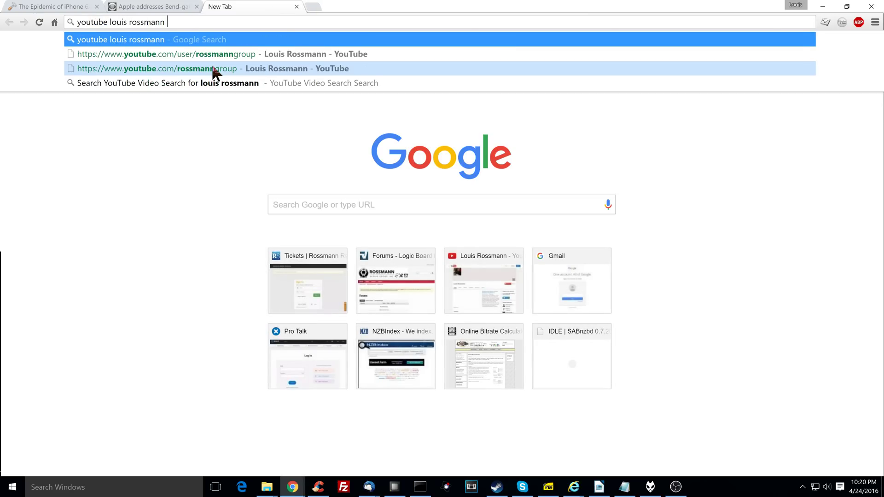
type("iphone touh")
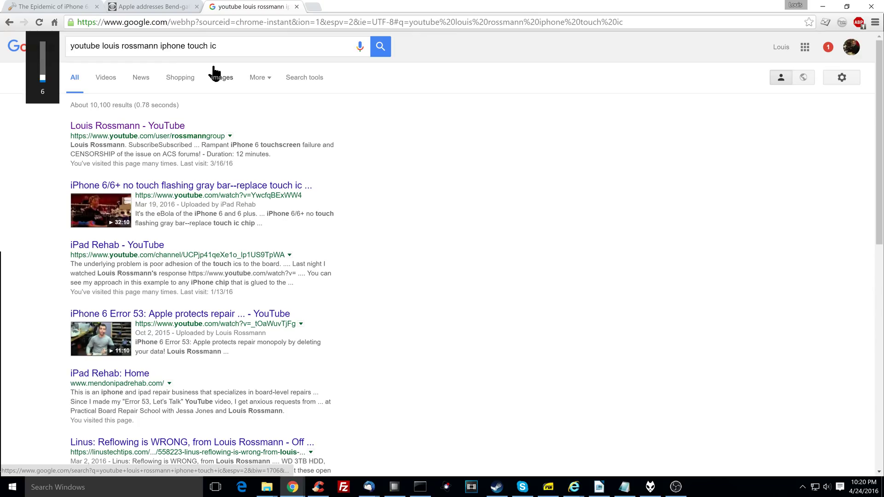
mouse_move(163, 266)
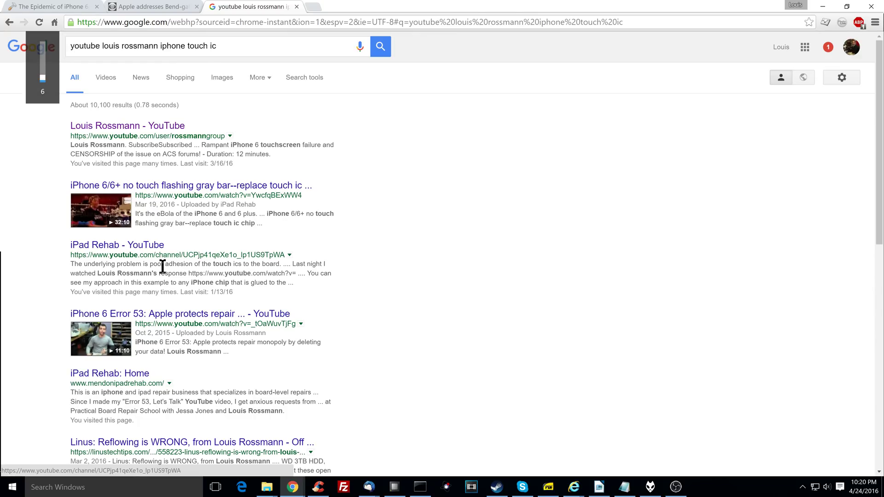
left_click(128, 125)
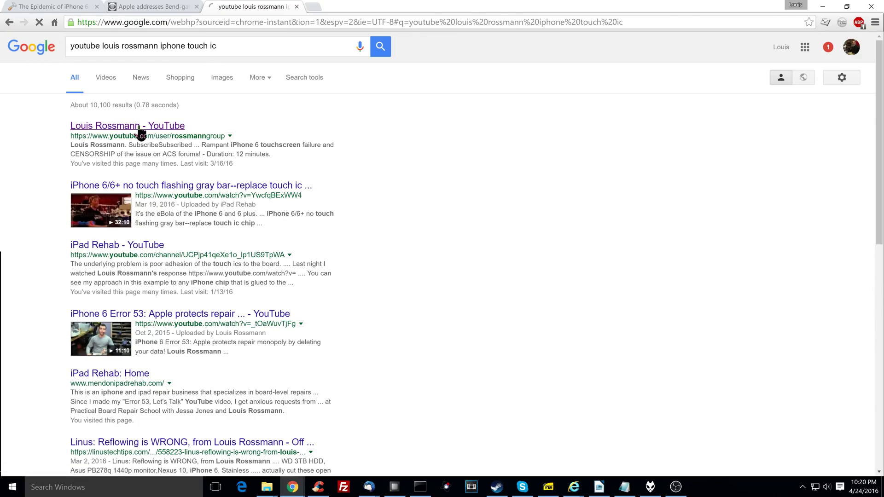
left_click(128, 125)
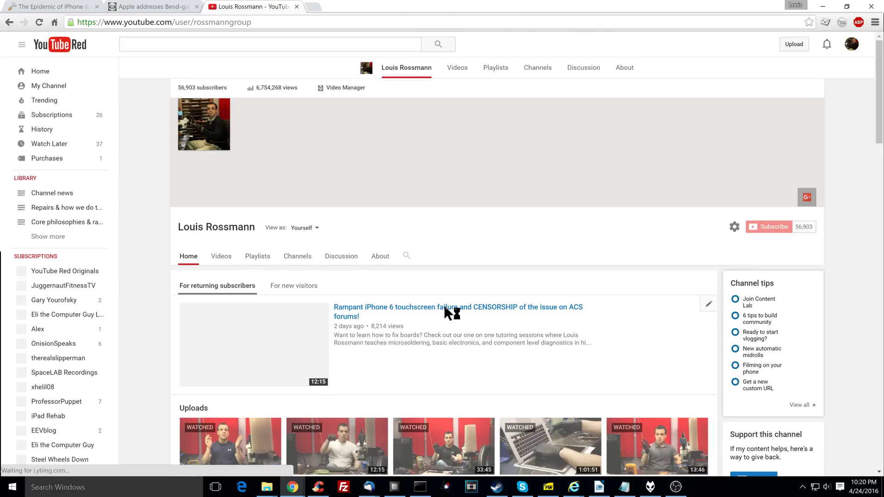
Open the 'Rampant iPhone 6 touchscreen failure' video and read its comments, loading more of them
scroll("down", 3)
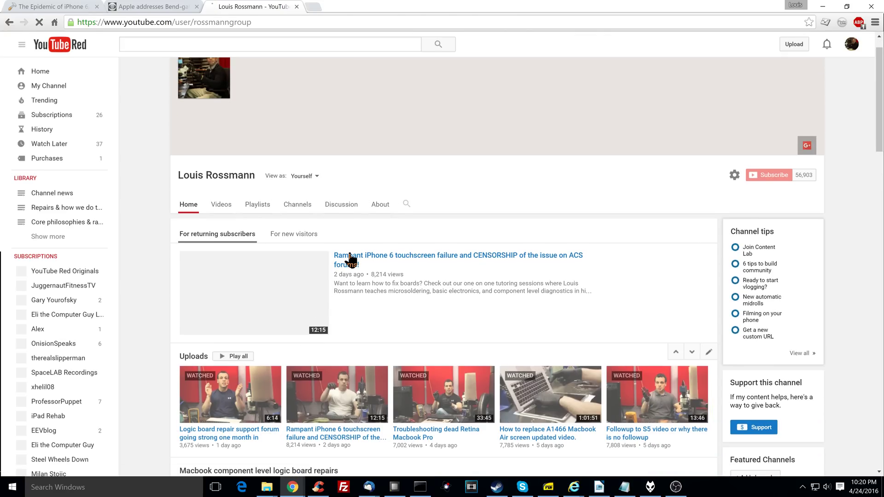
left_click(458, 256)
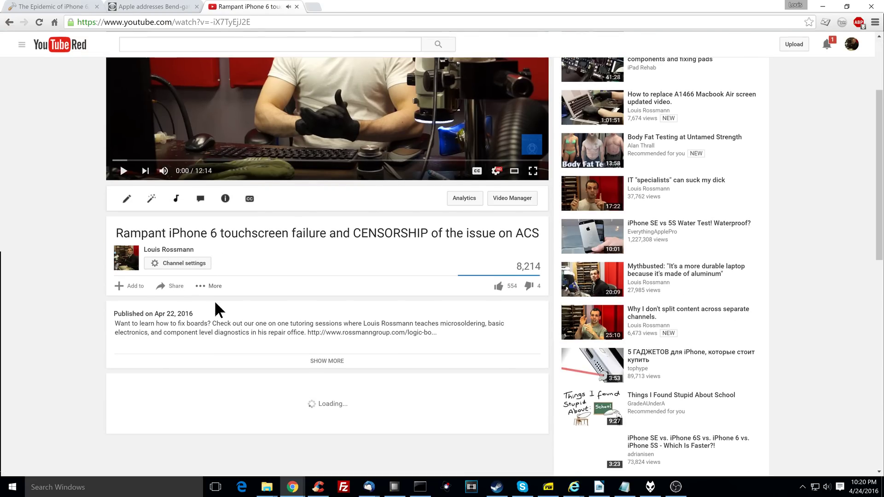
scroll("down", 3)
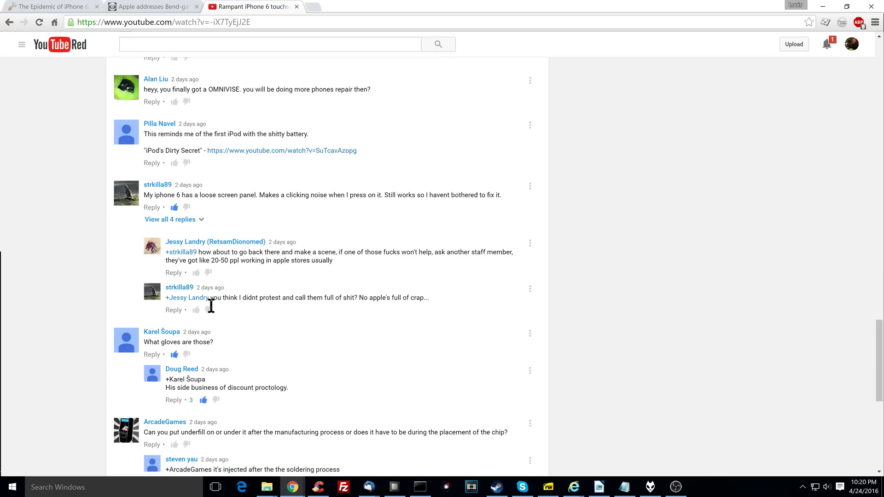
scroll("down", 3)
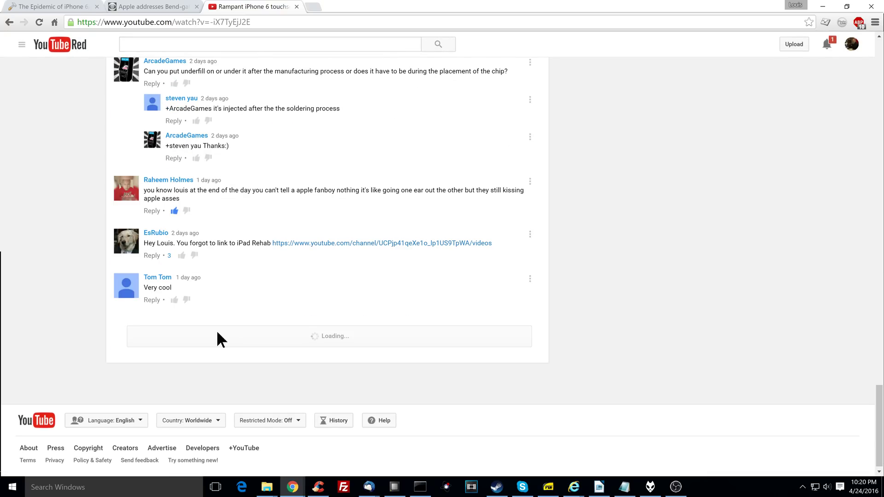
scroll("down", 3)
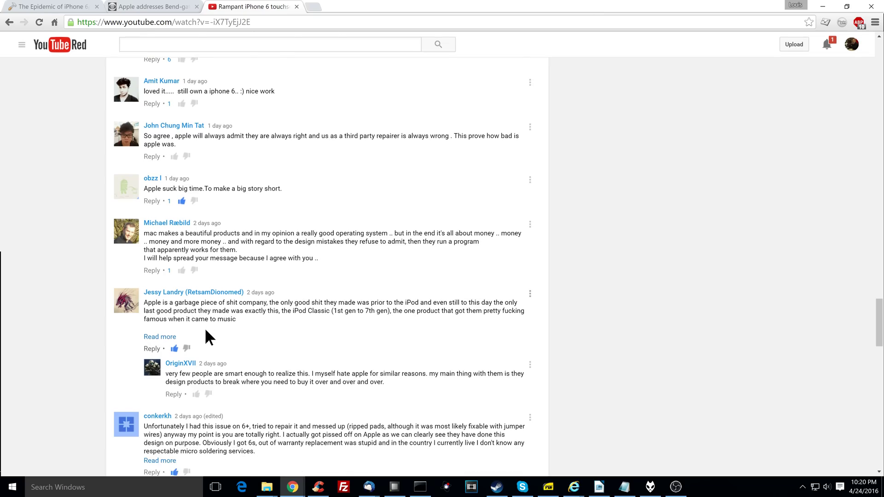
scroll("down", 3)
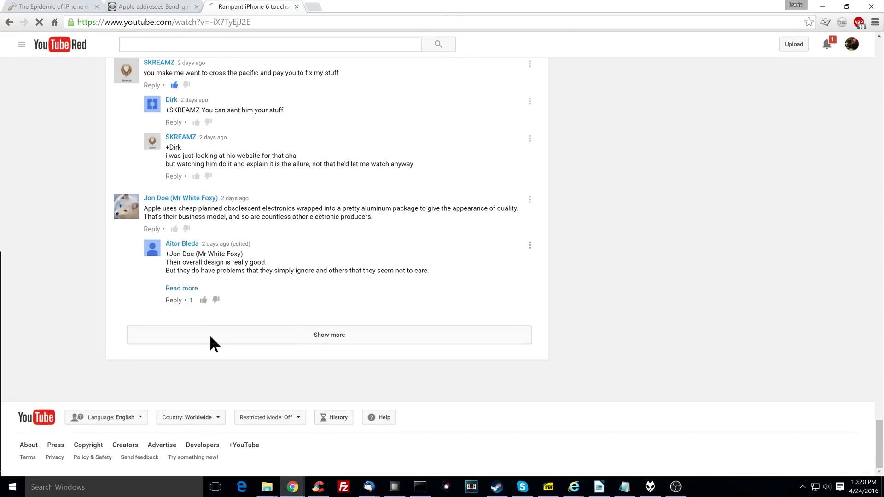
left_click(328, 335)
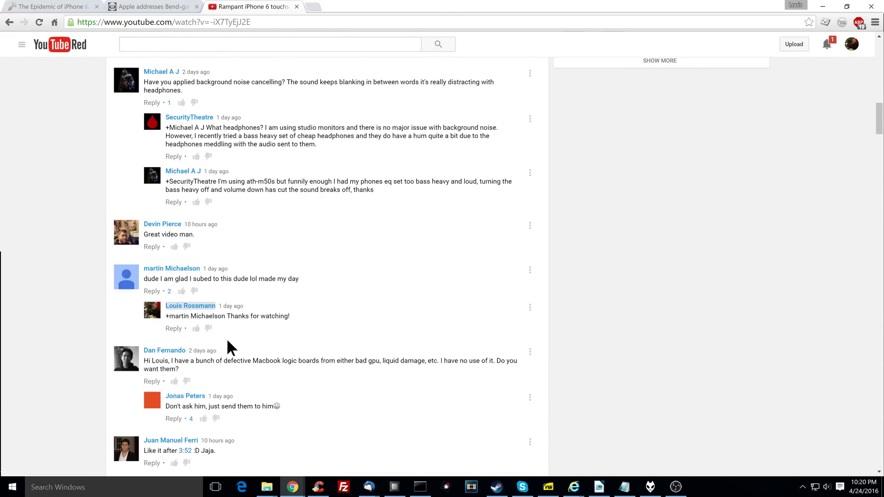
scroll("up", 3)
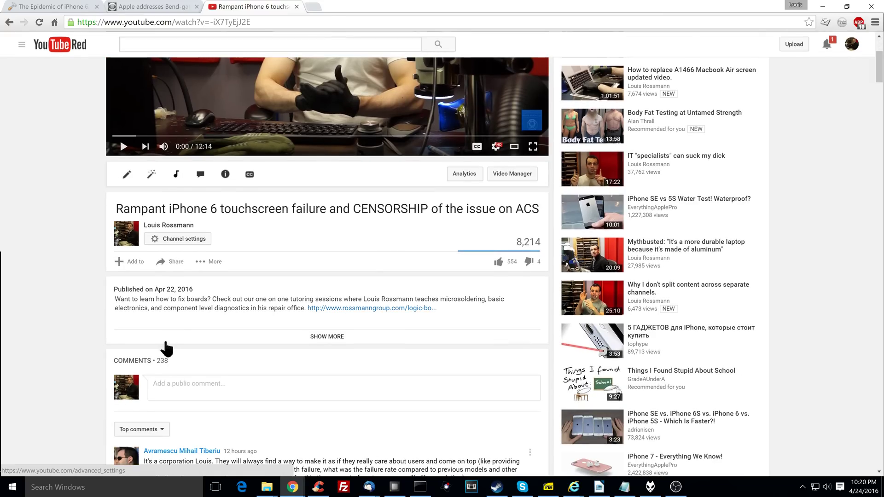
Sort the video's comments newest first, read down, and load more comments
left_click(141, 429)
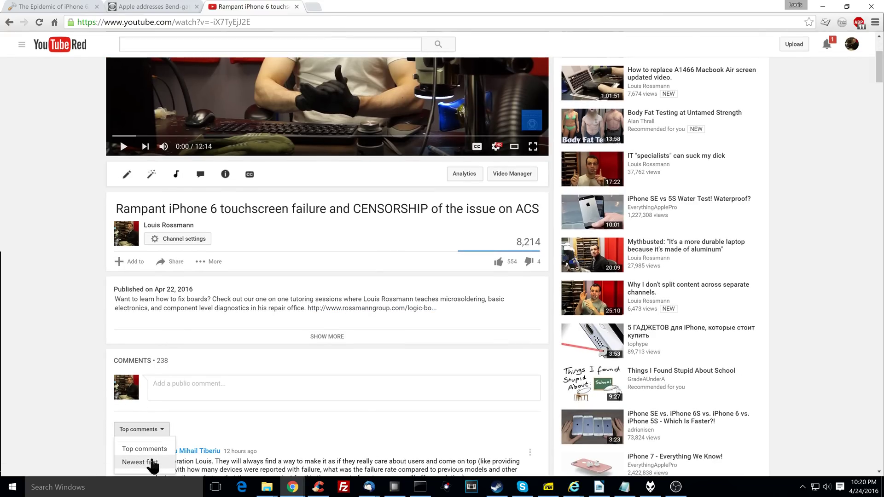
left_click(140, 462)
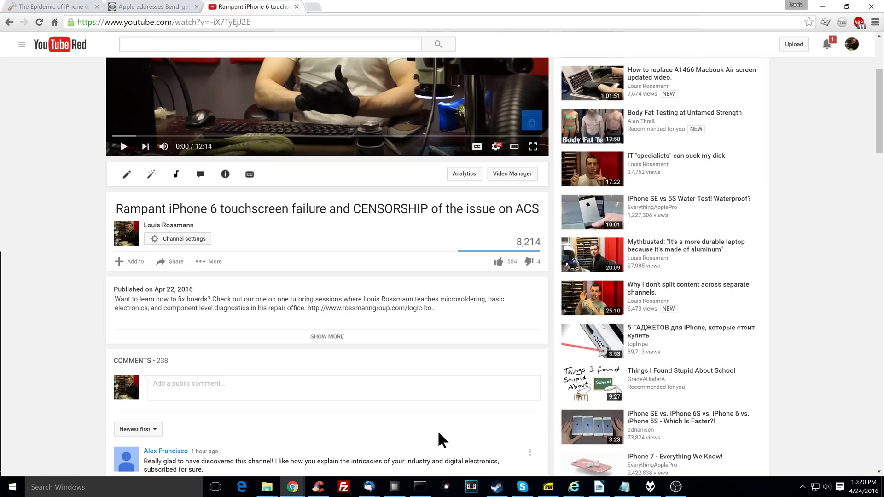
scroll("down", 3)
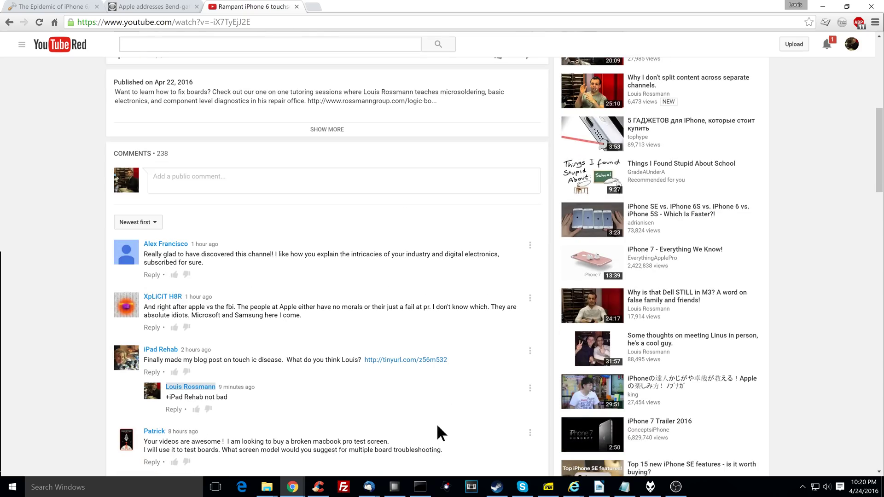
scroll("down", 3)
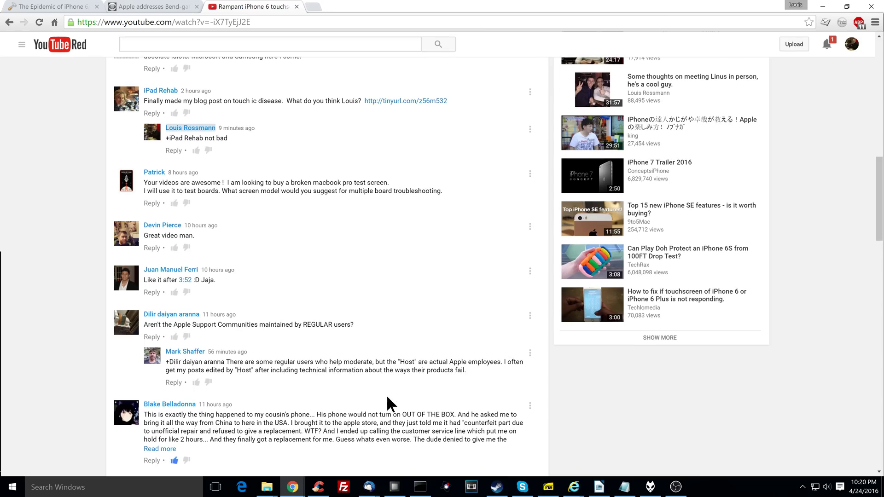
scroll("down", 3)
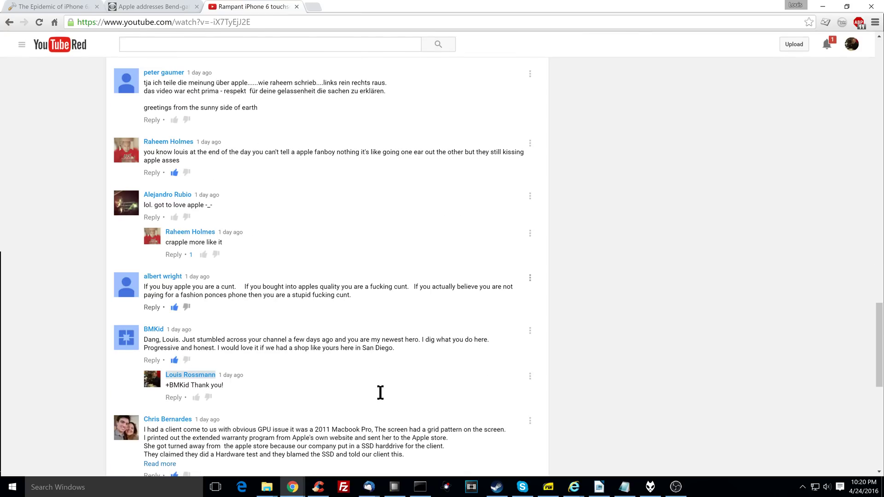
scroll("down", 3)
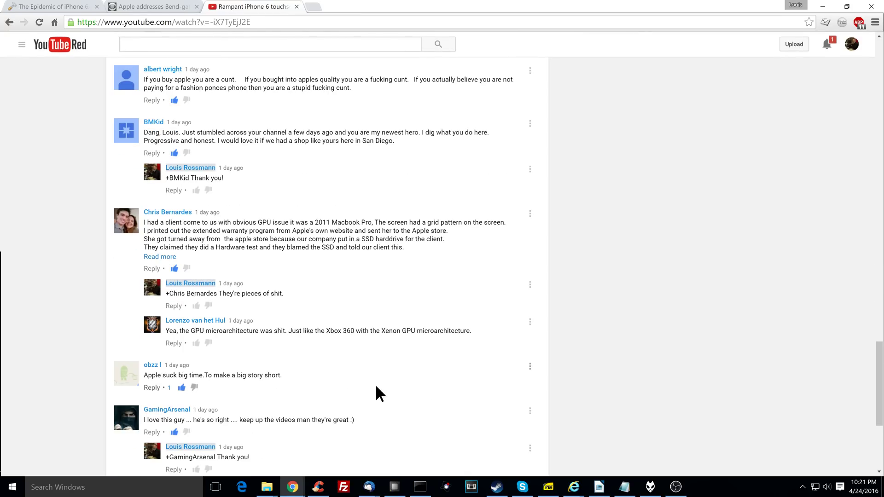
scroll("down", 3)
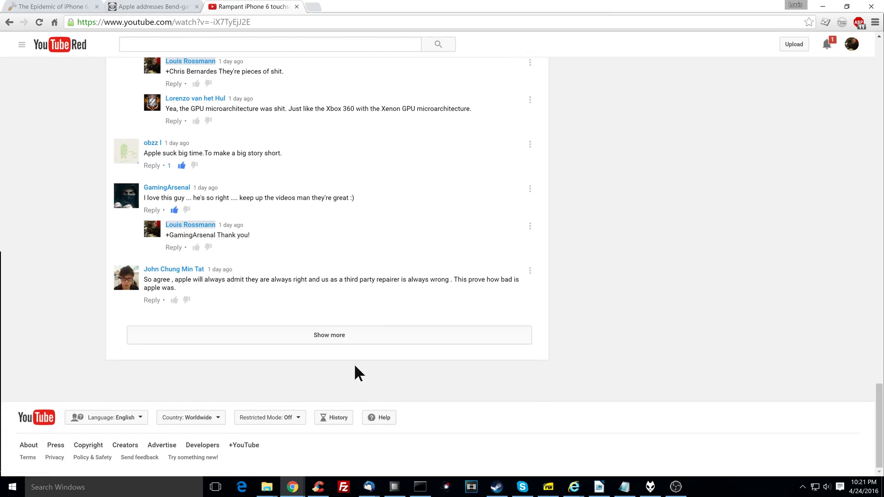
left_click(329, 335)
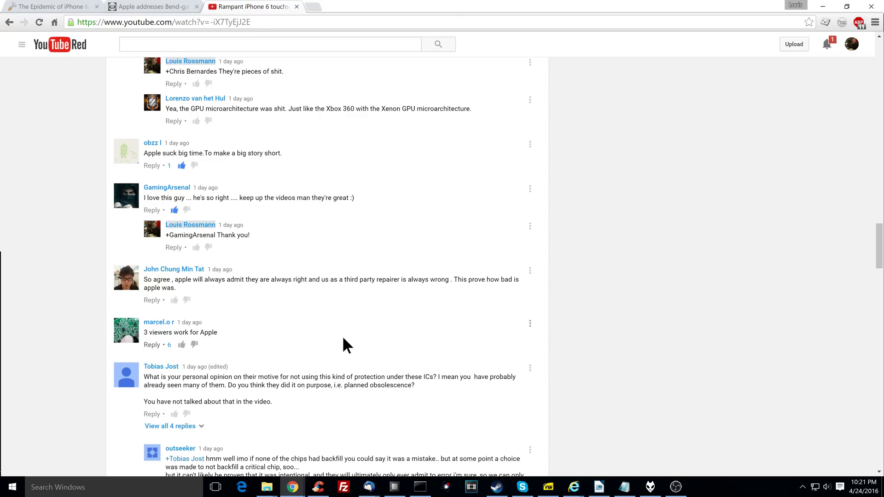
Read further into the thread, reaching Jessa Jones's touch IC reflow explanation and its replies
scroll("down", 3)
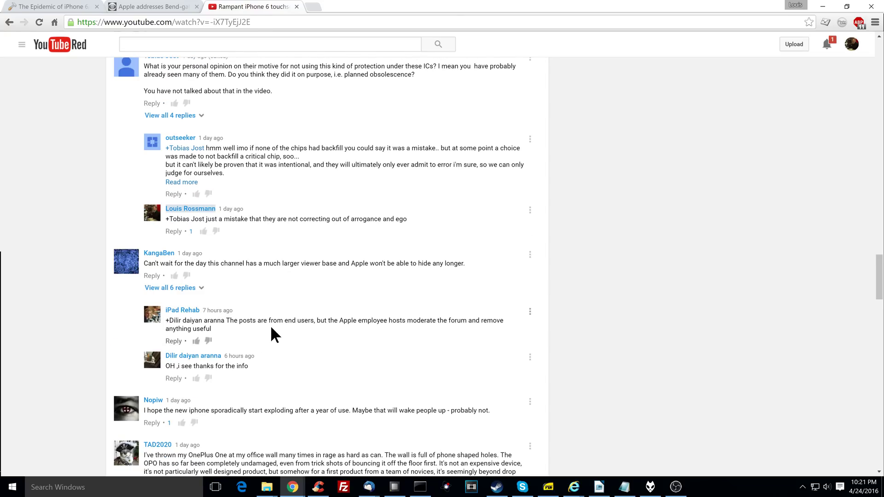
scroll("down", 3)
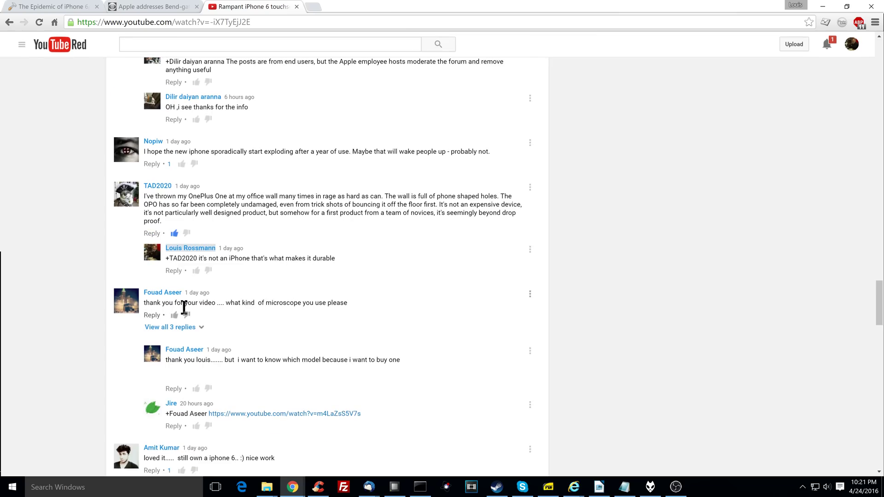
scroll("down", 3)
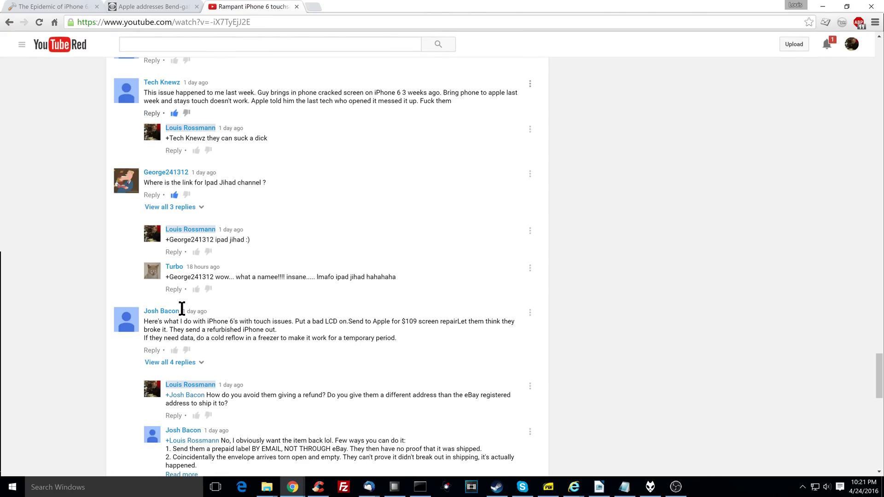
scroll("down", 3)
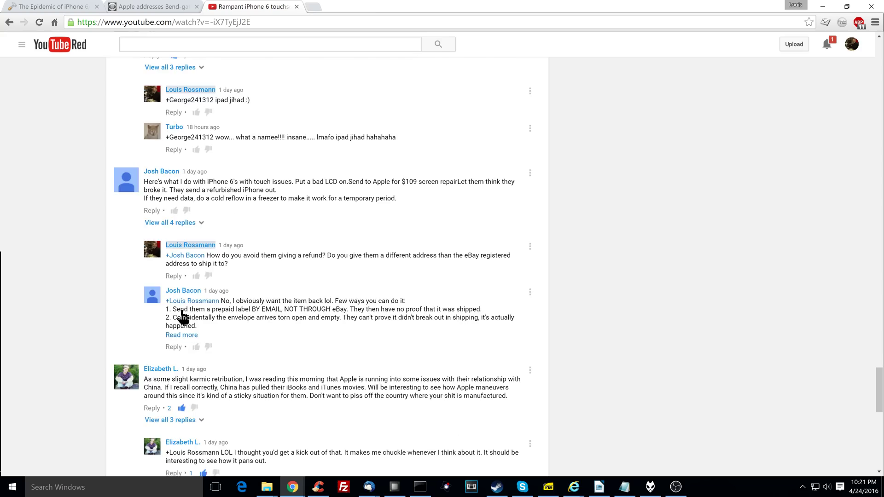
scroll("up", 3)
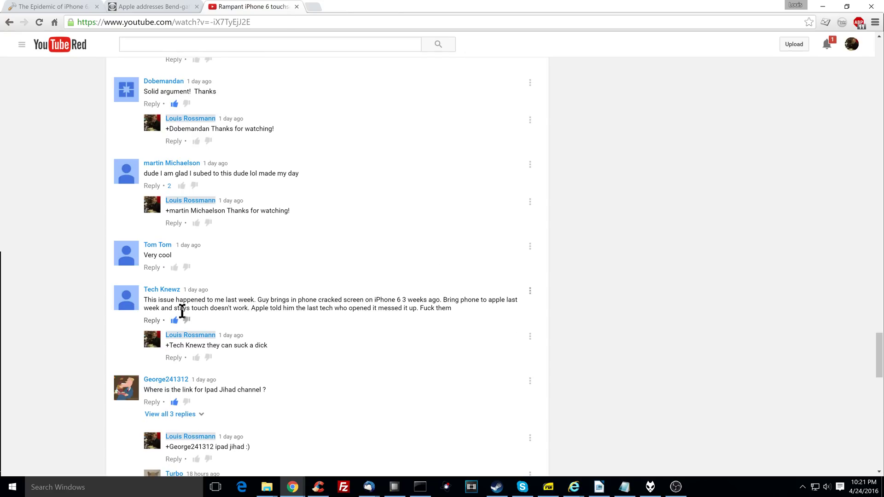
scroll("up", 3)
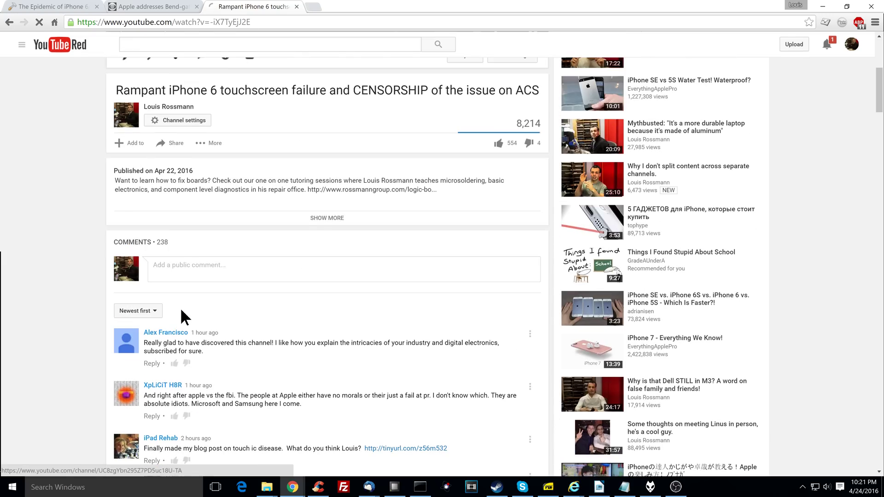
scroll("down", 3)
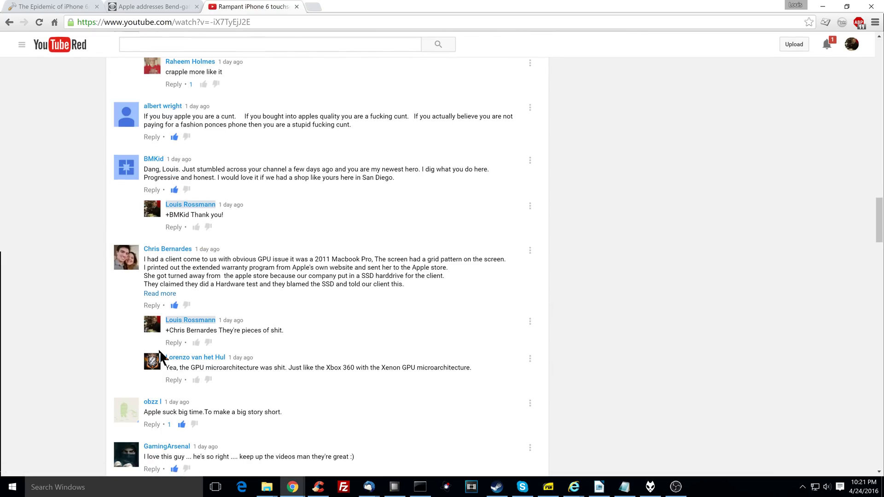
scroll("down", 3)
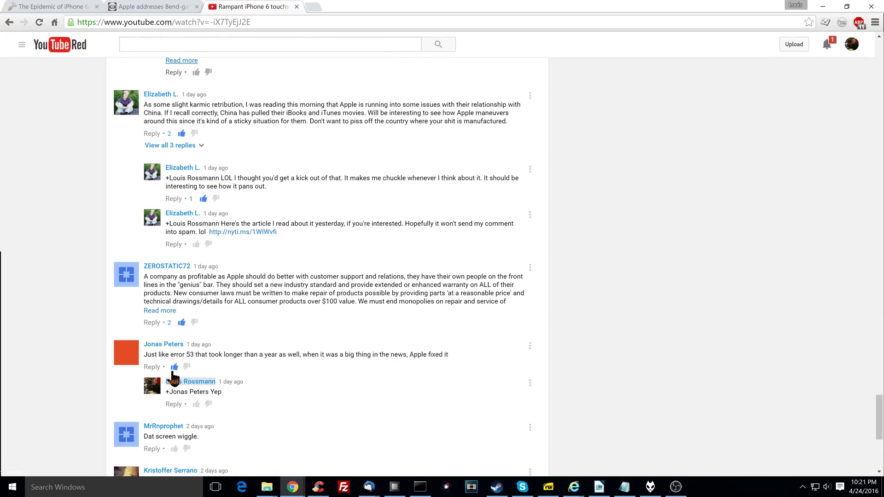
scroll("down", 3)
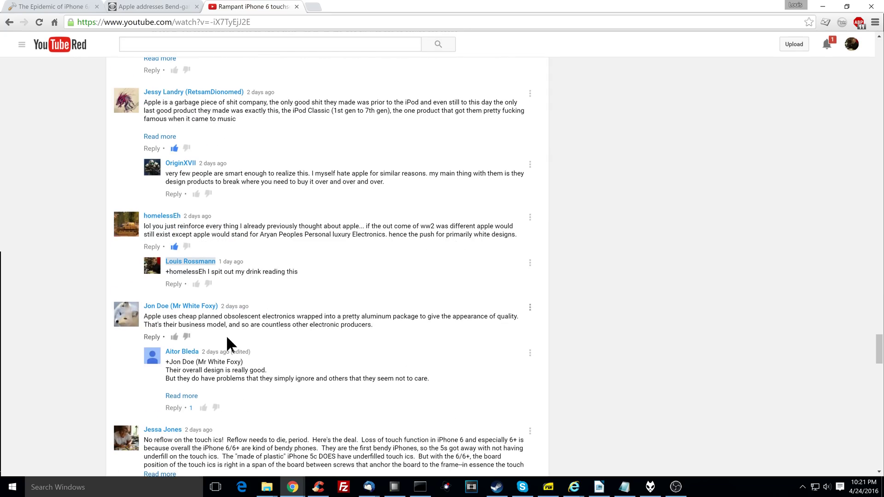
scroll("down", 3)
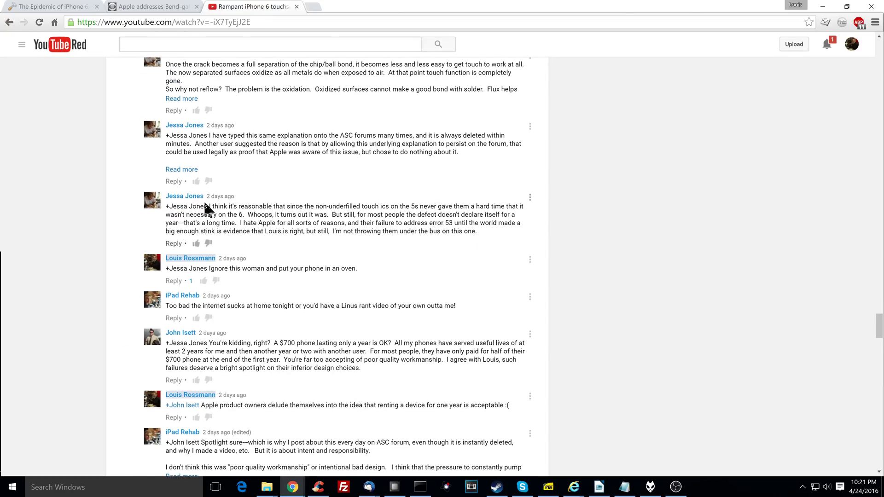
Highlight words in the lifespan reply and read on to the iPhone 6 lifespan debate
scroll("down", 3)
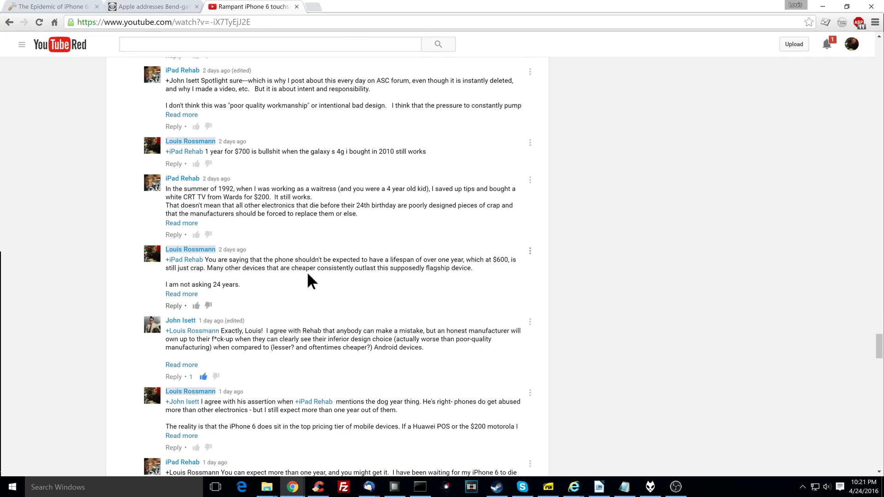
double_click(272, 268)
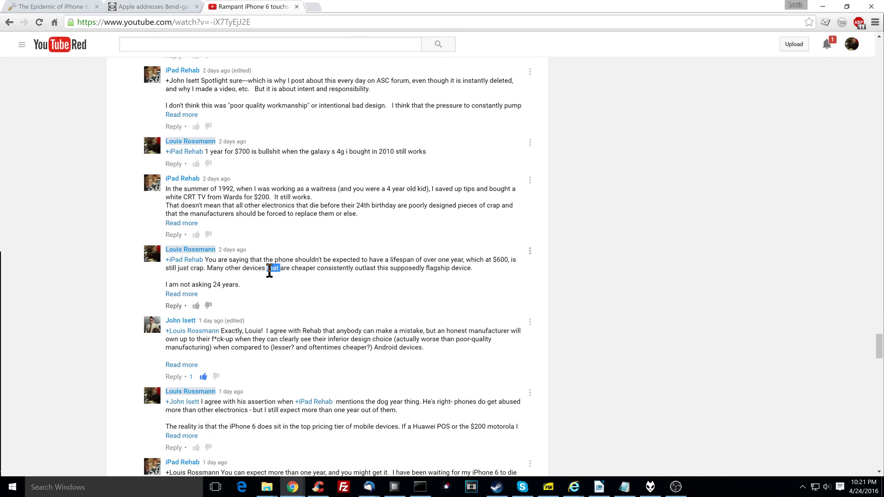
mouse_move(337, 266)
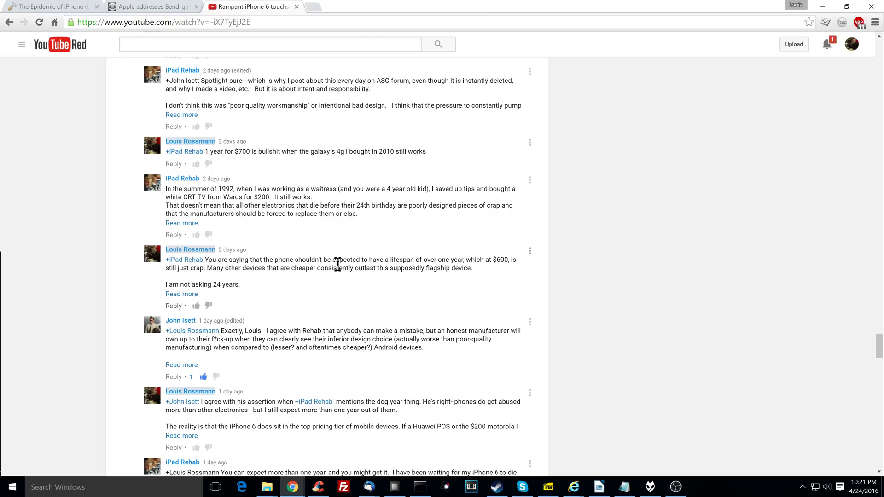
mouse_move(480, 259)
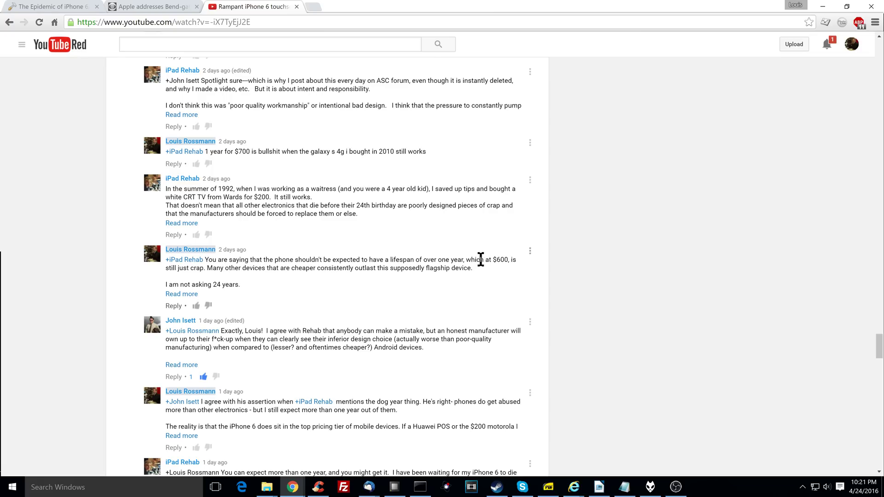
mouse_move(251, 281)
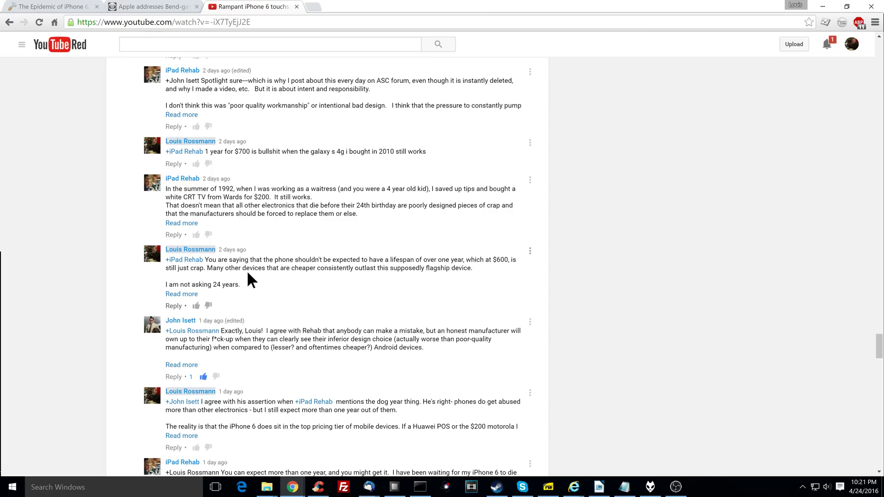
double_click(408, 268)
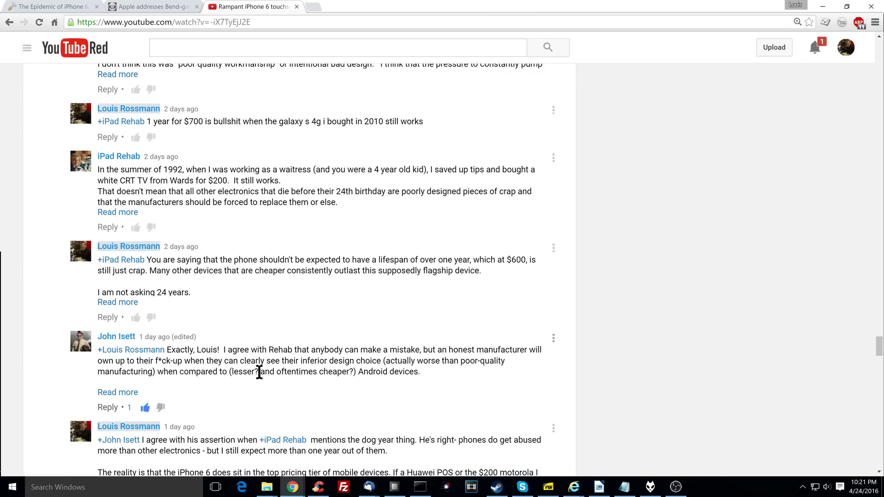
scroll("down", 3)
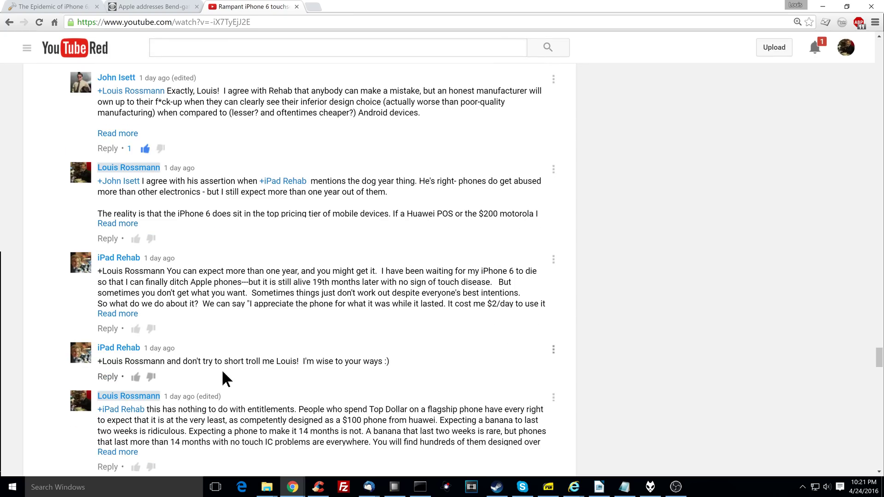
mouse_move(464, 287)
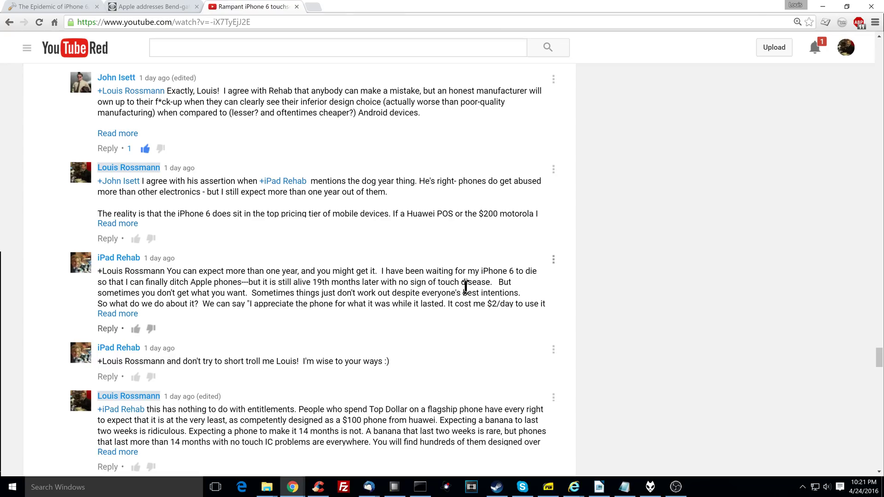
mouse_move(211, 316)
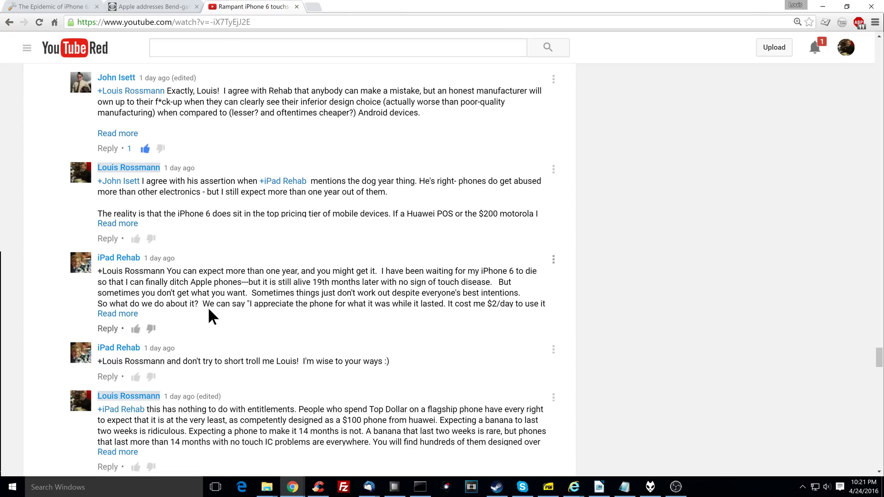
mouse_move(117, 314)
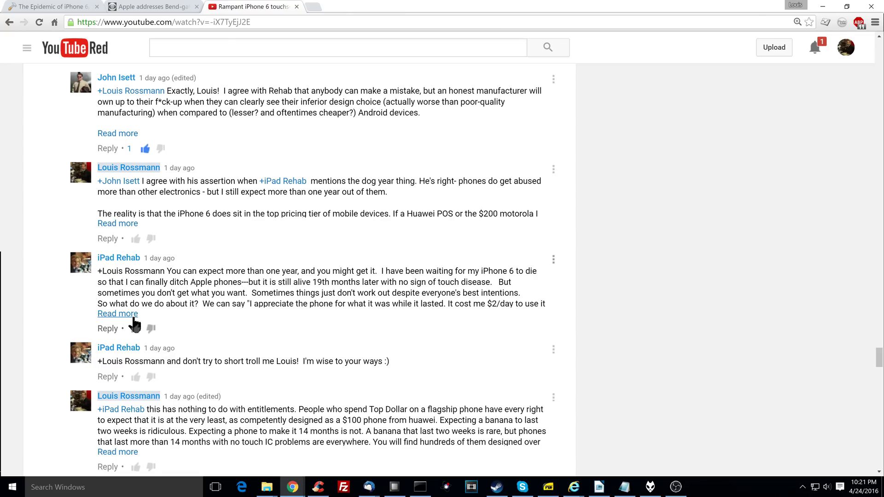
Expand and read iPad Rehab's long replies on touch disease and millions of unaffected iPhone users
left_click(118, 313)
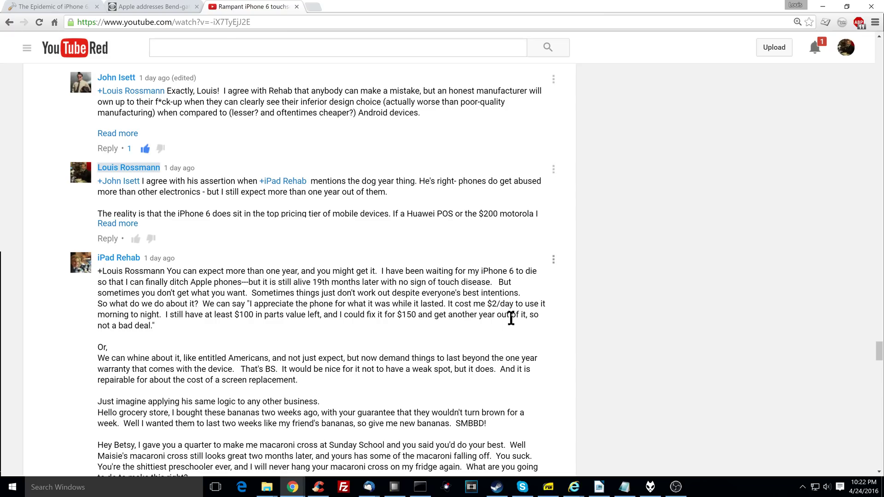
scroll("down", 3)
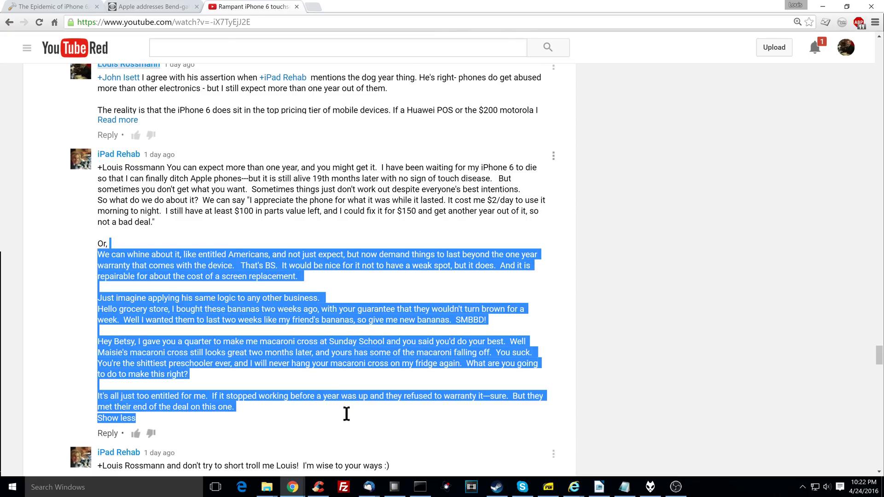
scroll("down", 3)
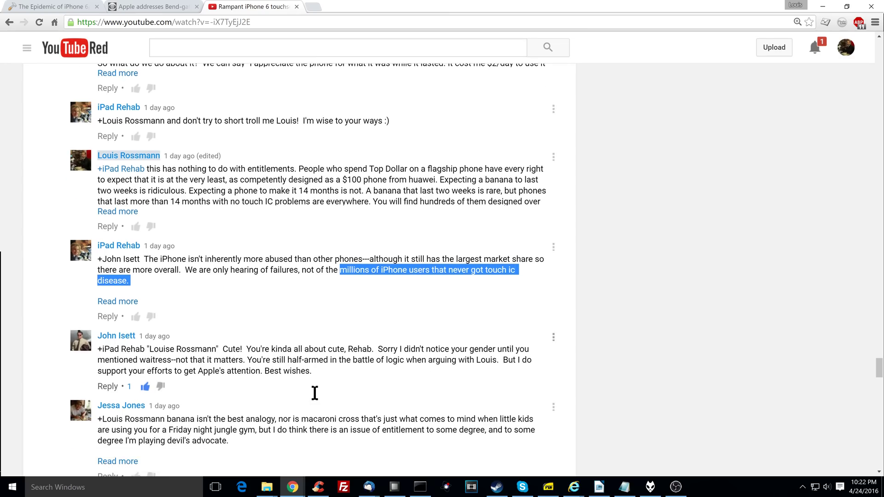
left_click(118, 301)
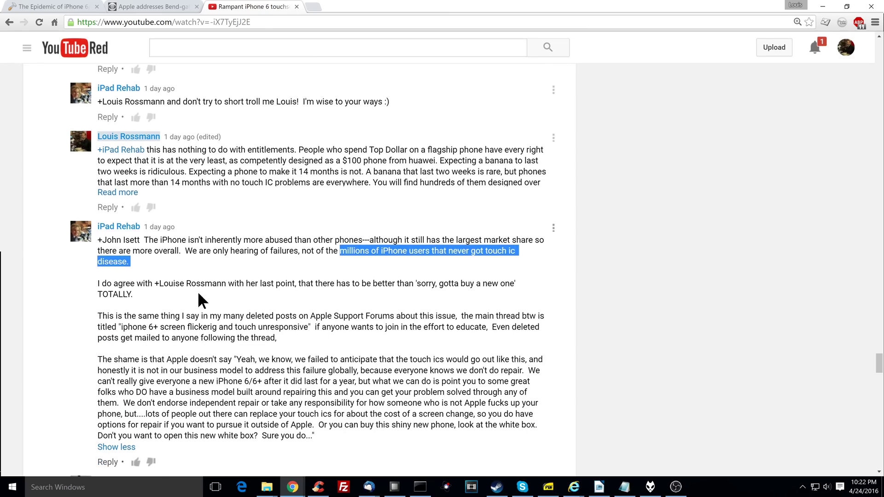
scroll("down", 3)
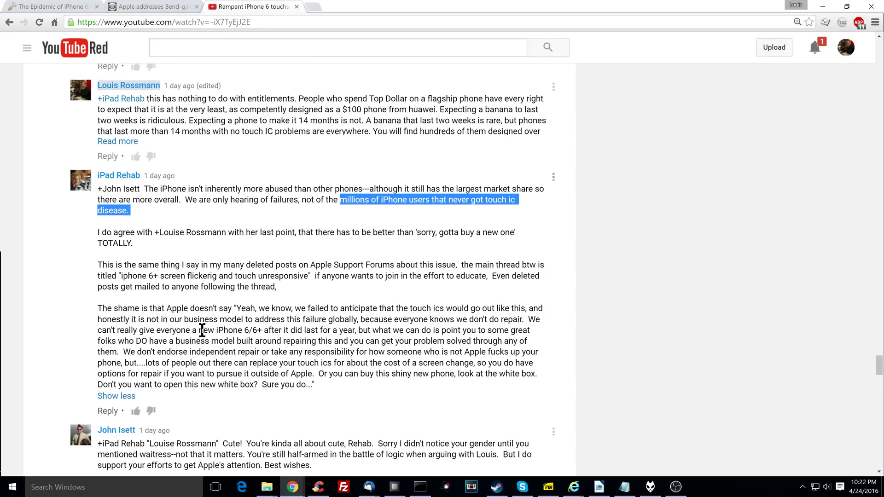
scroll("up", 3)
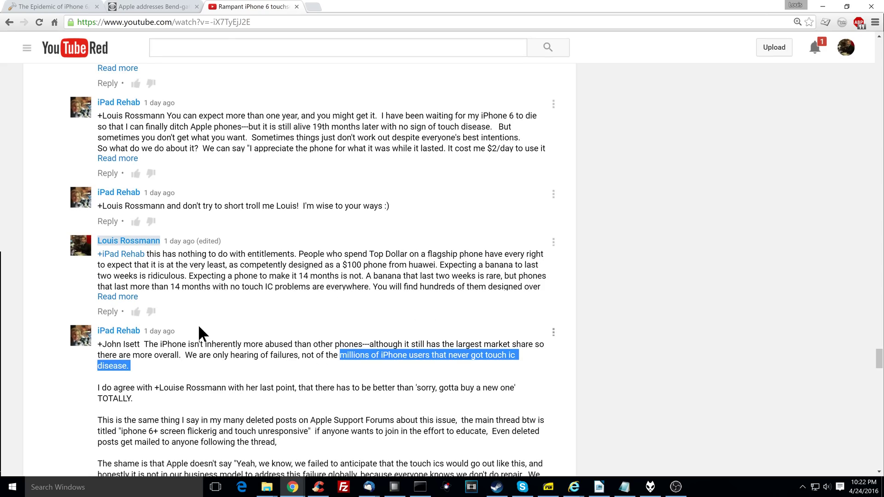
scroll("up", 3)
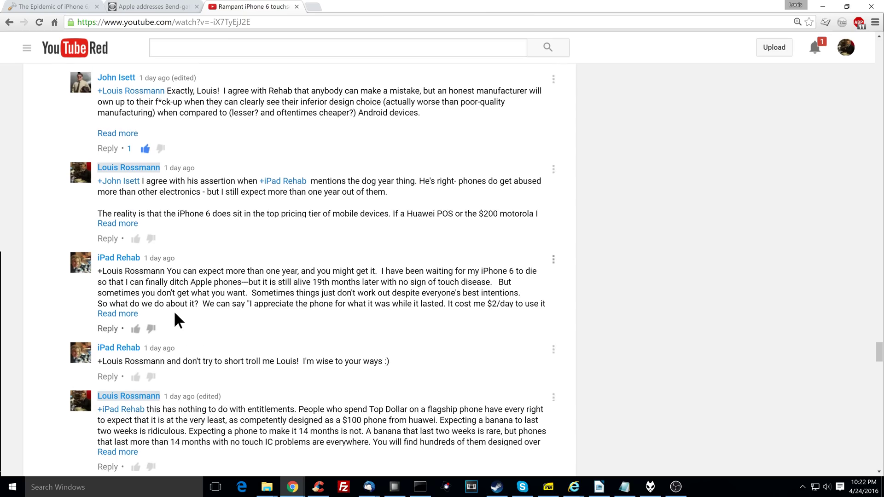
Expand iPad Rehab's reply to show the bananas and macaroni cross analogies in full
left_click(117, 314)
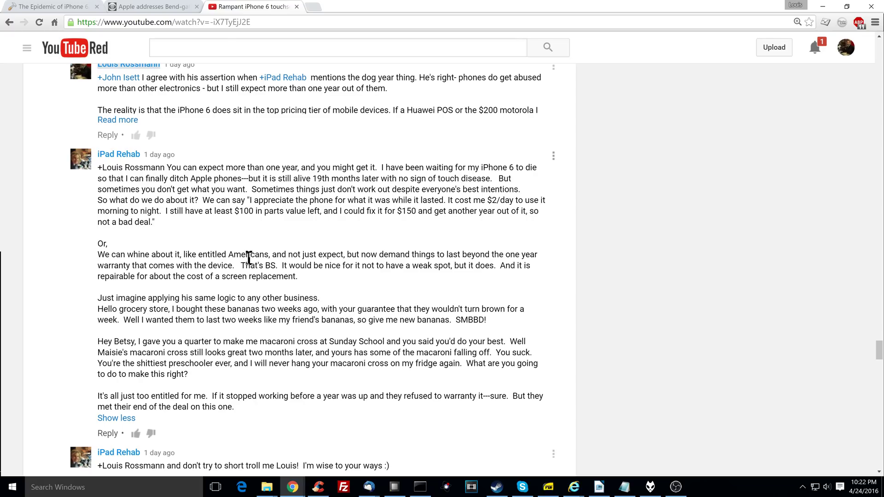
mouse_move(312, 295)
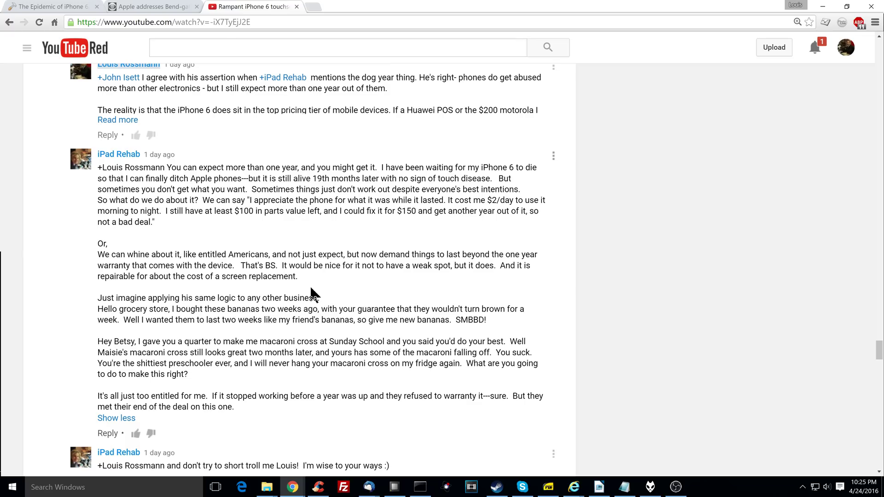
mouse_move(237, 309)
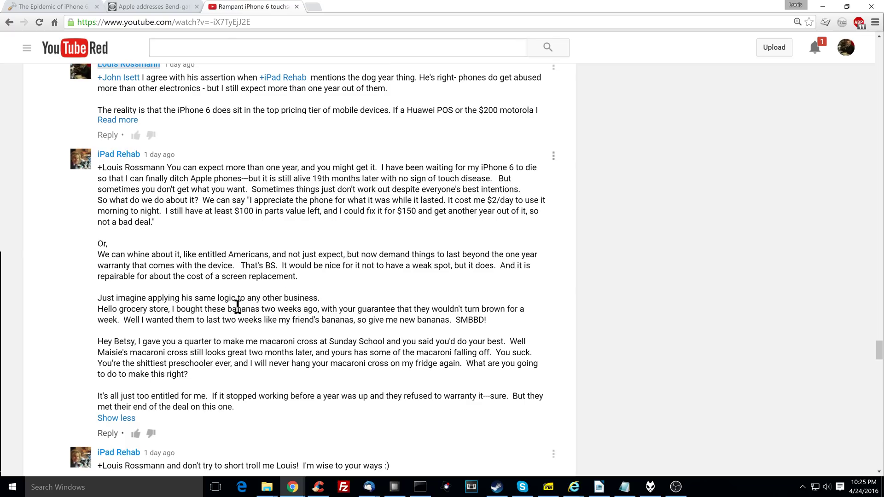
mouse_move(415, 310)
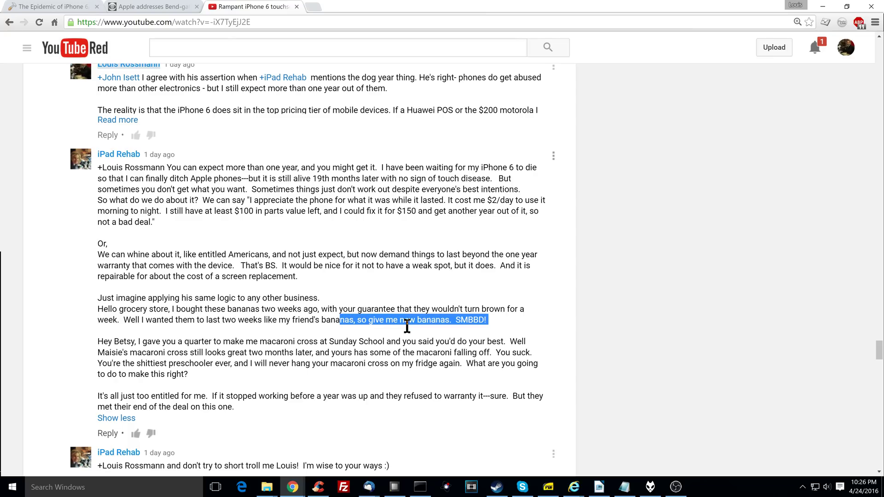
double_click(470, 320)
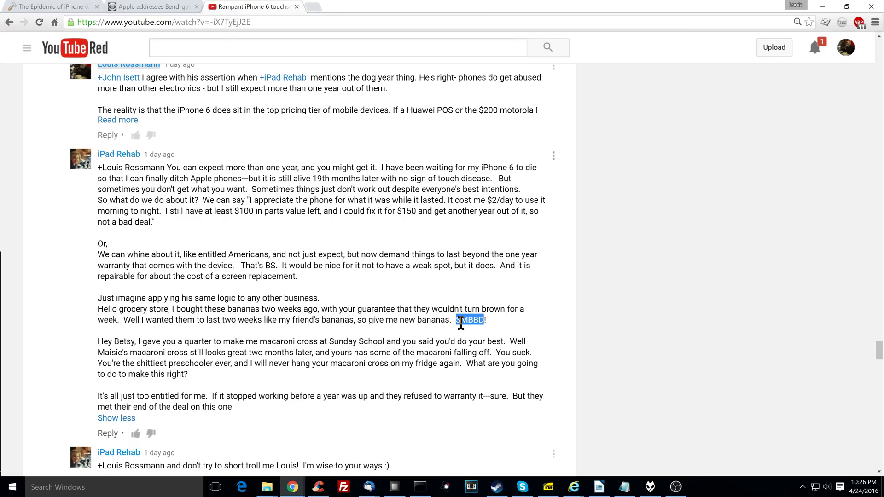
scroll("up", 3)
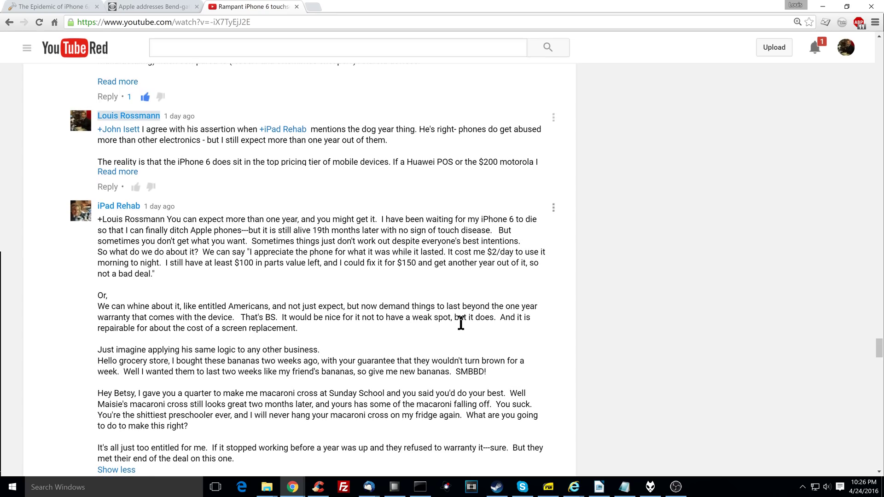
scroll("down", 3)
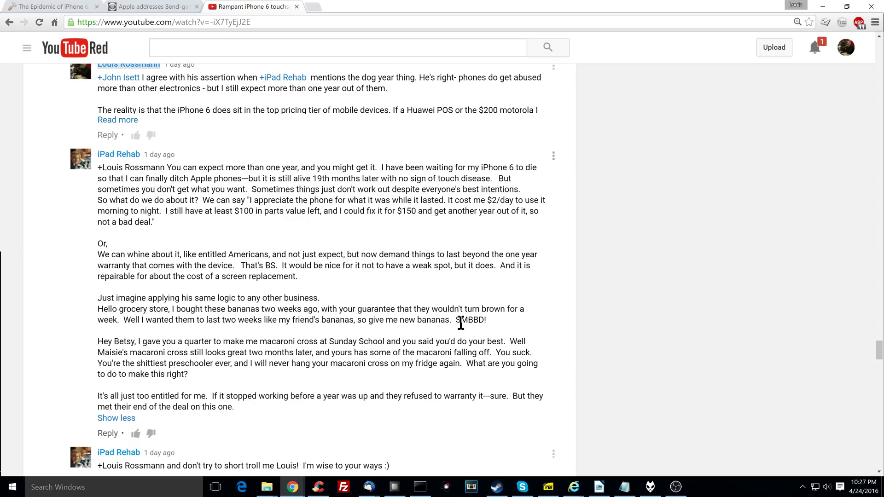
mouse_move(684, 460)
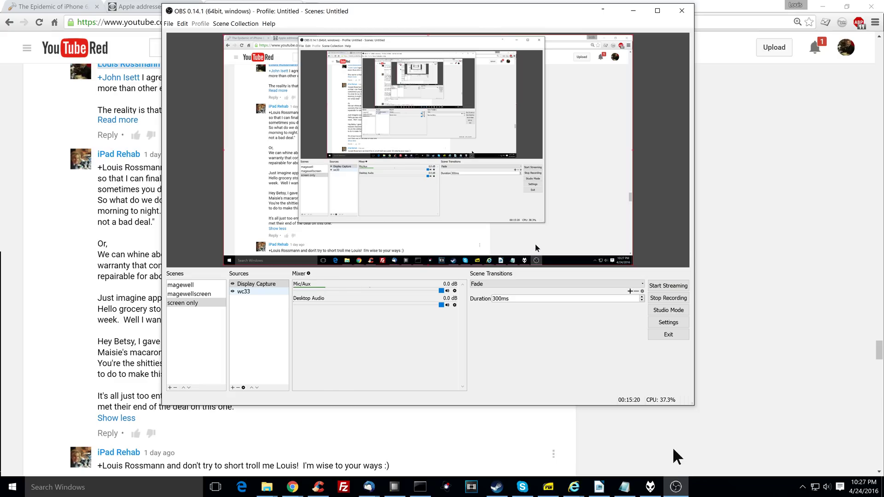
mouse_move(681, 412)
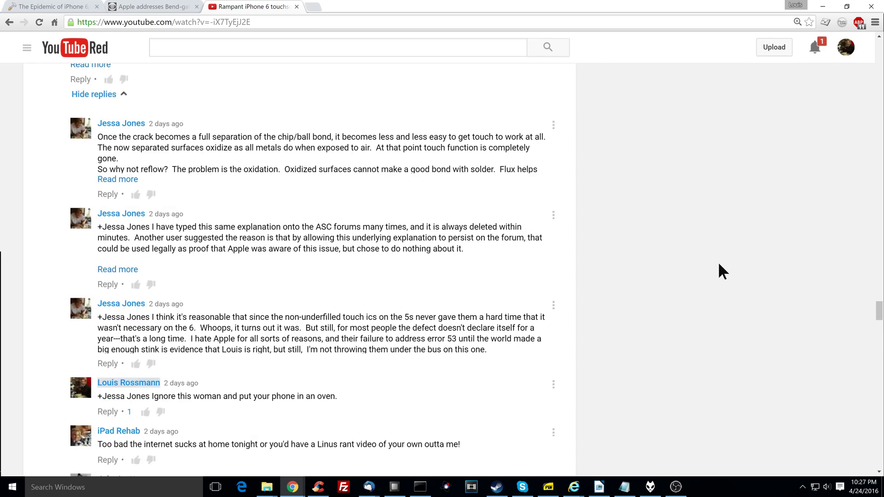
scroll("down", 3)
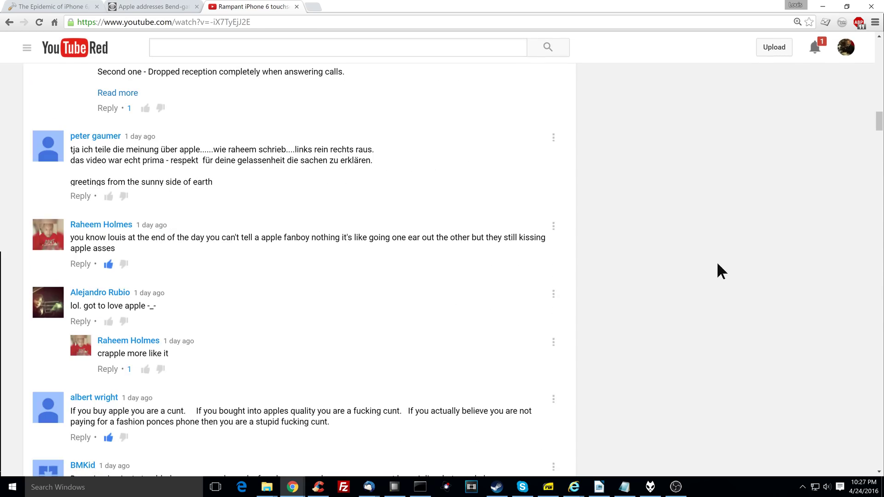
scroll("up", 3)
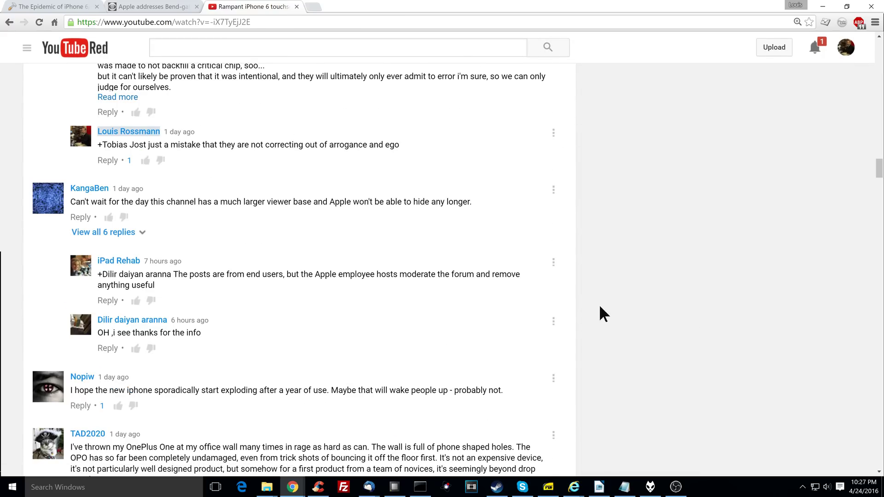
mouse_move(676, 487)
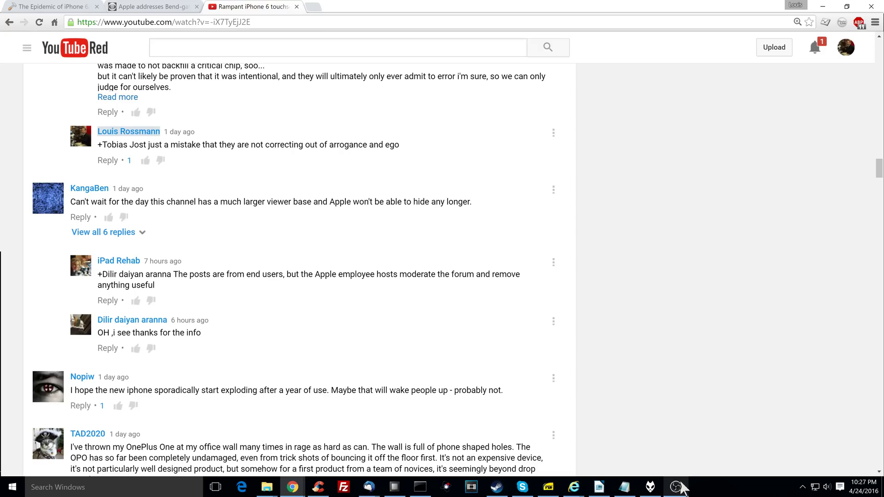
mouse_move(675, 488)
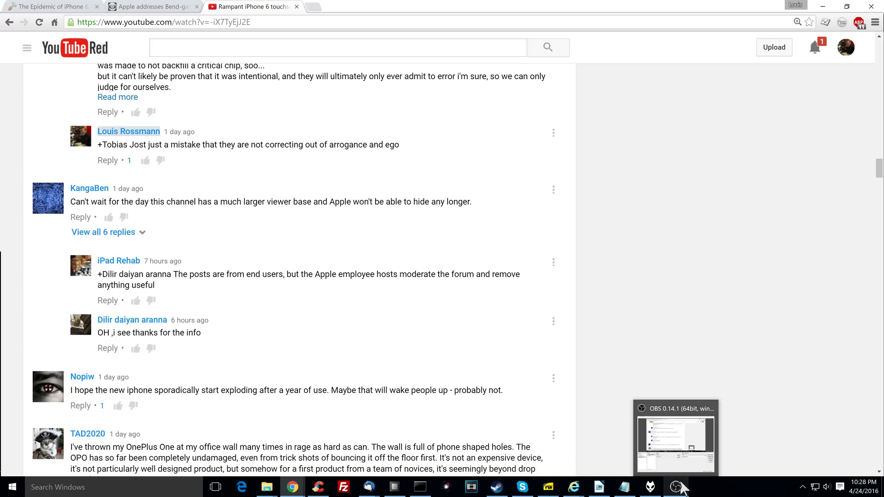
mouse_move(660, 371)
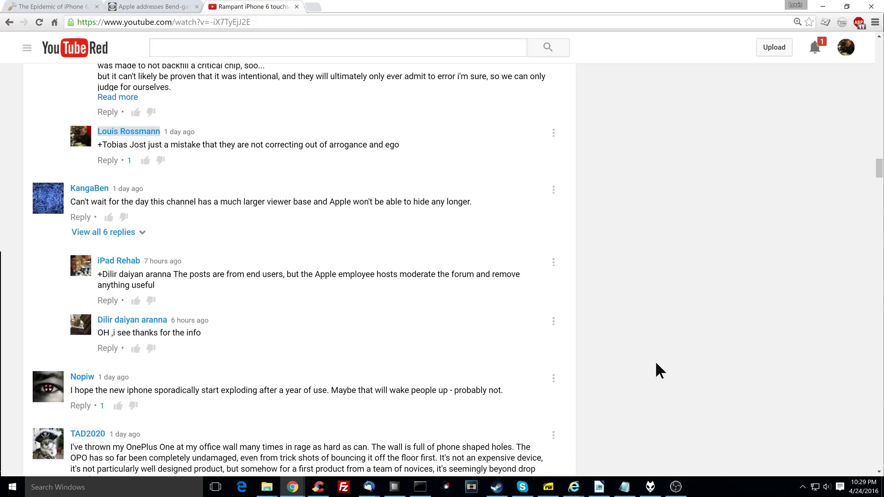
mouse_move(676, 486)
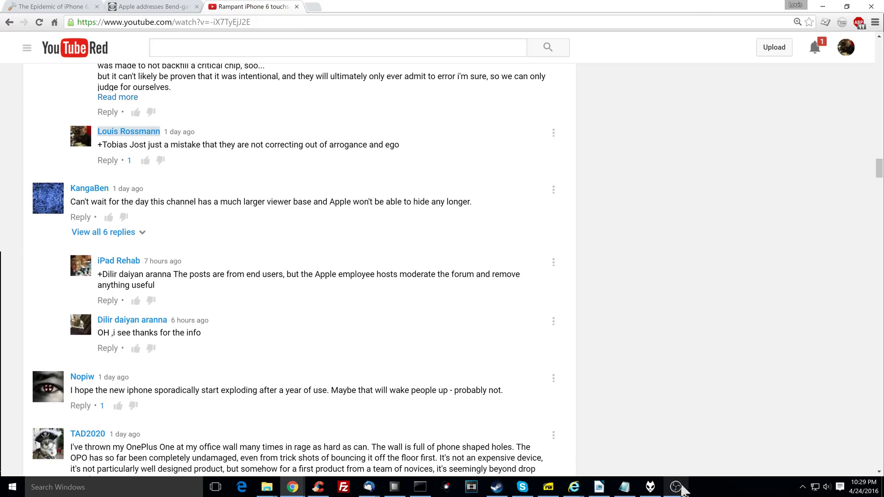
Restore the OBS Studio window from the taskbar over the YouTube page
left_click(676, 487)
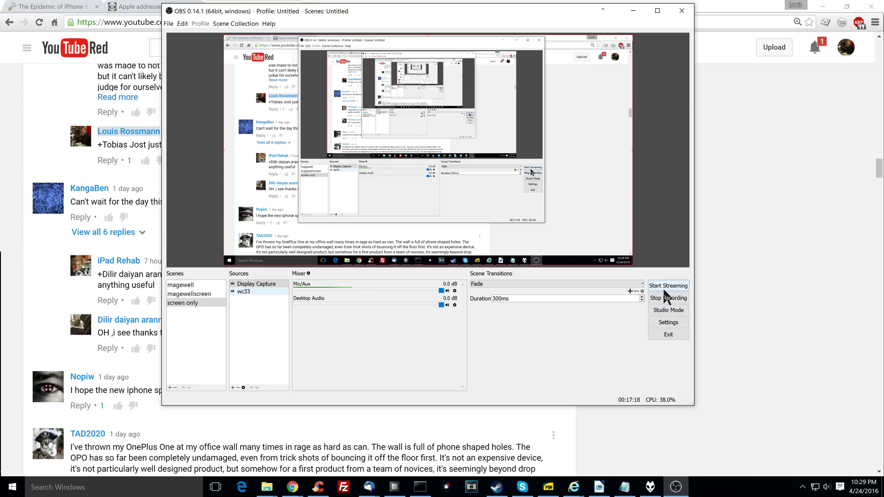